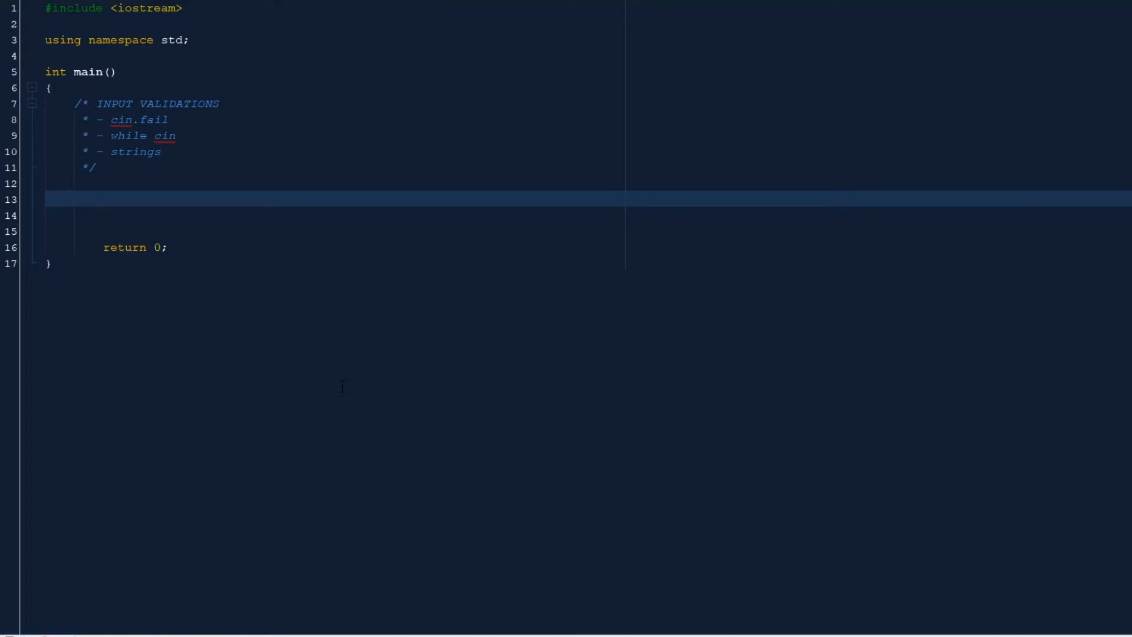
Write cout << "Enter an integer: "; on line 13 of main
left_click(74, 199)
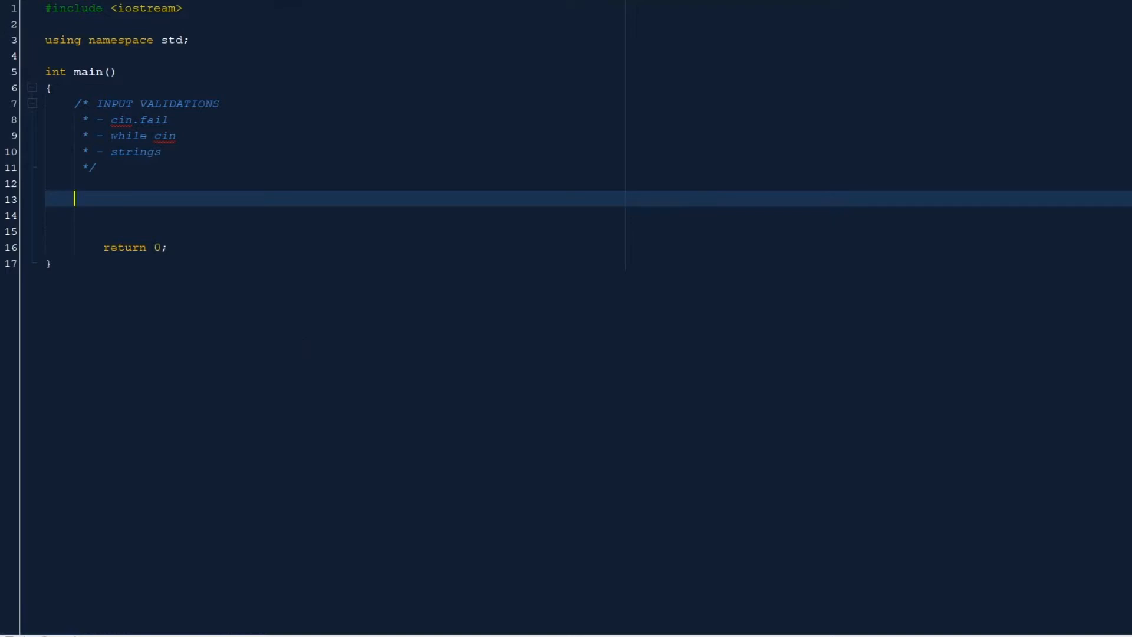
double_click(129, 120)
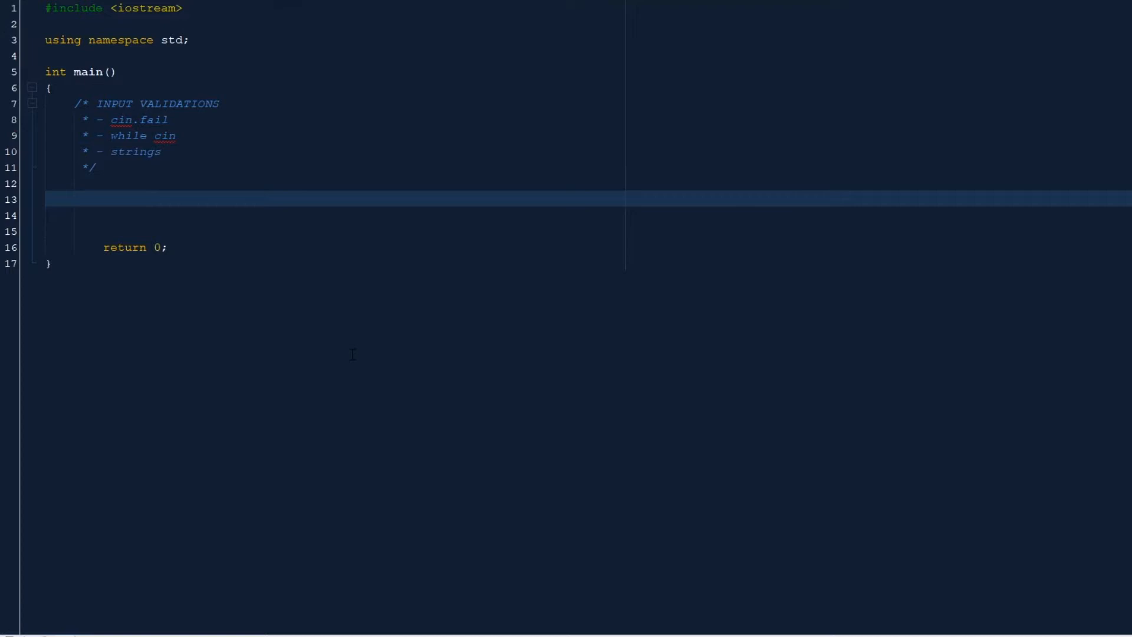
left_click(74, 198)
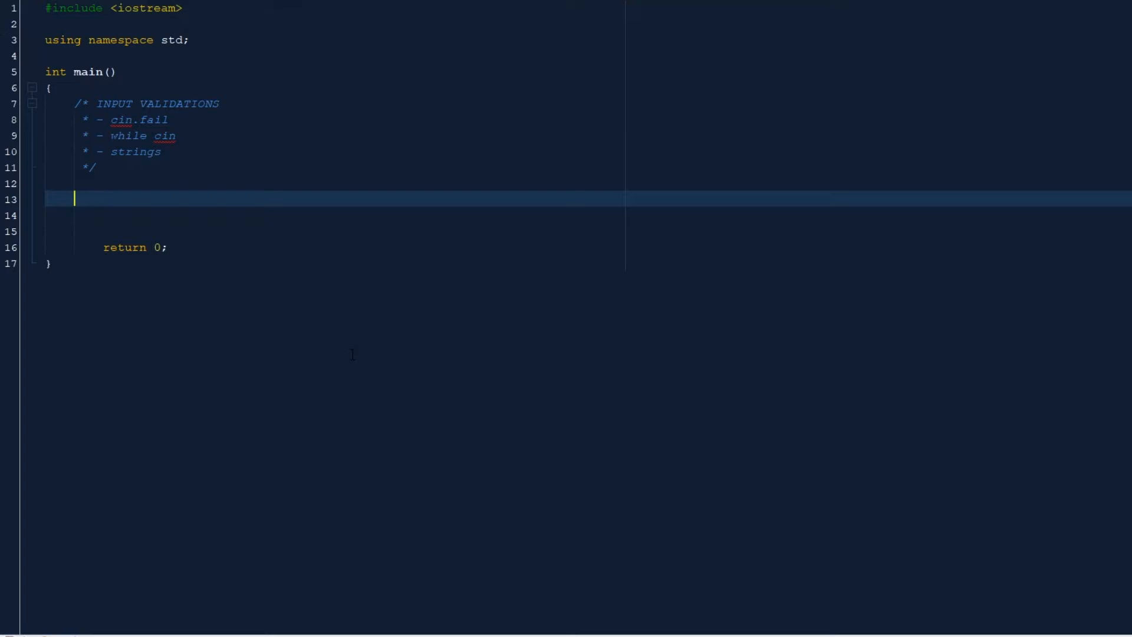
type("cout")
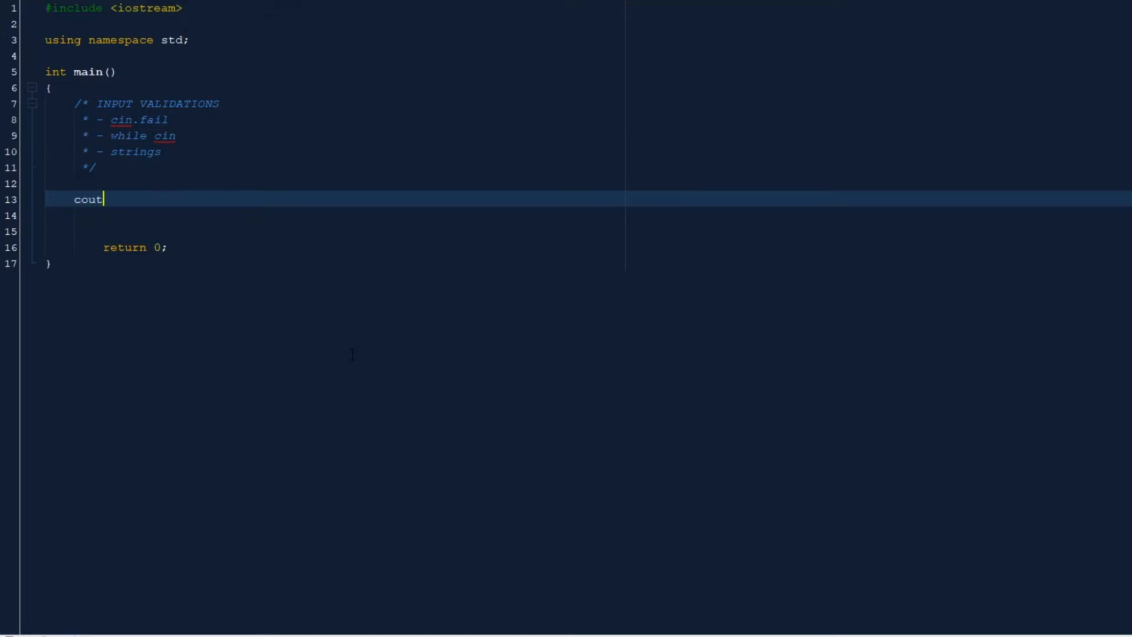
type("<<")
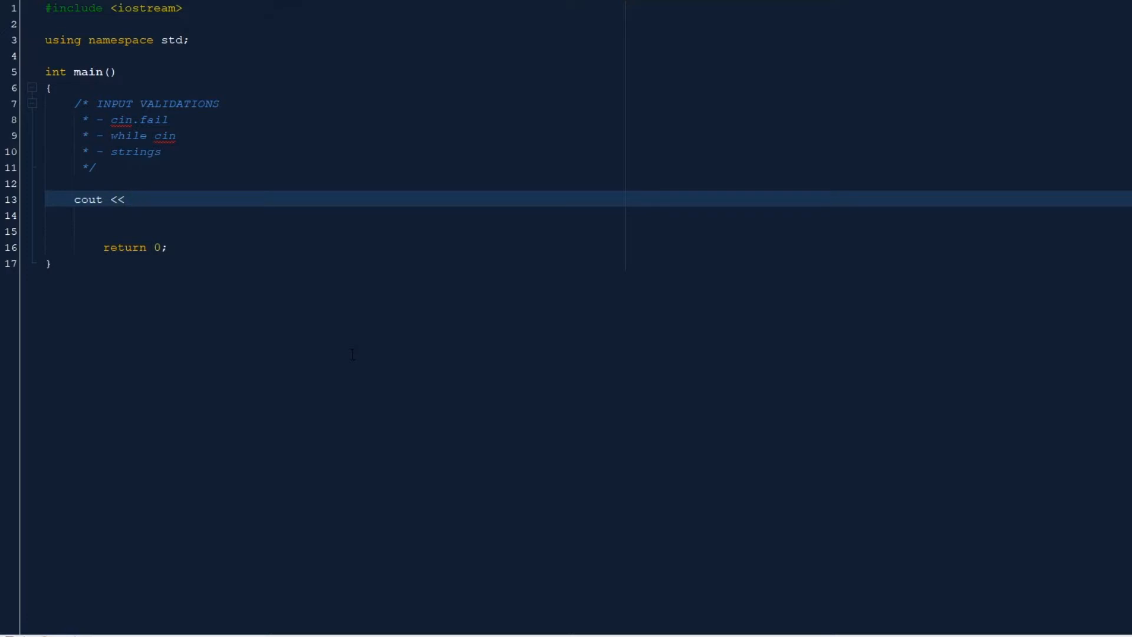
type("\"E")
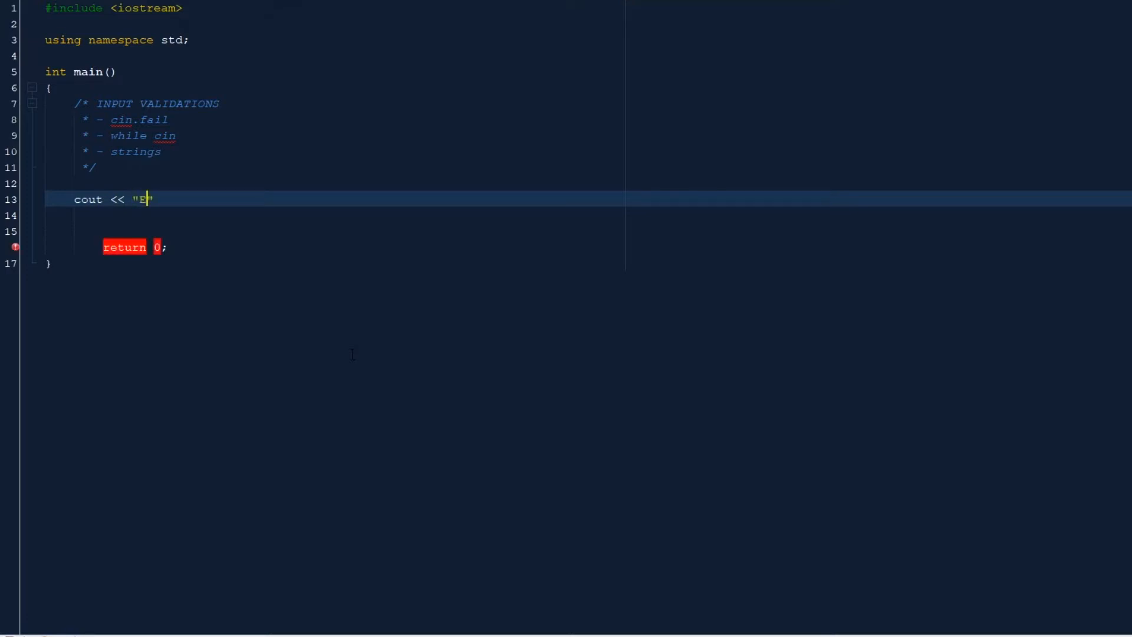
type("nter a")
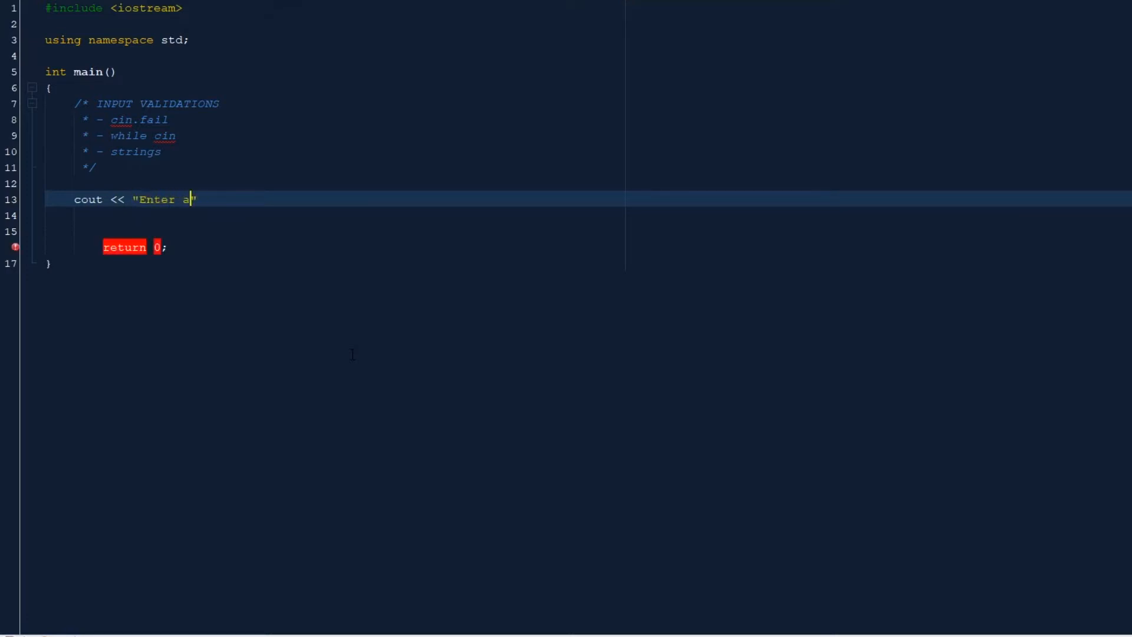
type("n")
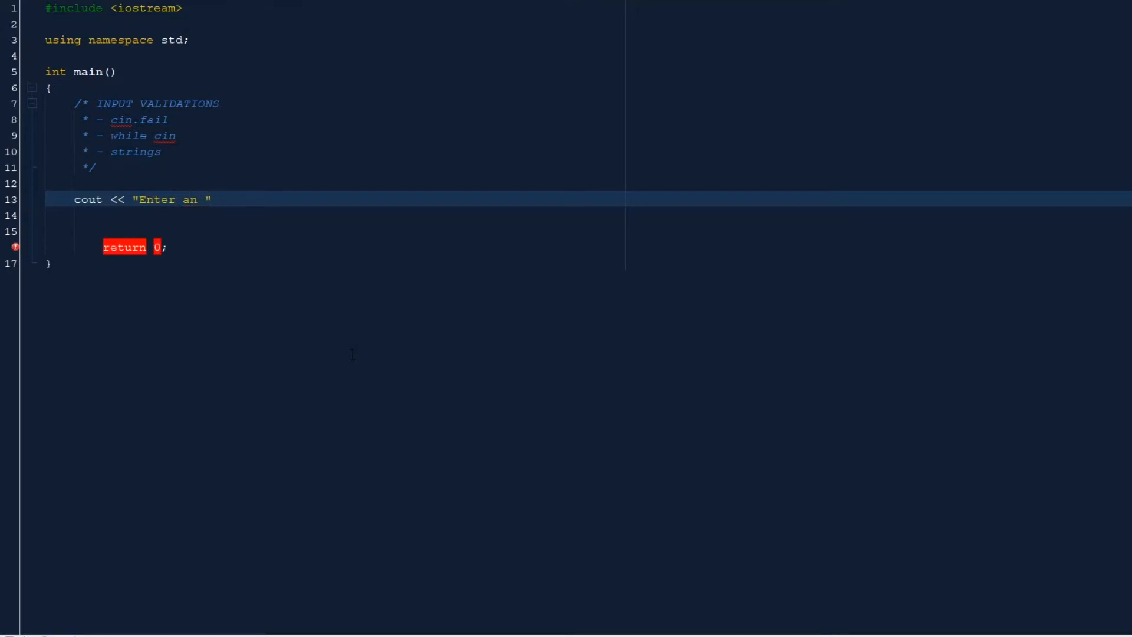
type("integer")
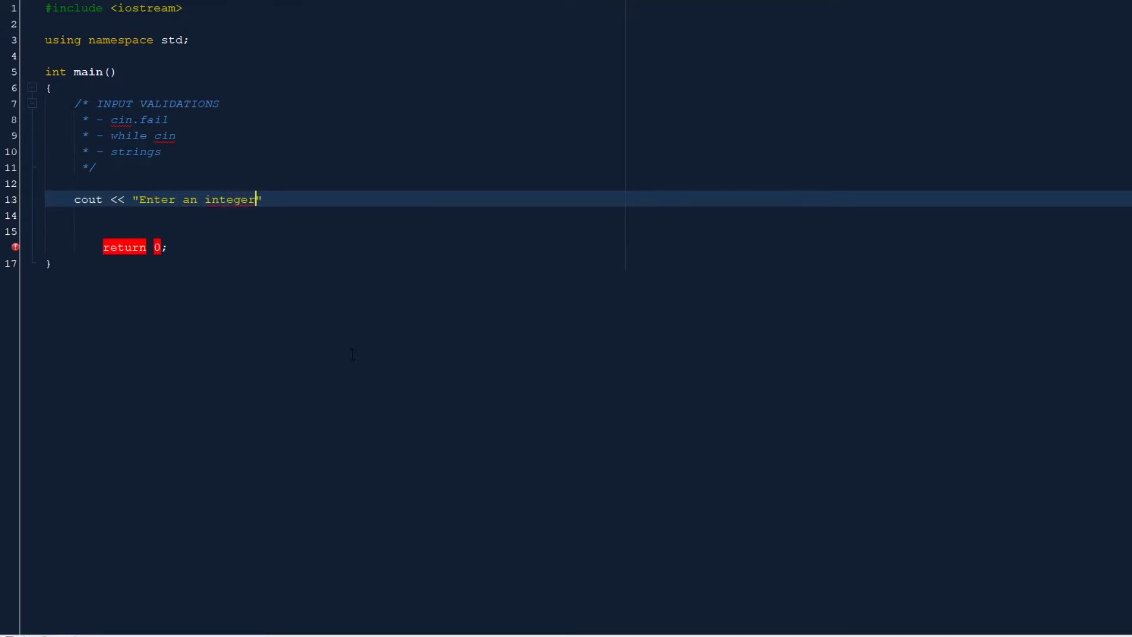
type(":")
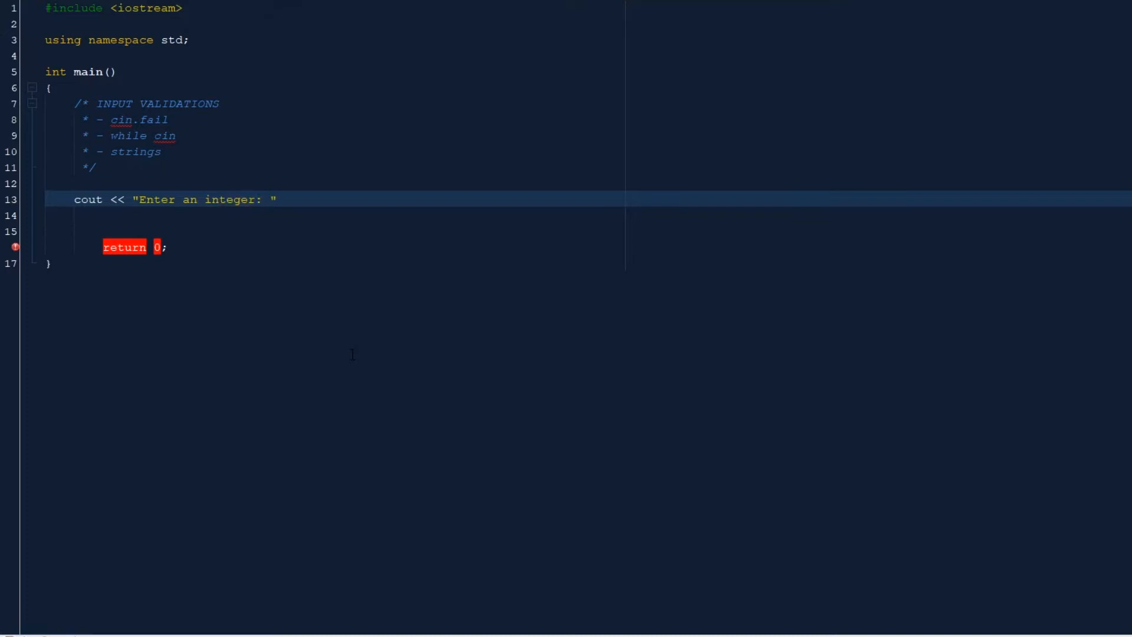
type(";")
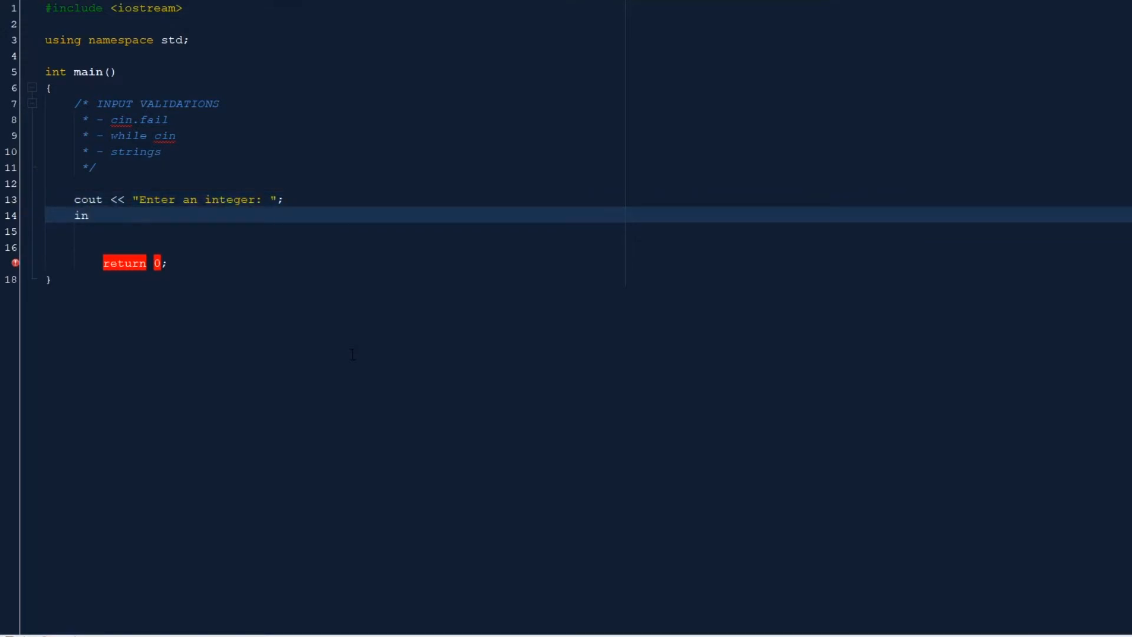
Declare int number; and read it with cin >> number;
type("t nb")
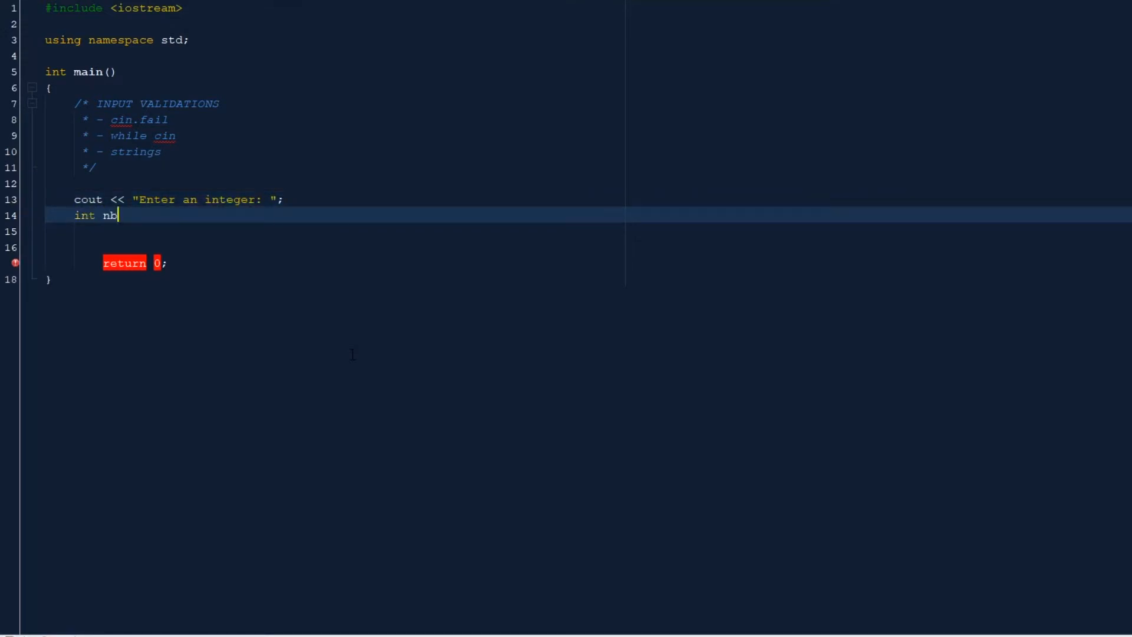
type("umber")
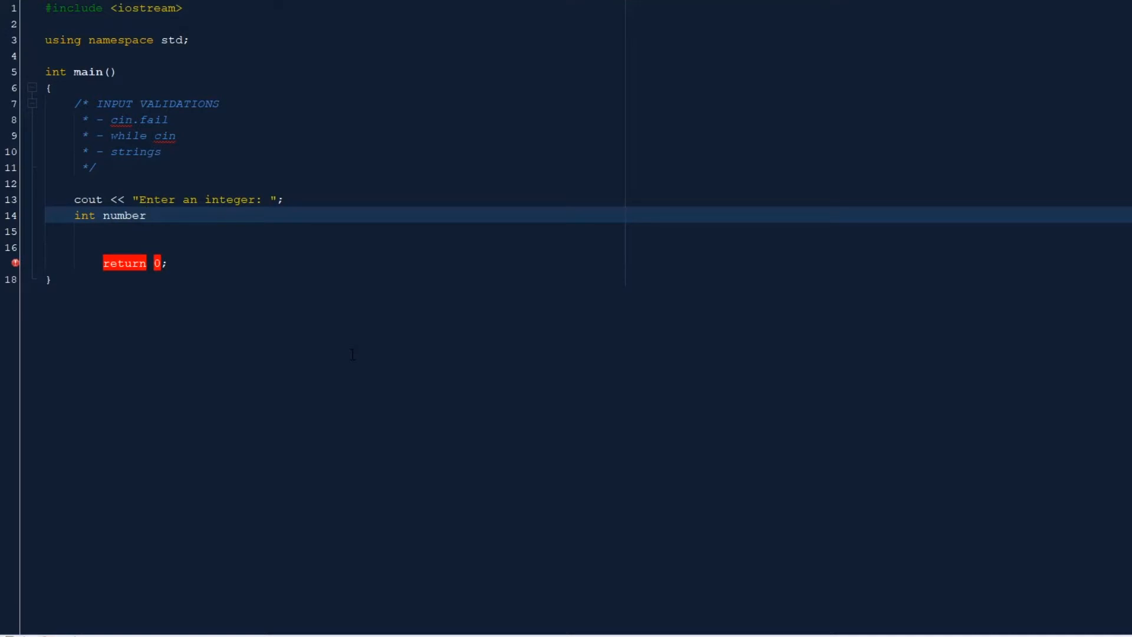
type(";")
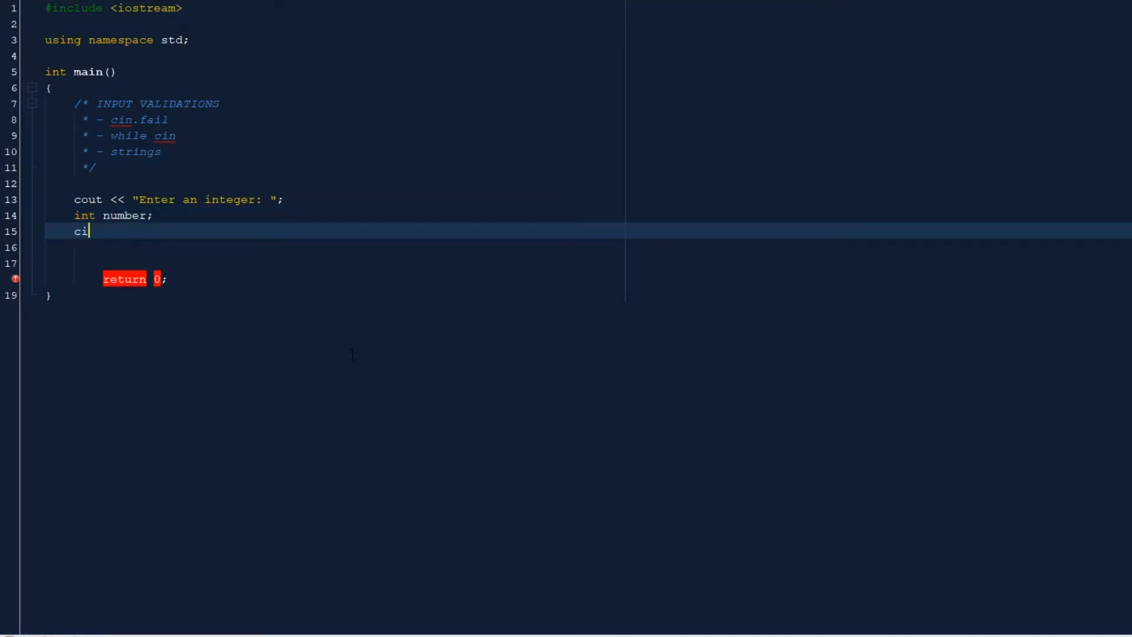
type("n >>")
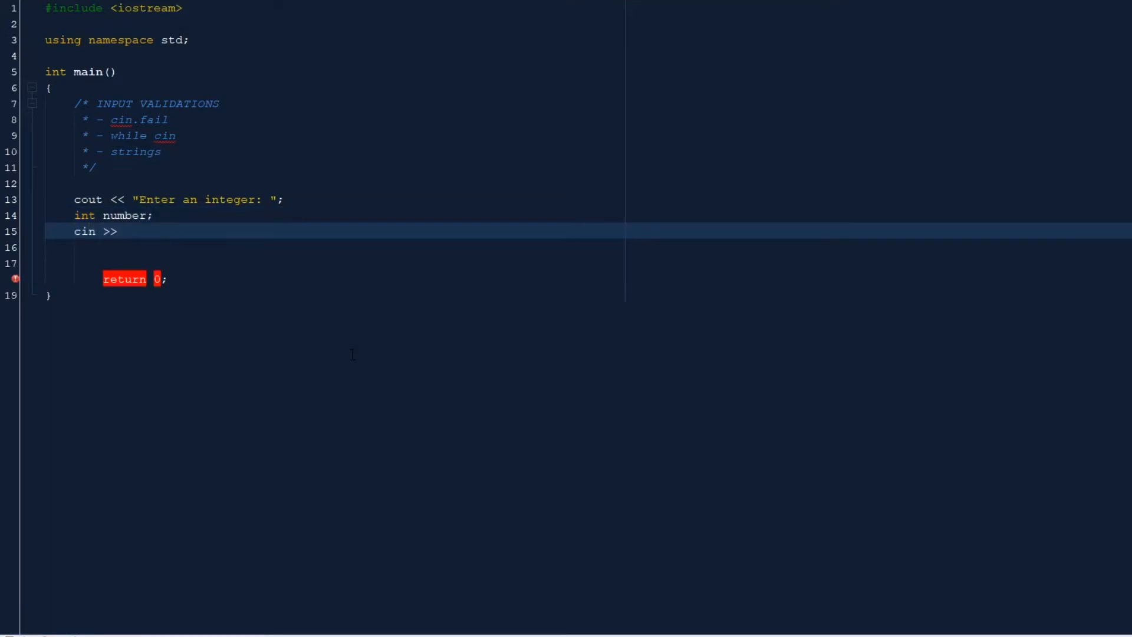
type("number;")
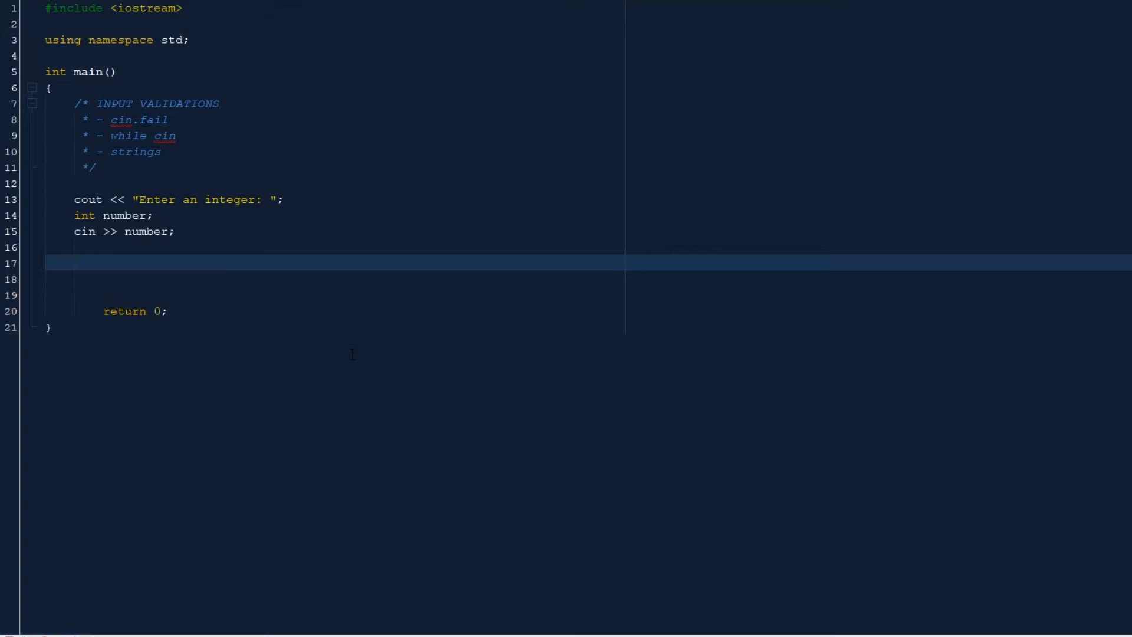
Add if (cin.fail()) block printing "Error: Input is not an integer!" with endl
type("if")
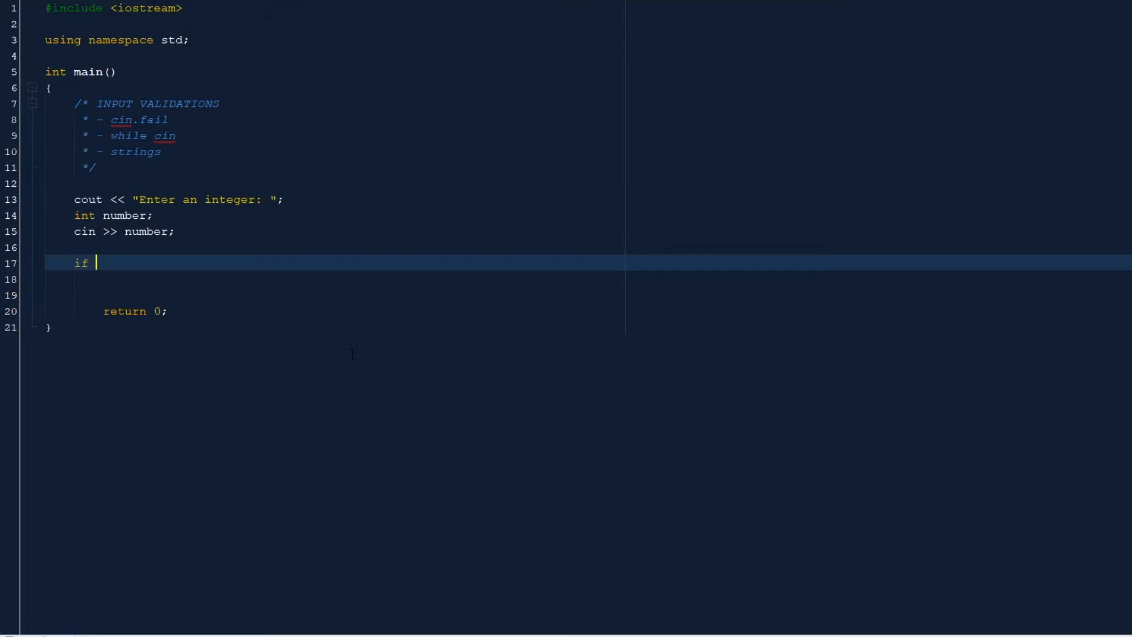
type("(cin.fail(")
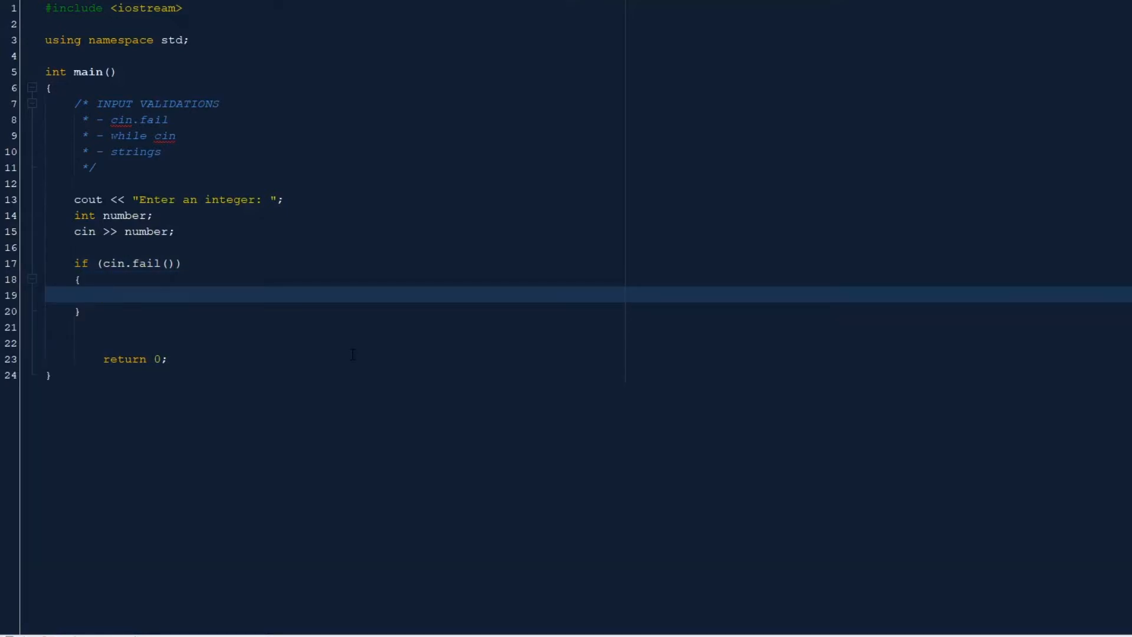
type("cout <")
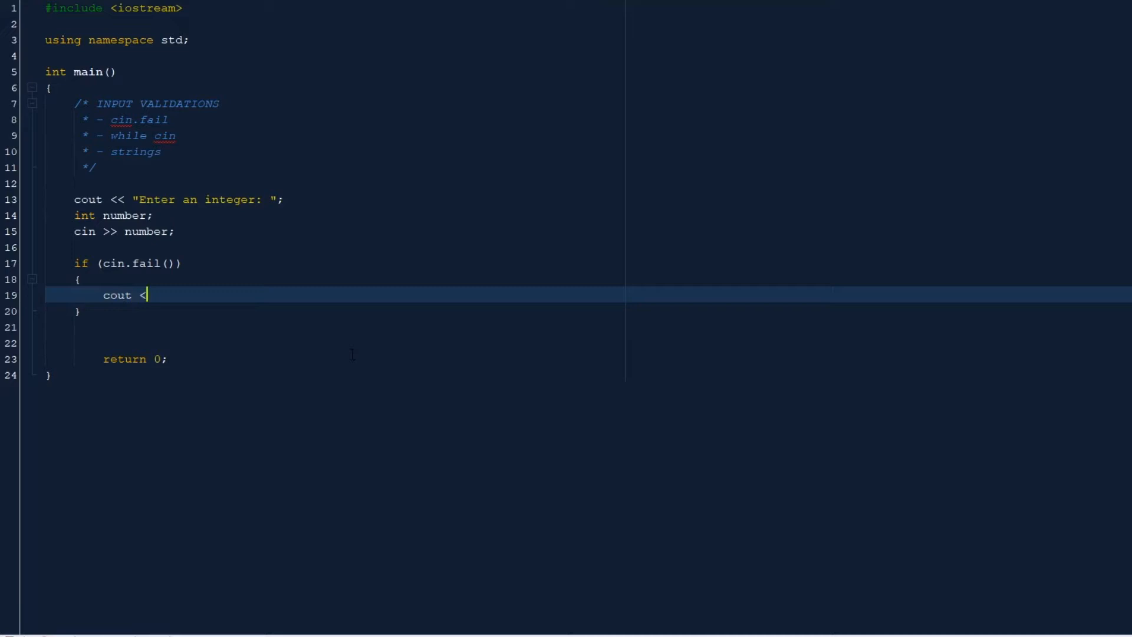
type("< \"E\"")
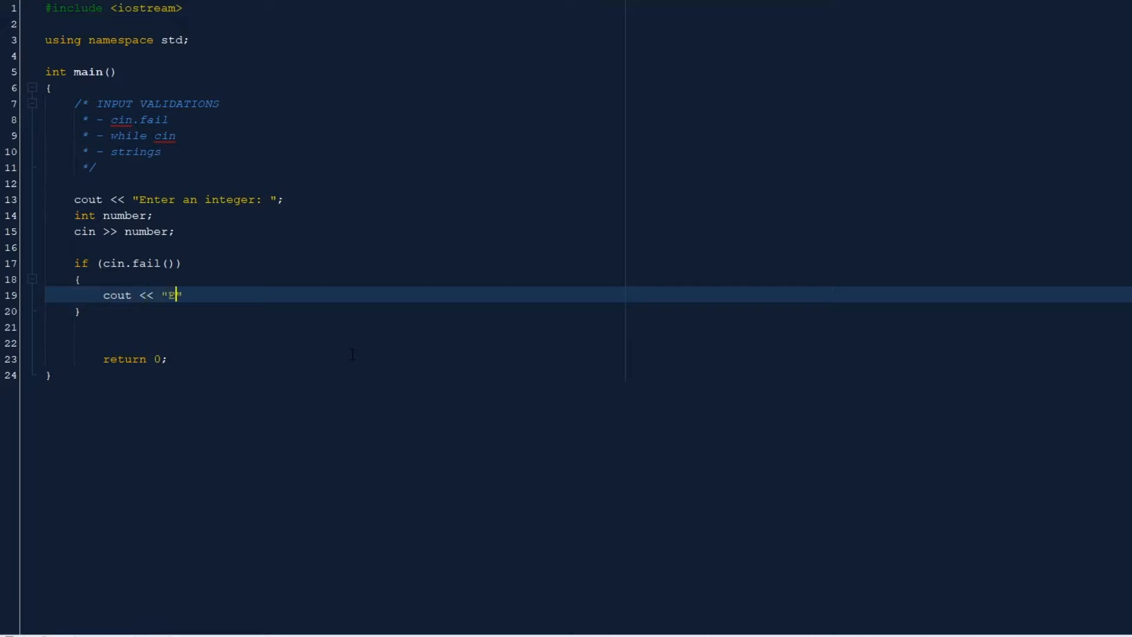
type("rror:")
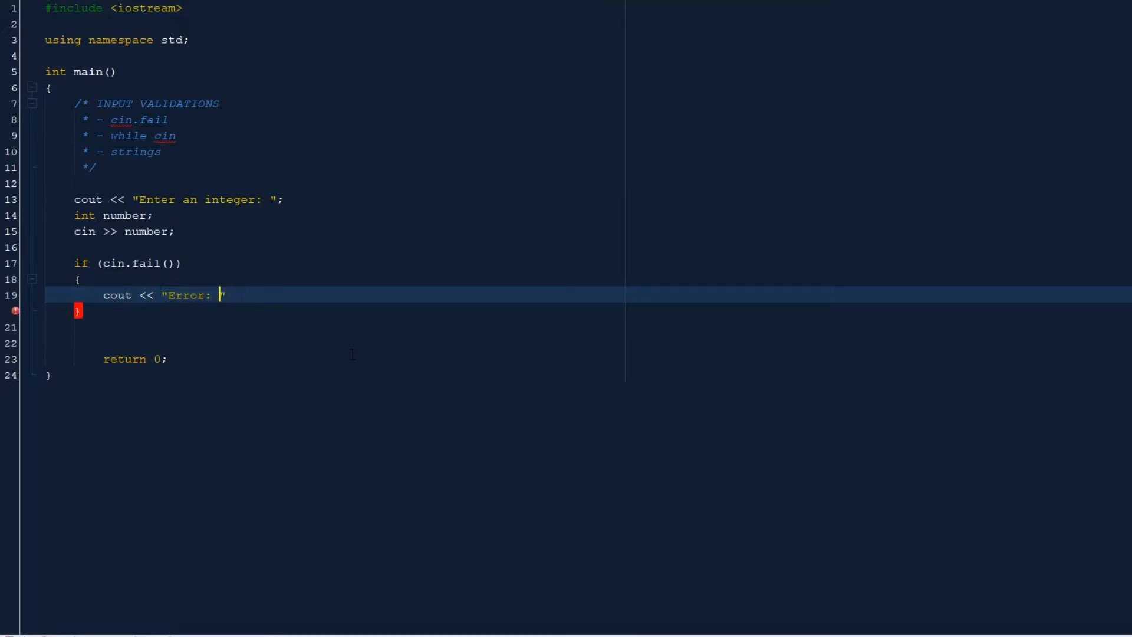
type("In")
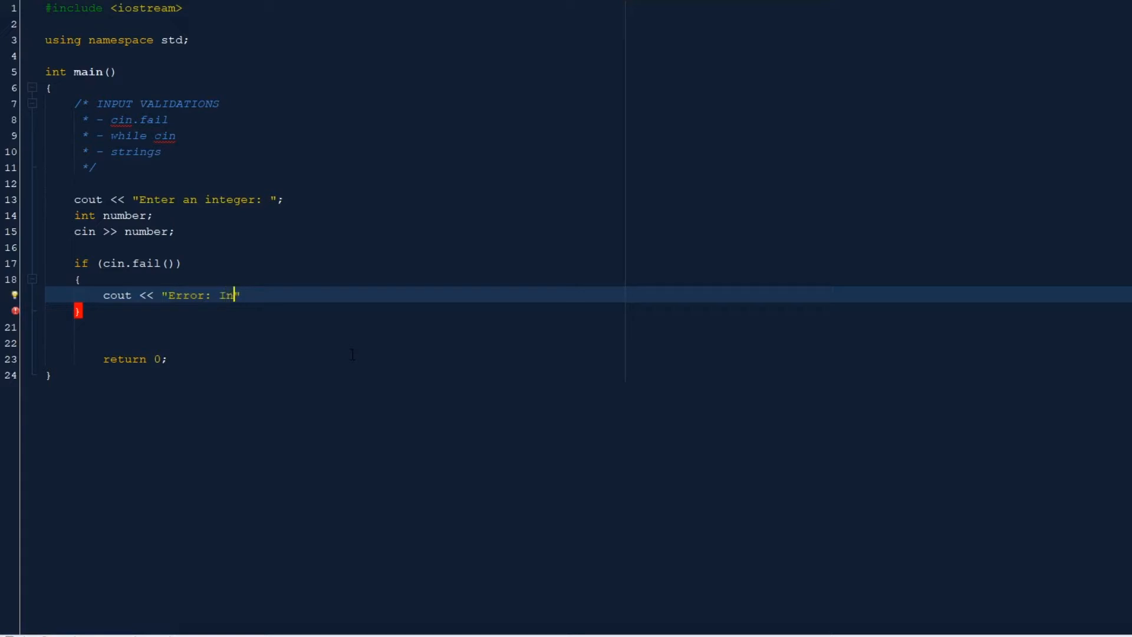
type("put is not")
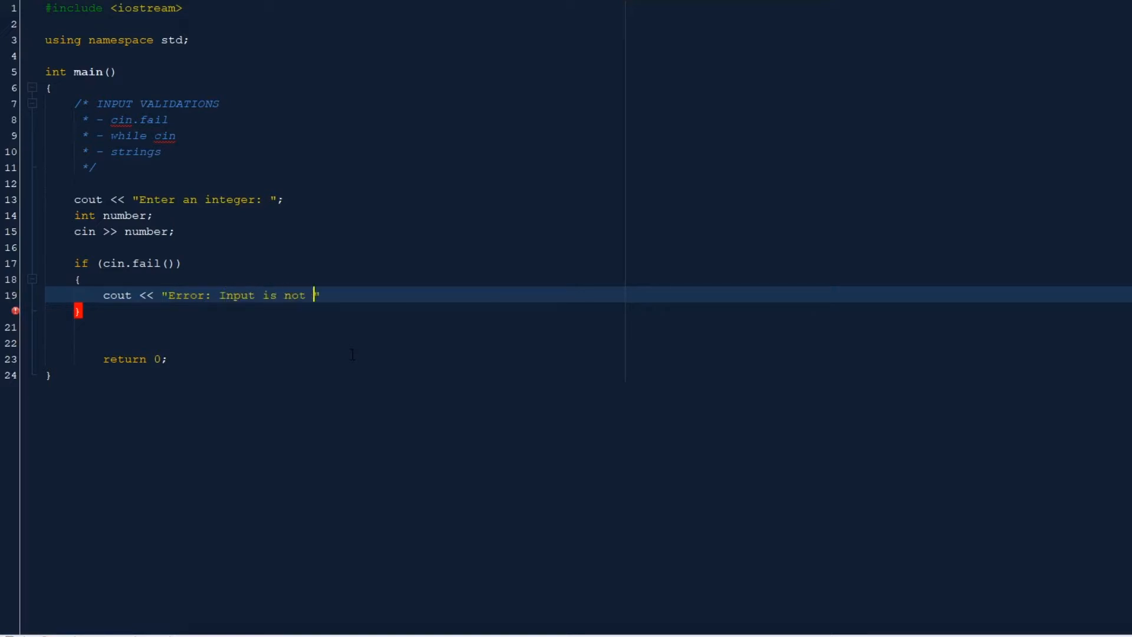
type("an integ")
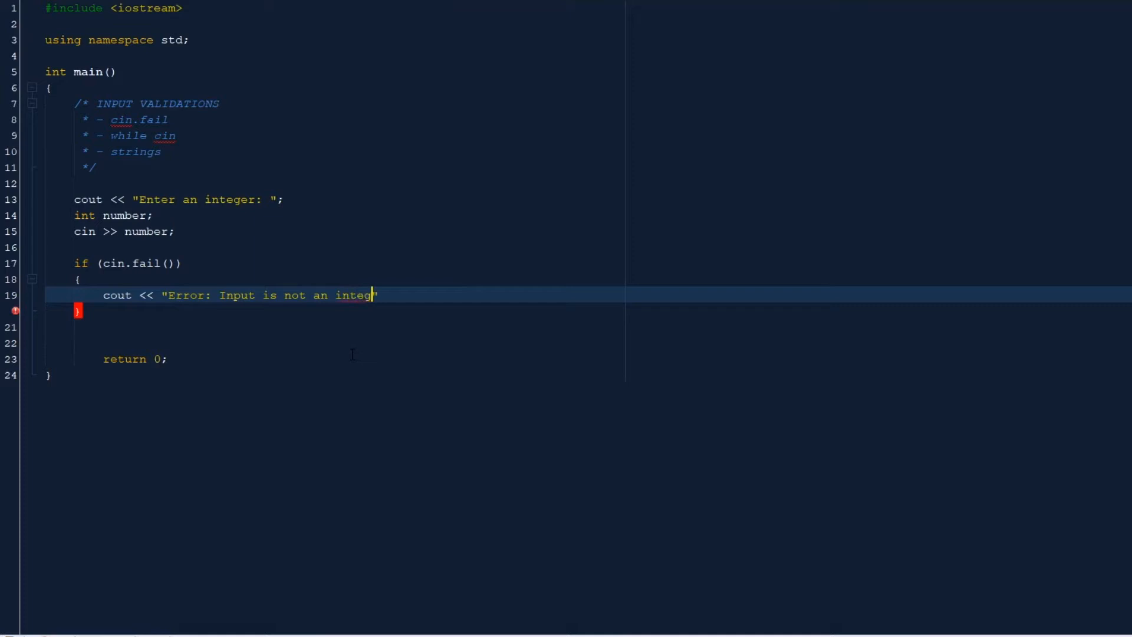
type("er")
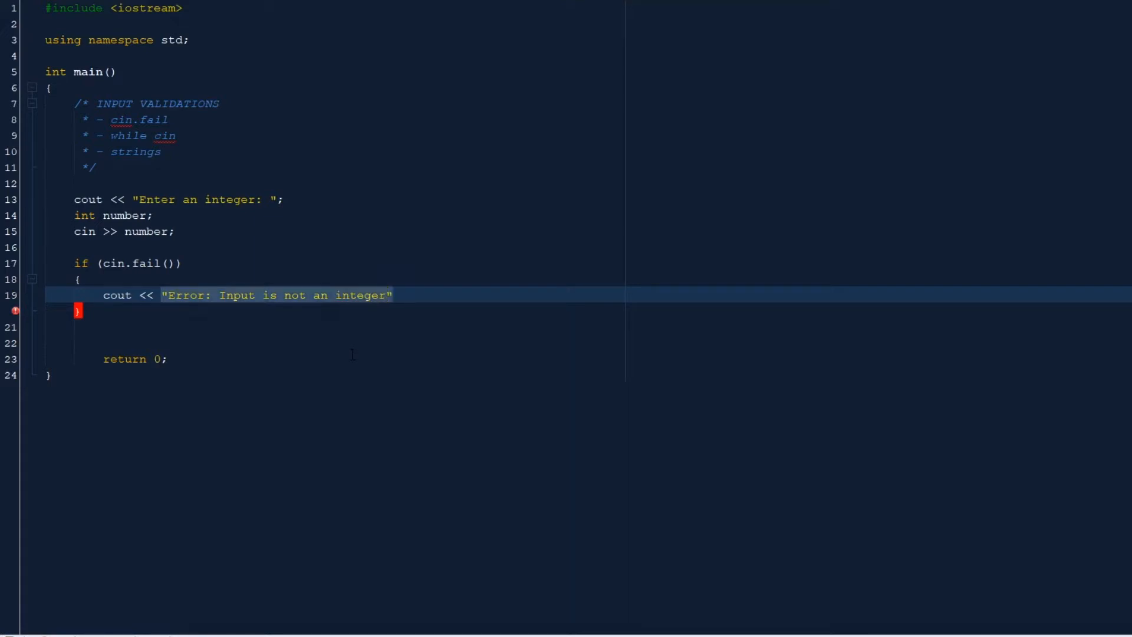
type("!")
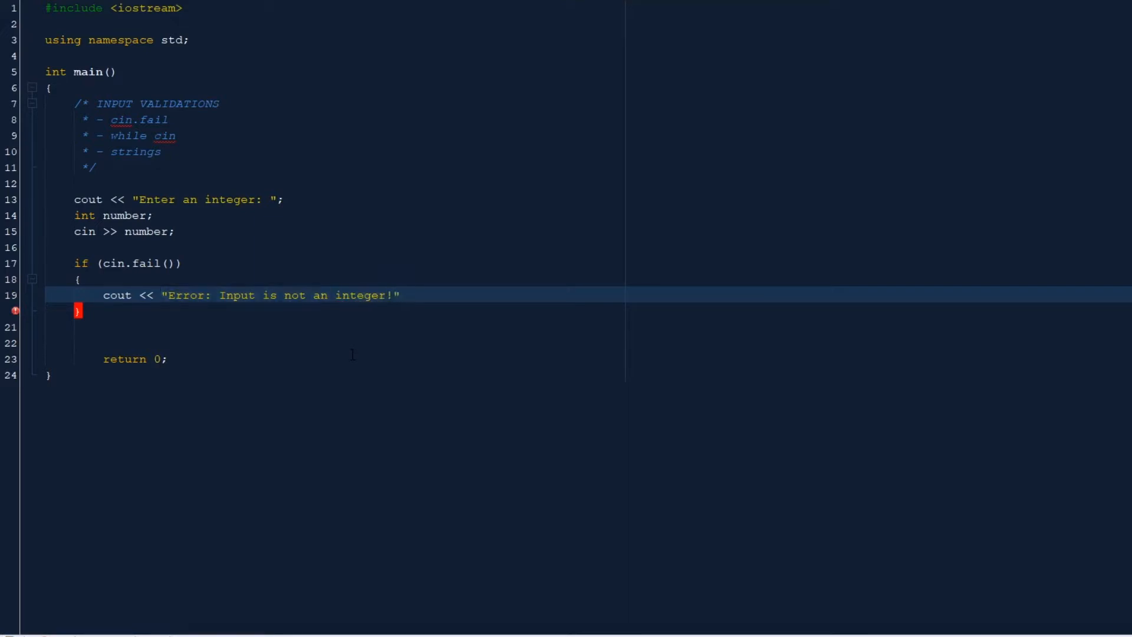
type("<<")
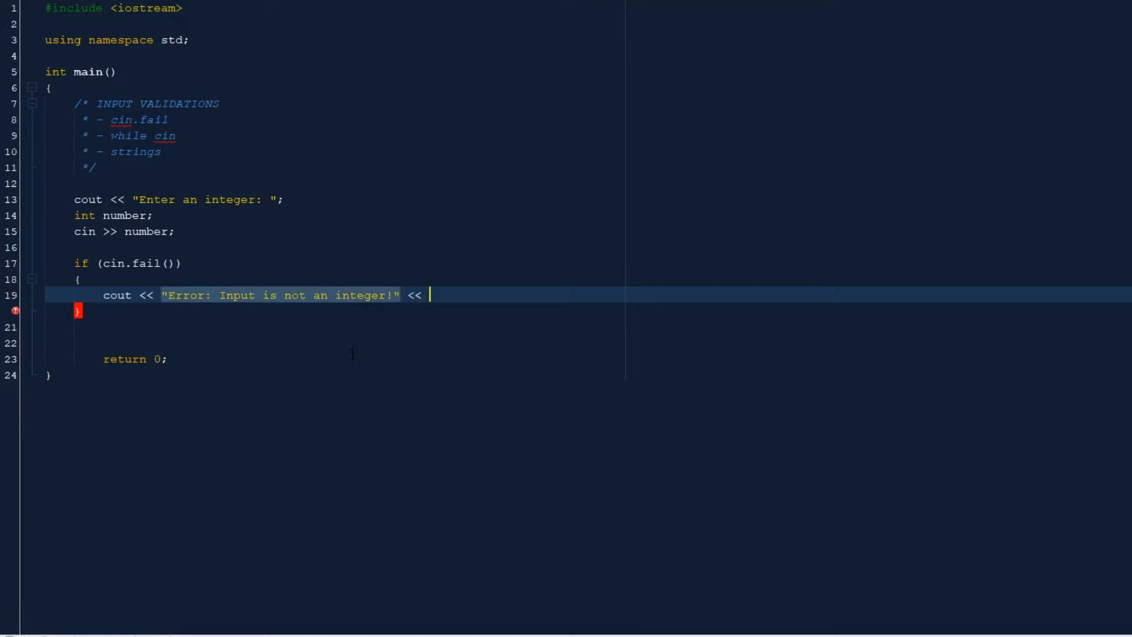
type("endl;")
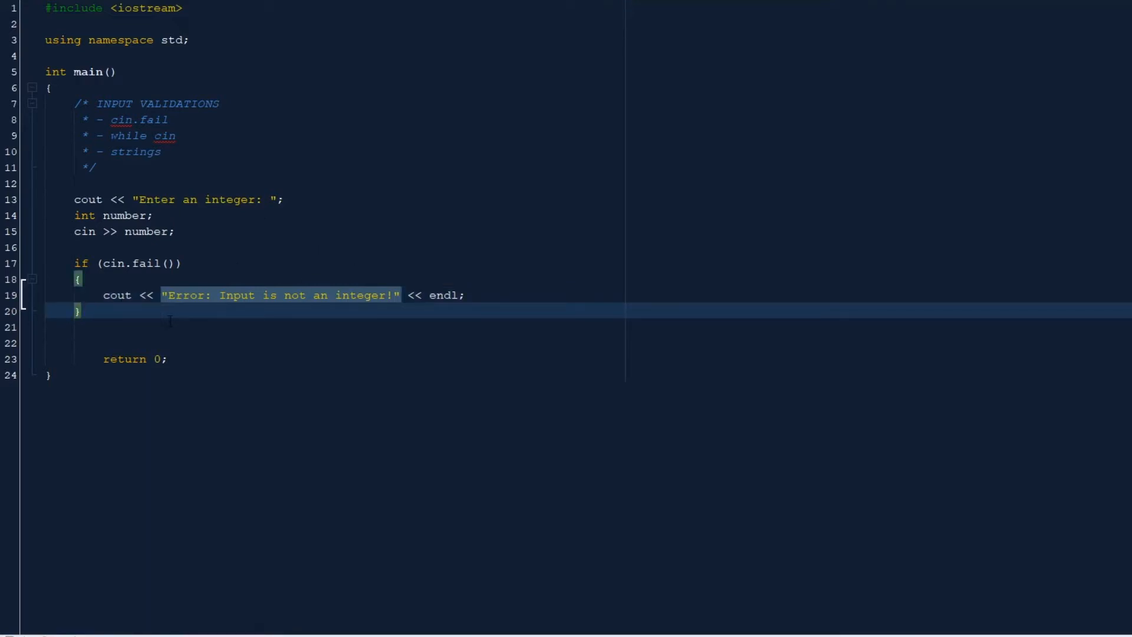
Add else branch printing "This is your number: " << number << endl
type("else")
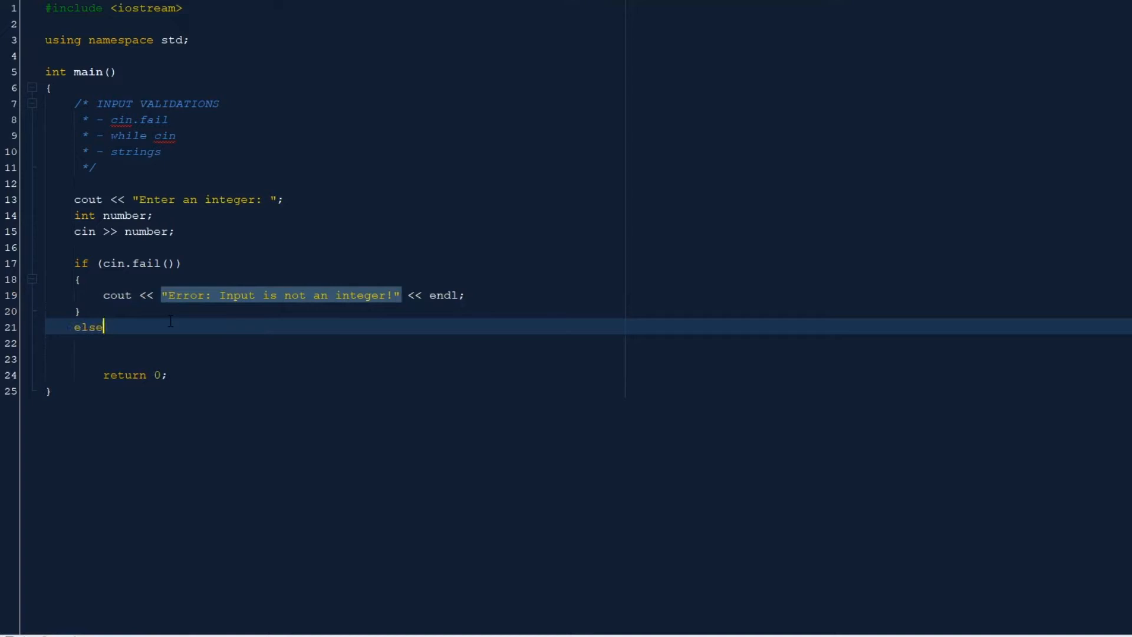
type("{")
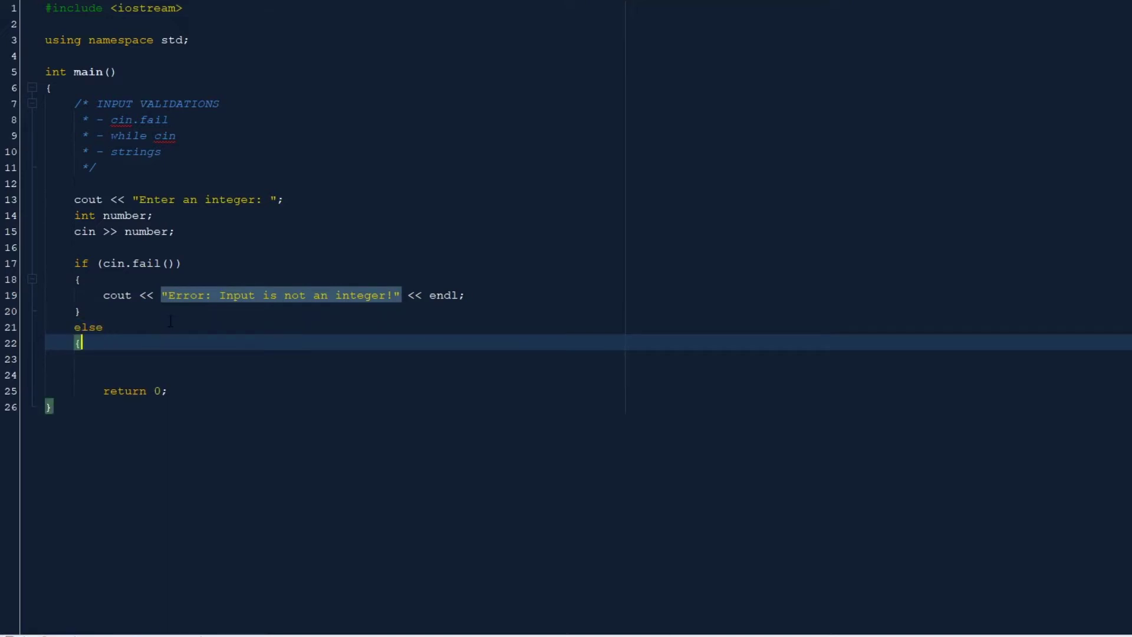
key("enter")
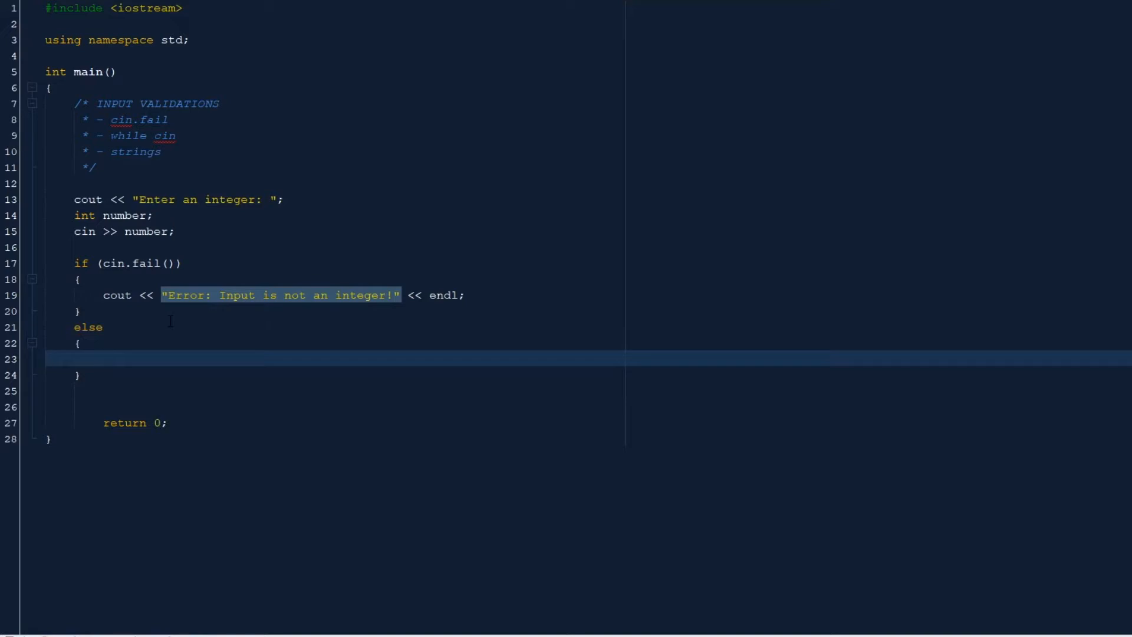
type("cout <")
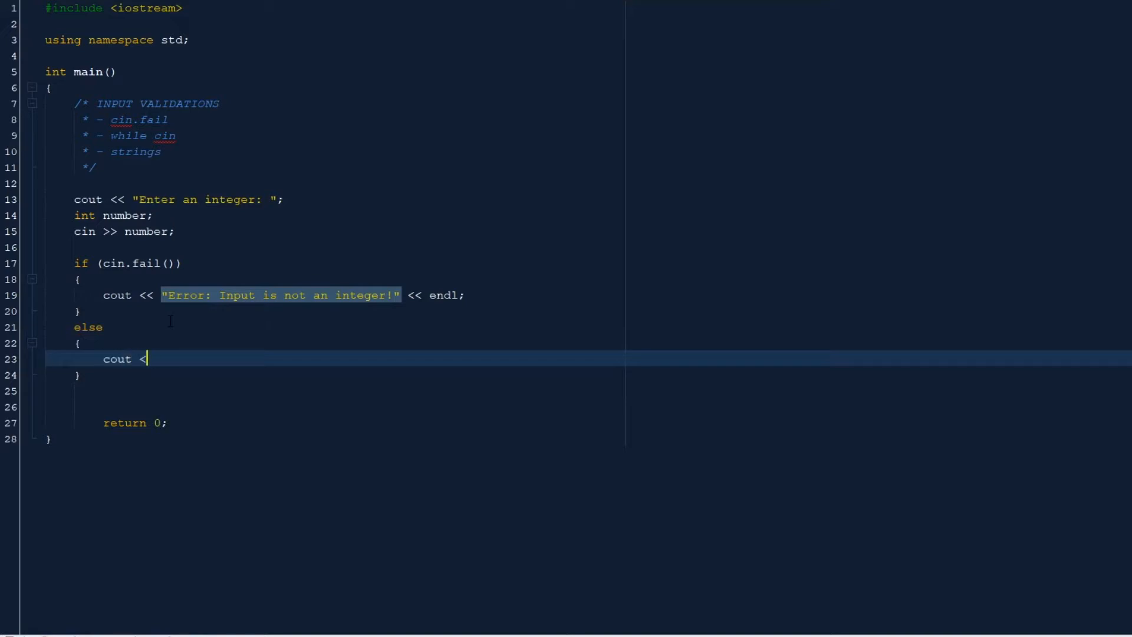
type("<< \"")
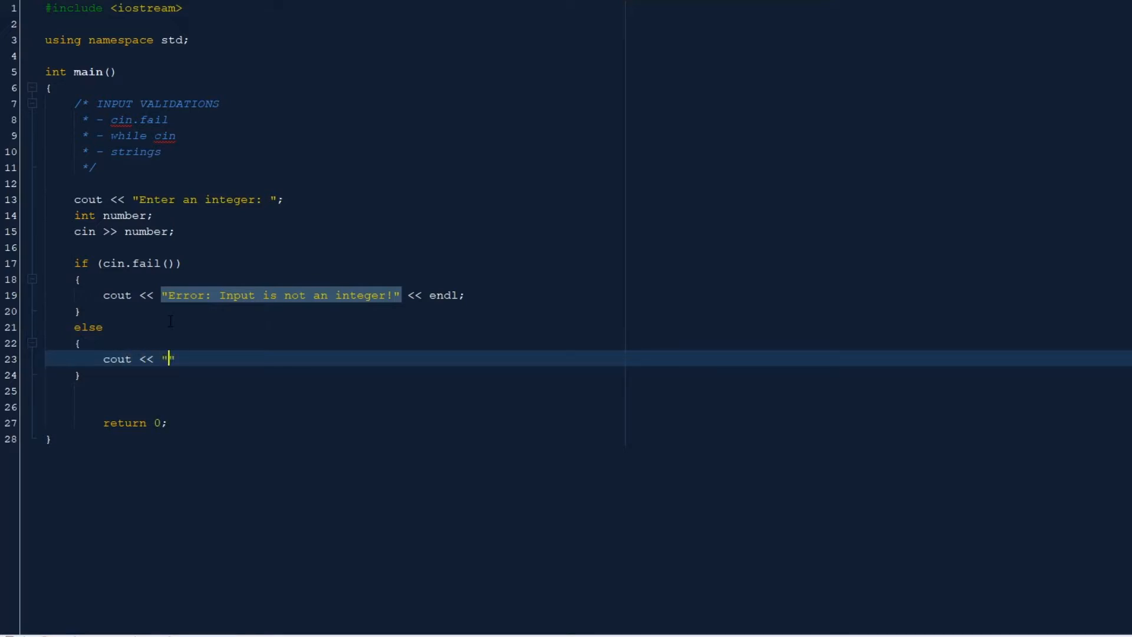
type("This is your nu")
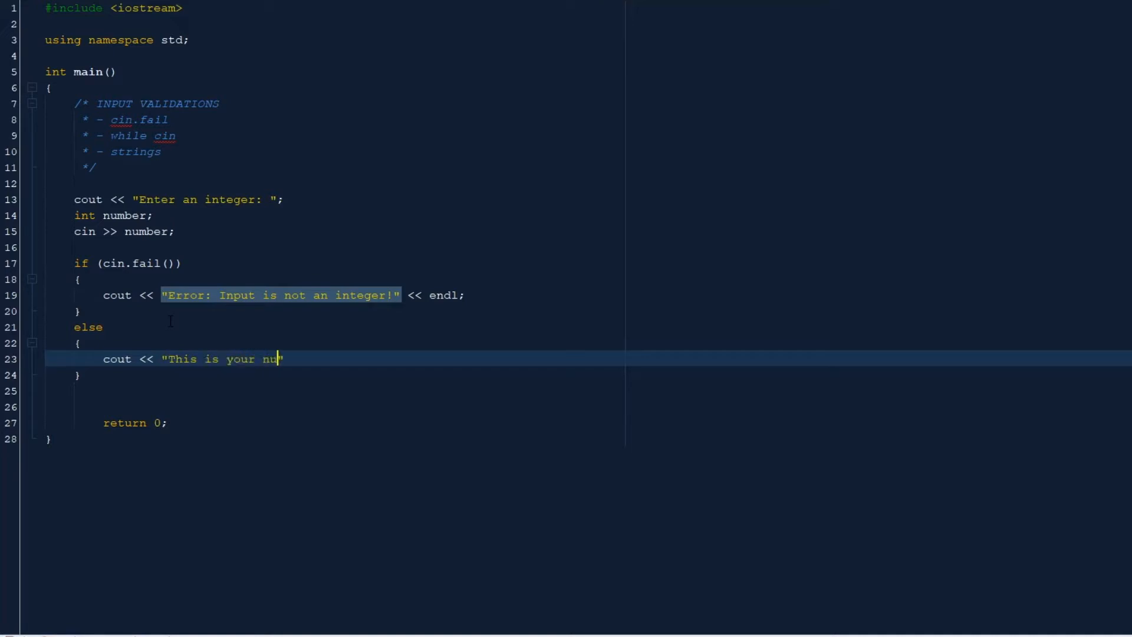
type("mber:")
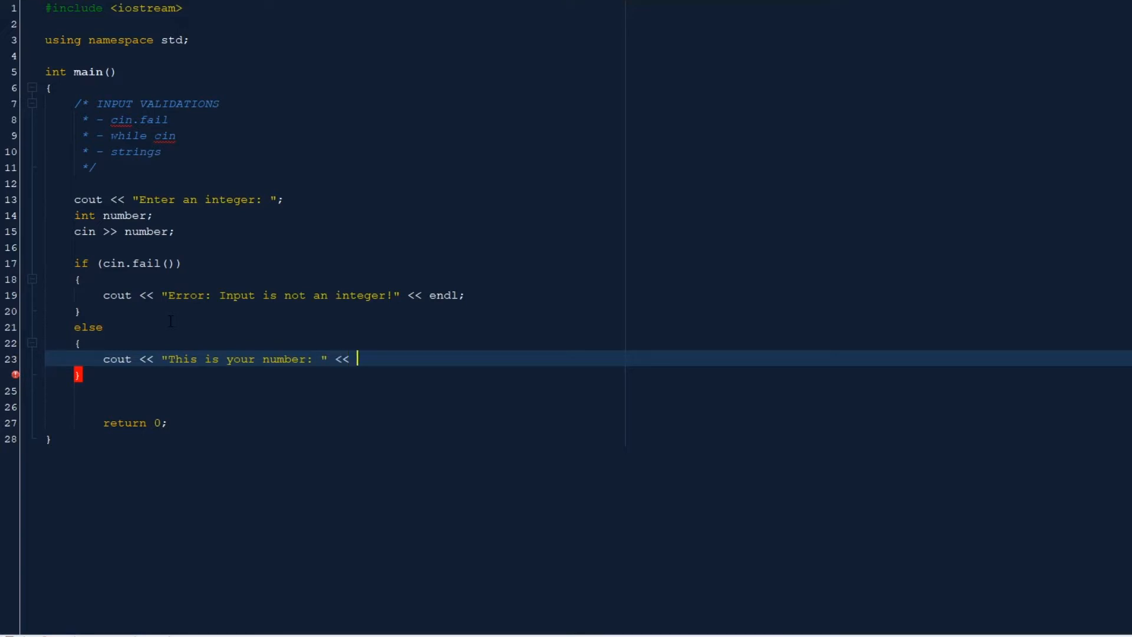
type("number <<")
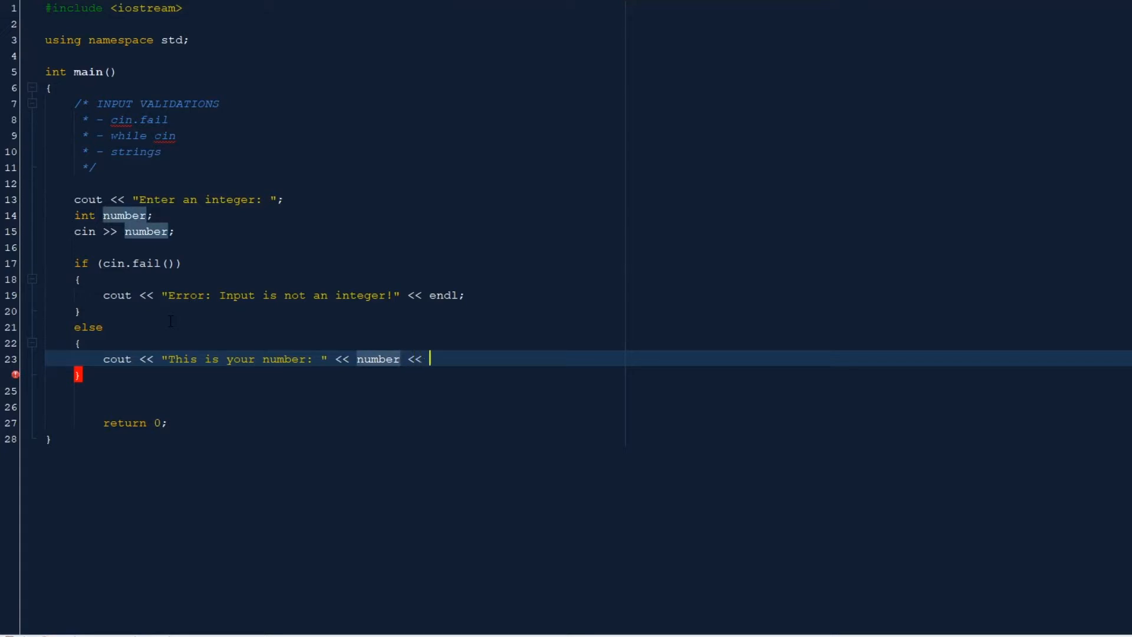
type("endl")
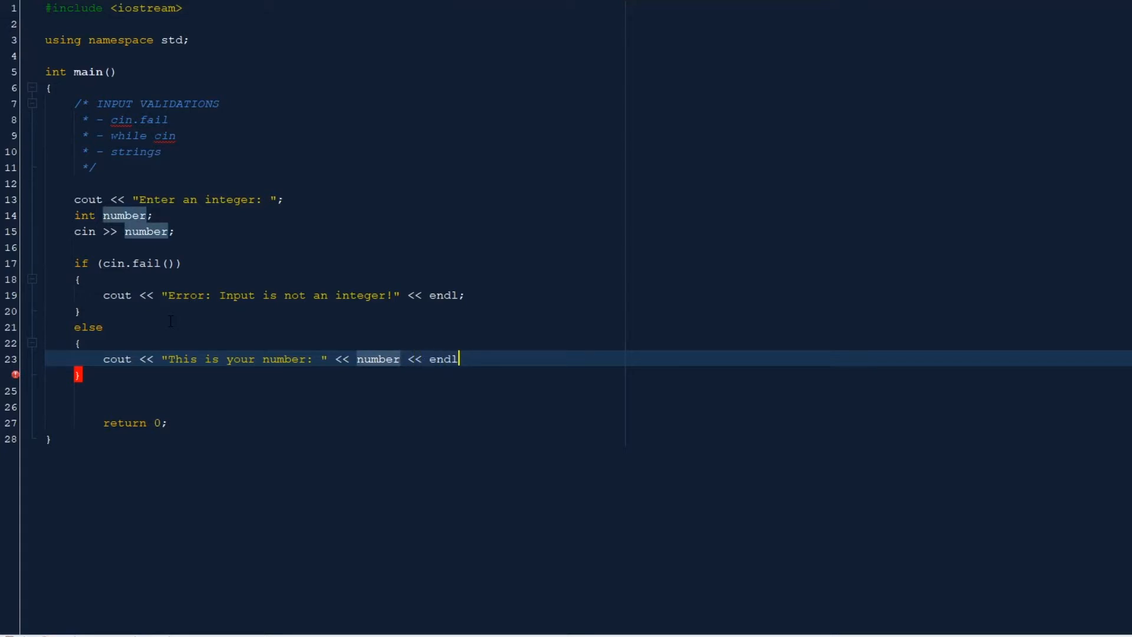
type(";")
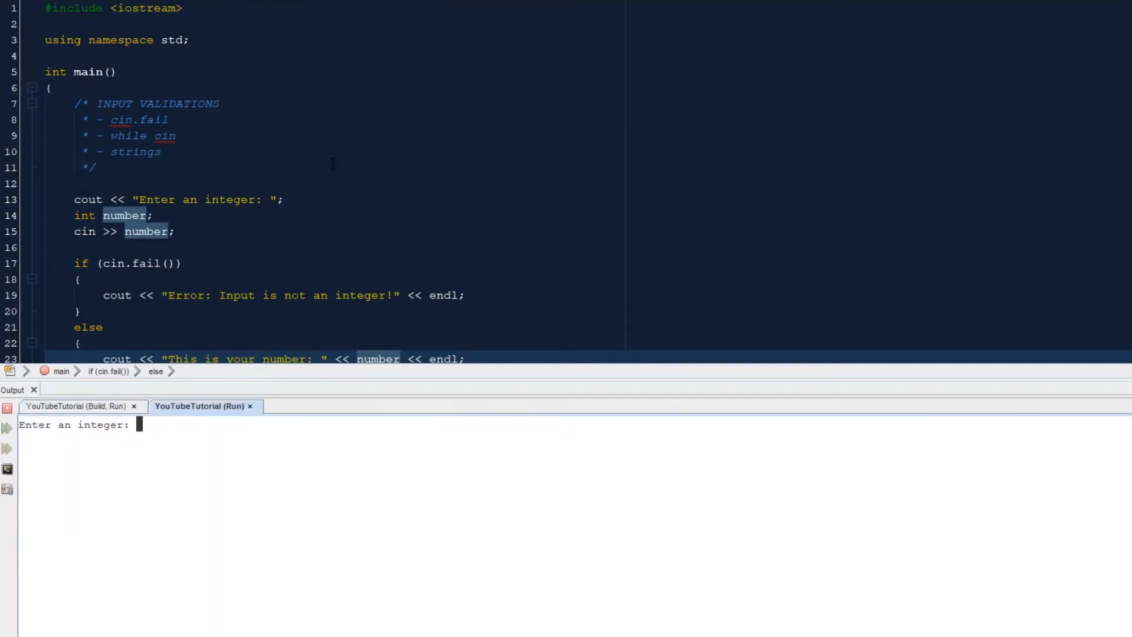
Run the project several times, testing inputs c, 13c, 13c3 and 1315cd1516 in the Output window
type("c")
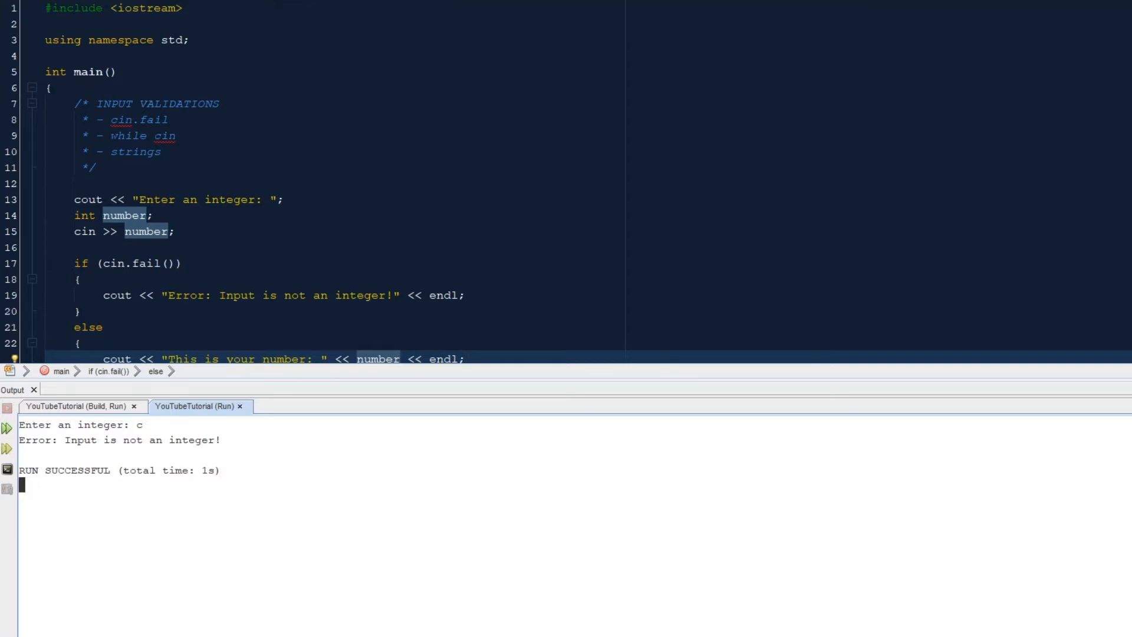
left_click(75, 406)
type("13")
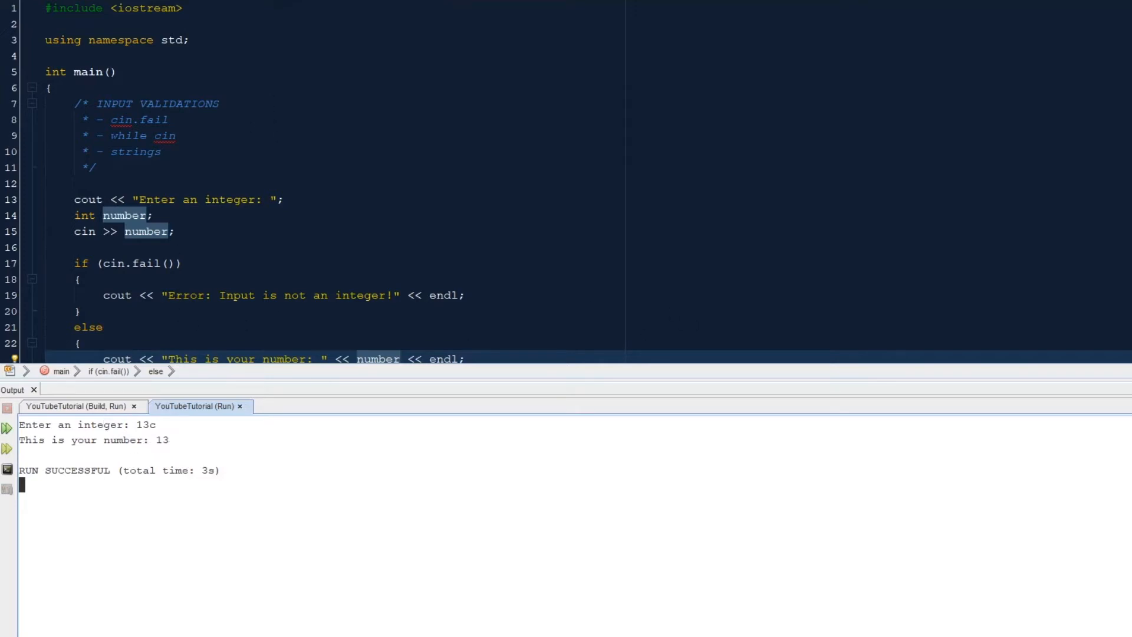
left_click(75, 405)
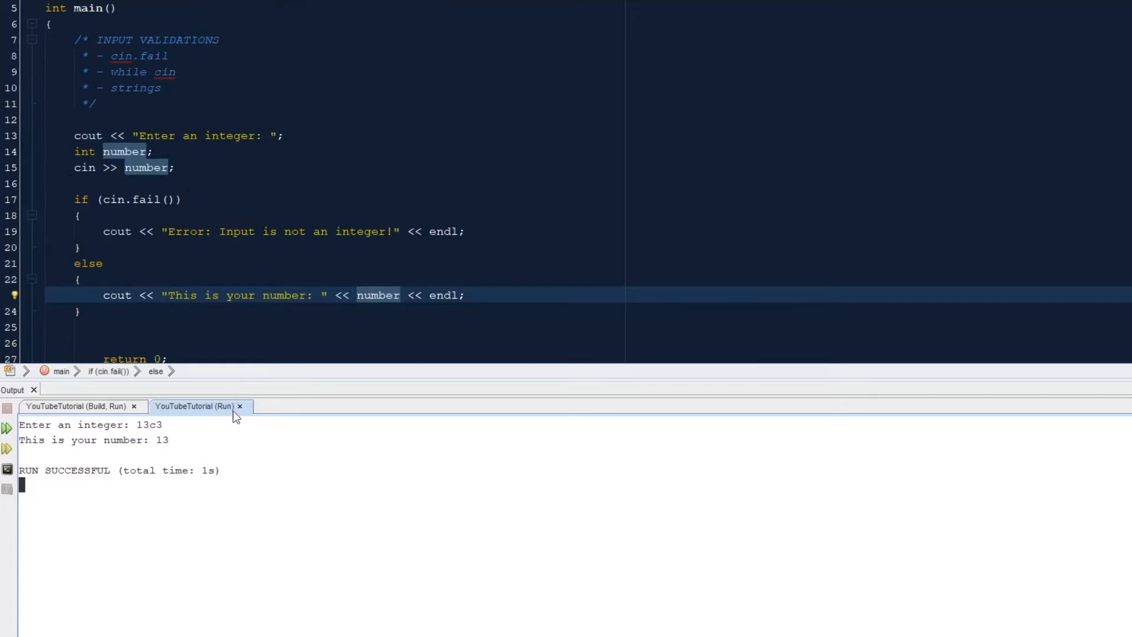
mouse_move(237, 409)
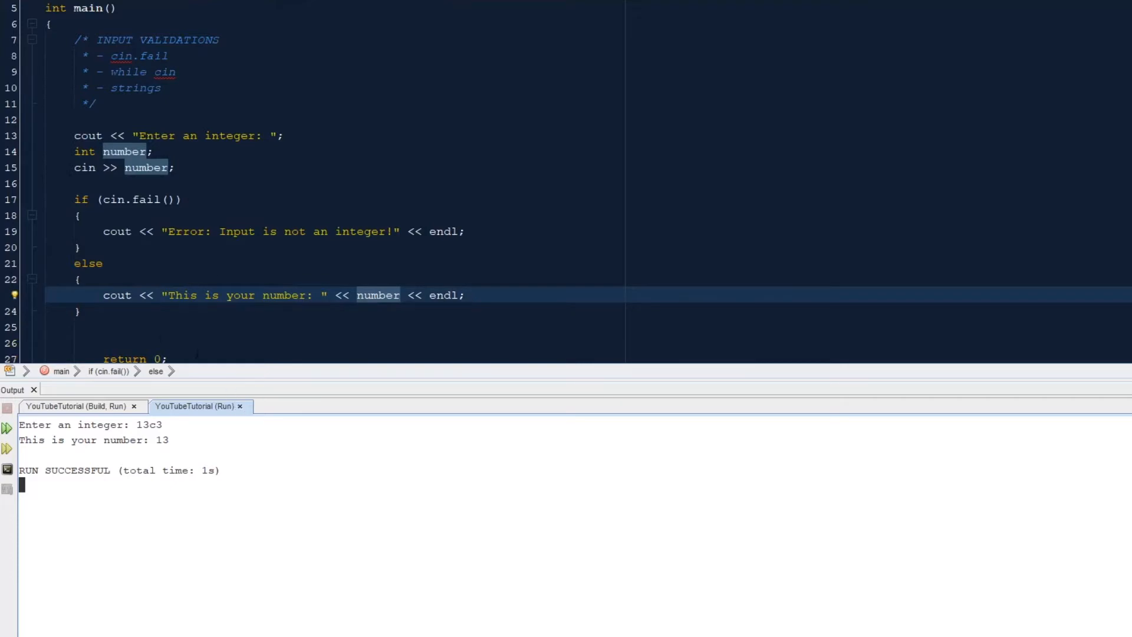
mouse_move(304, 240)
type("c")
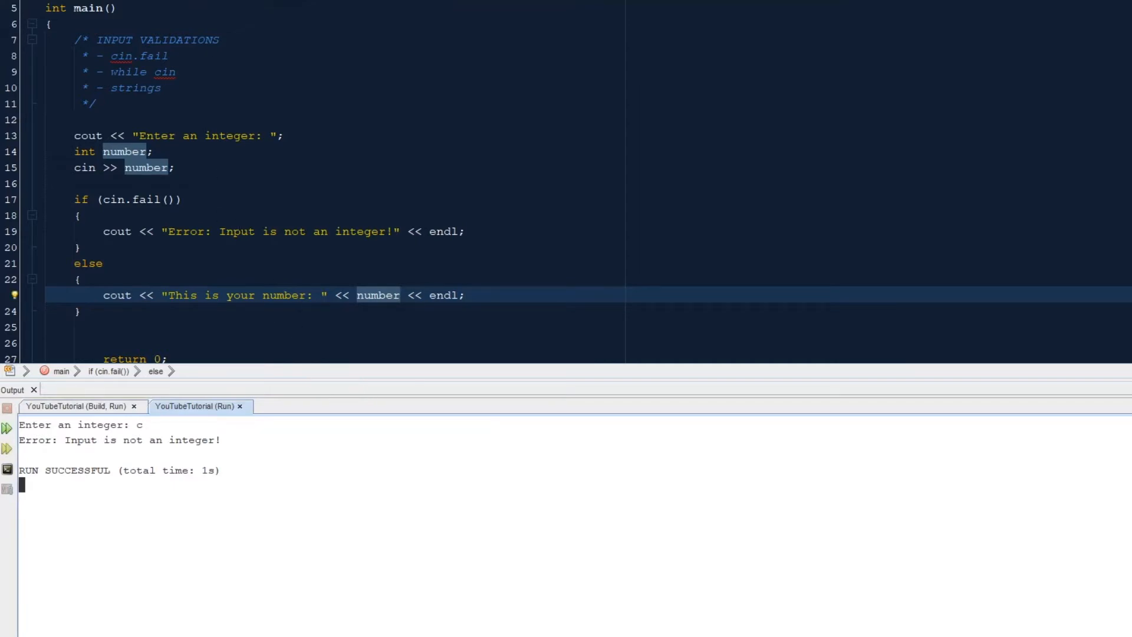
left_click(76, 406)
type("1315cd1516")
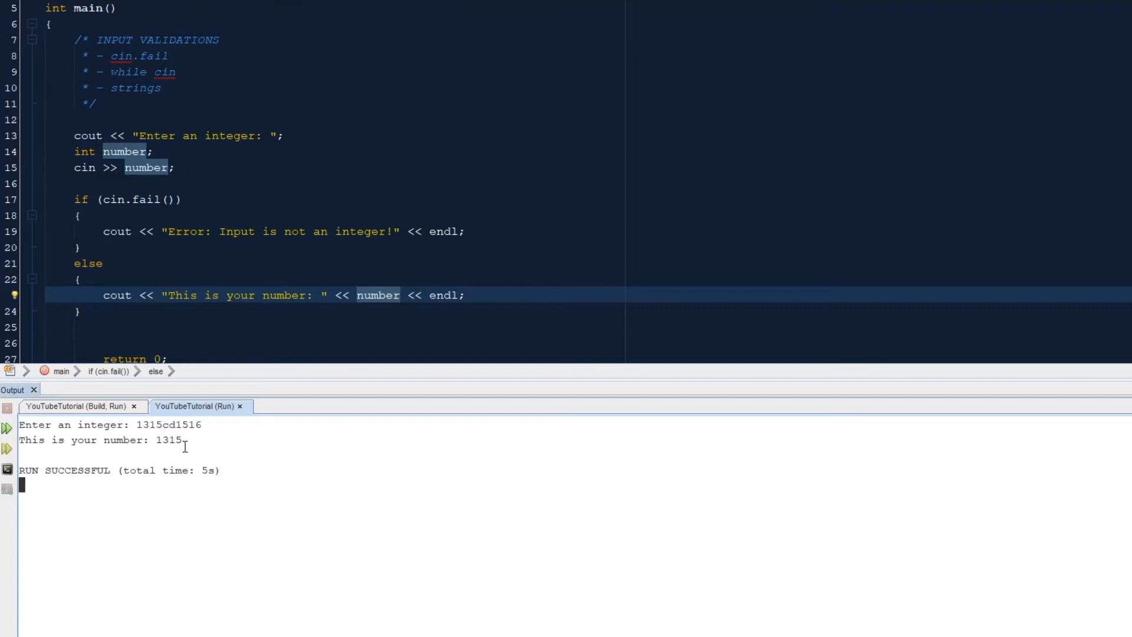
mouse_move(184, 426)
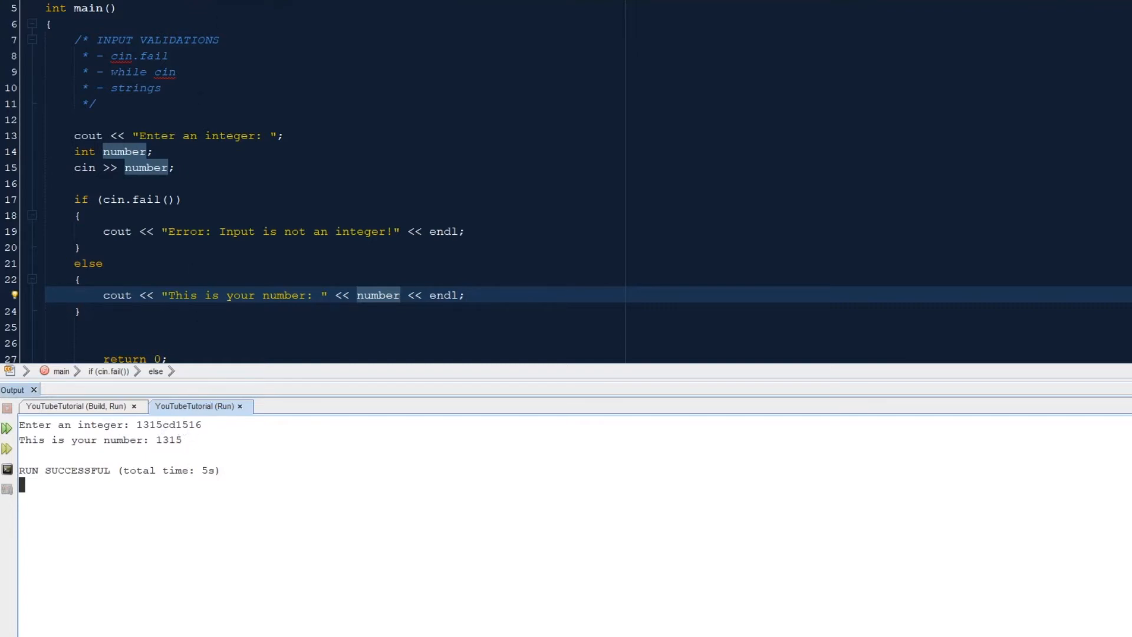
scroll("down", 3)
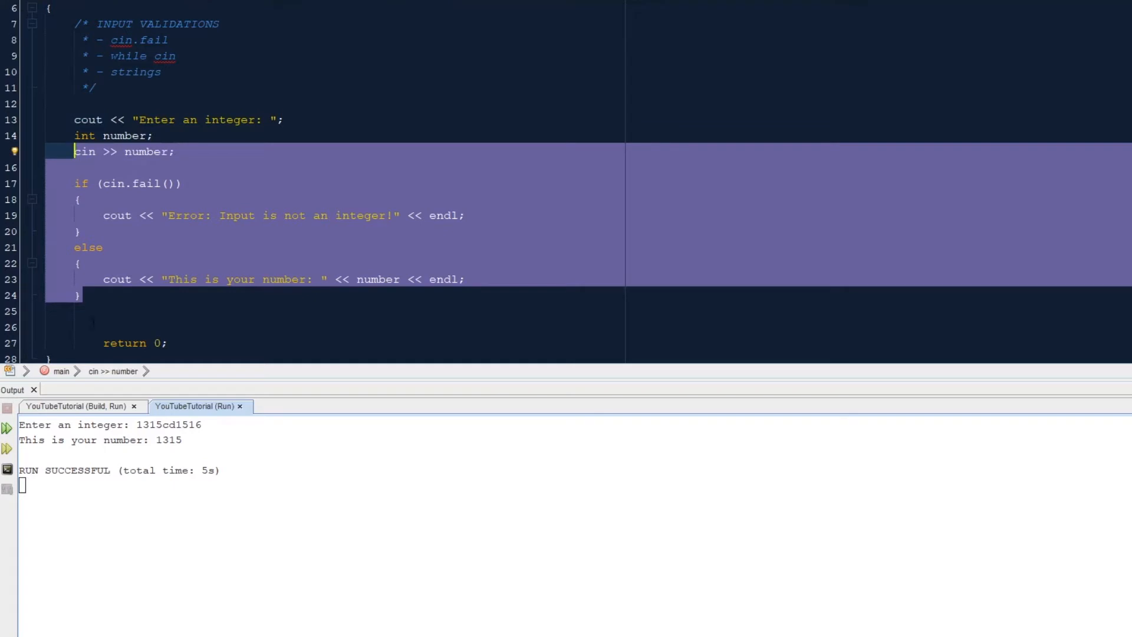
Replace the if/else block with a while (cin >> number) loop skeleton
left_click(74, 183)
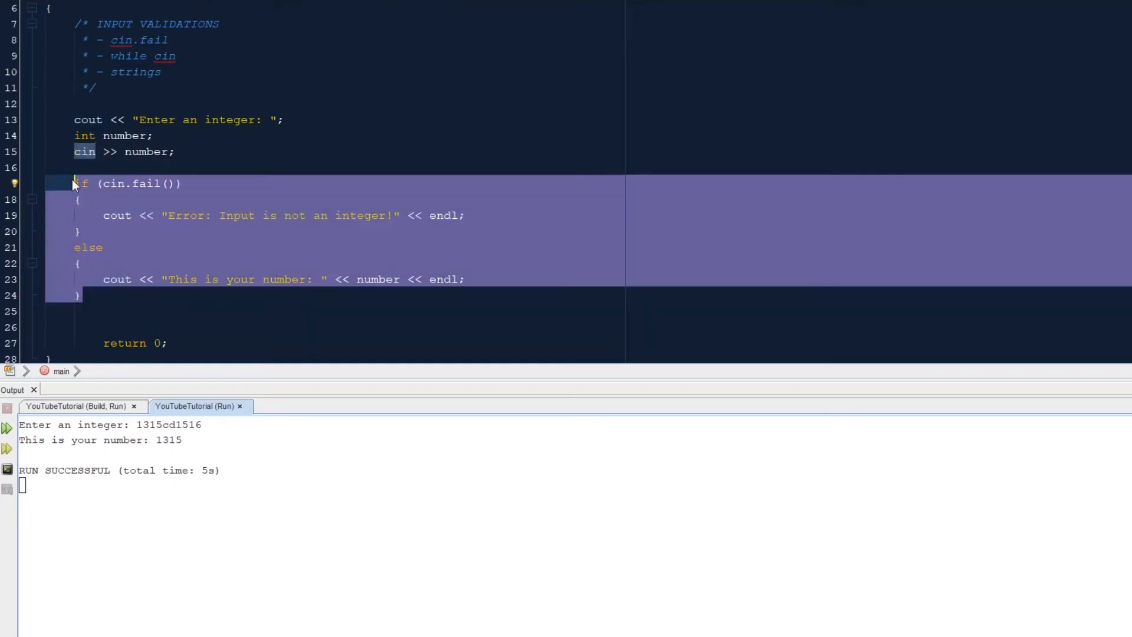
key("Delete")
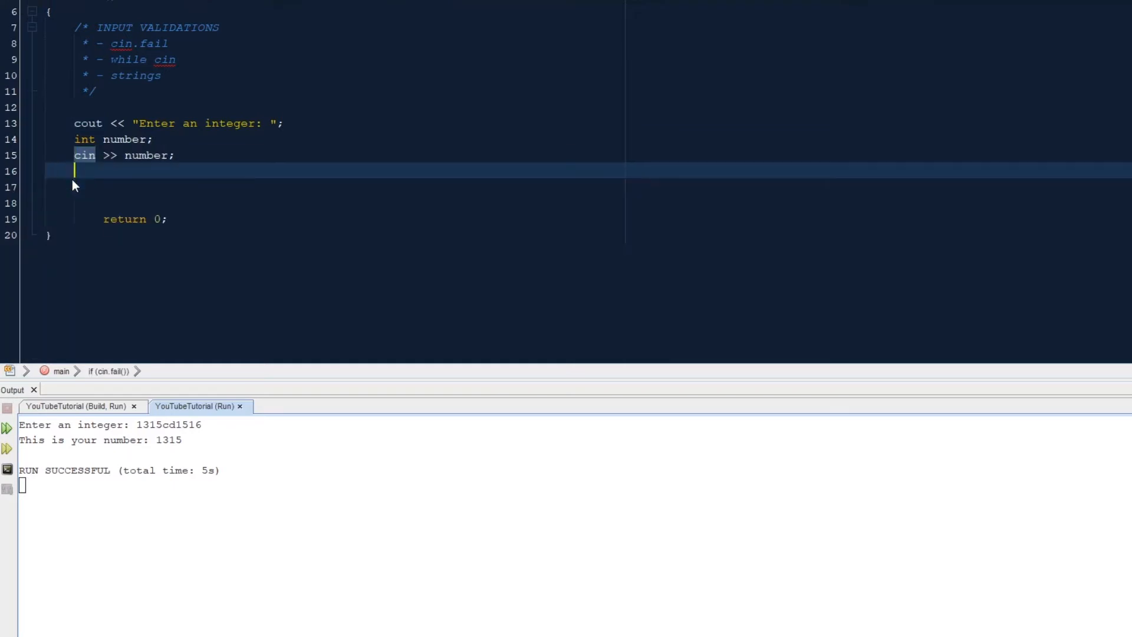
left_click(82, 155)
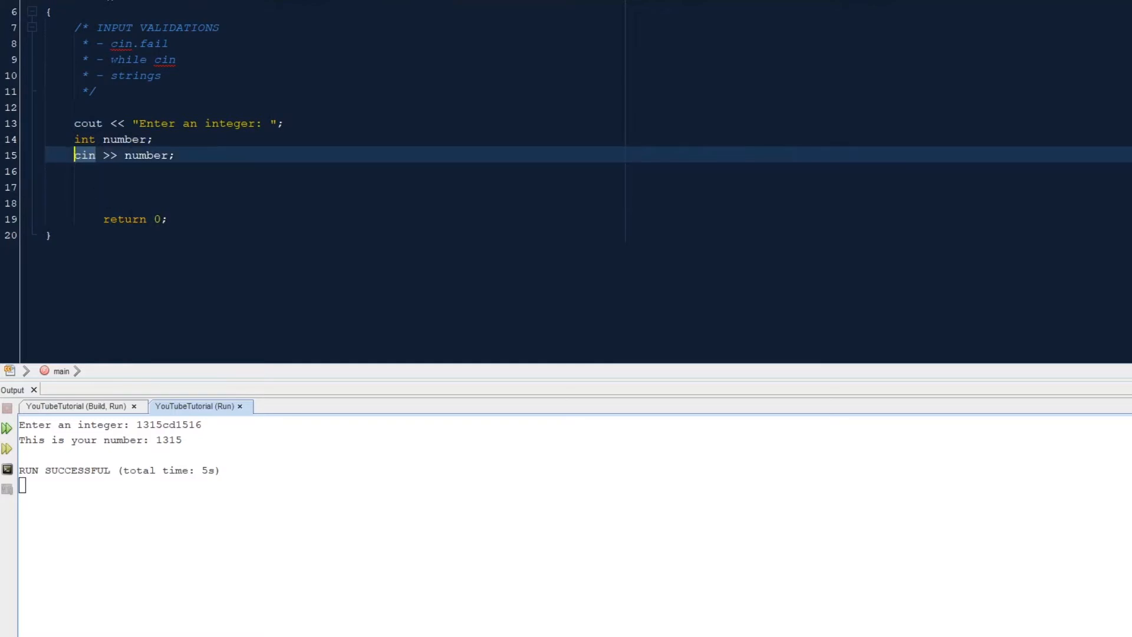
type("while")
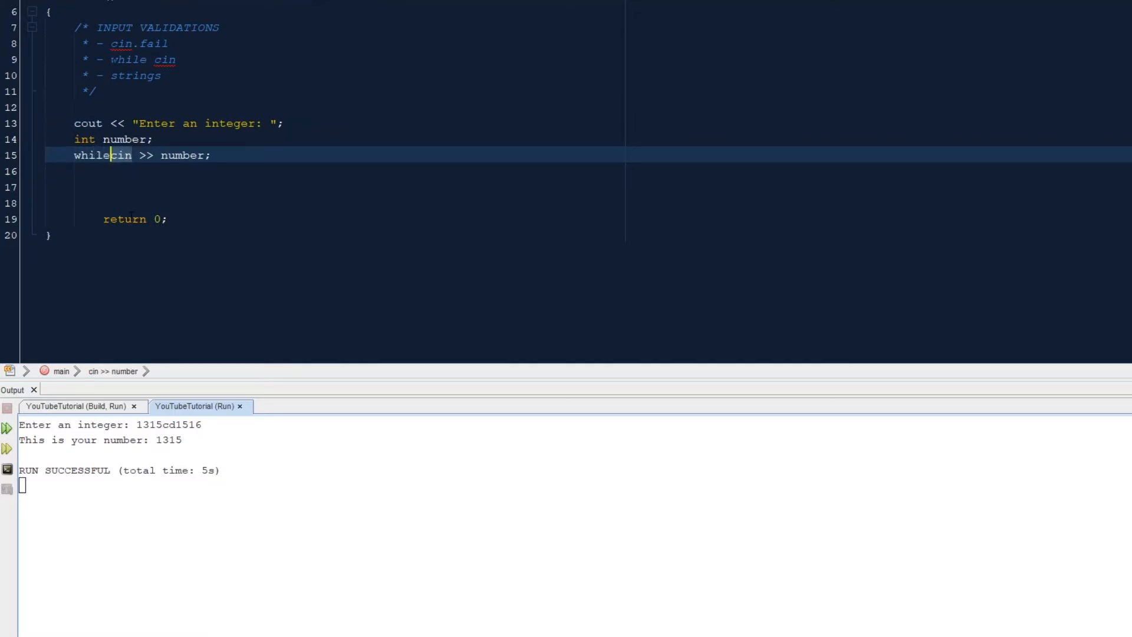
type("(")
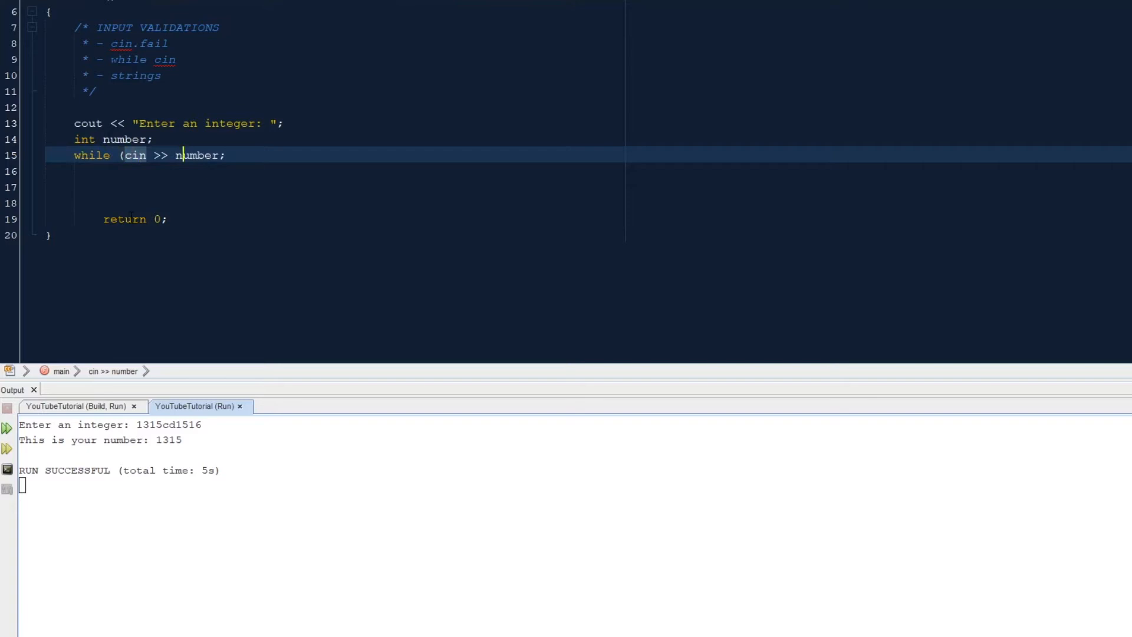
type(")")
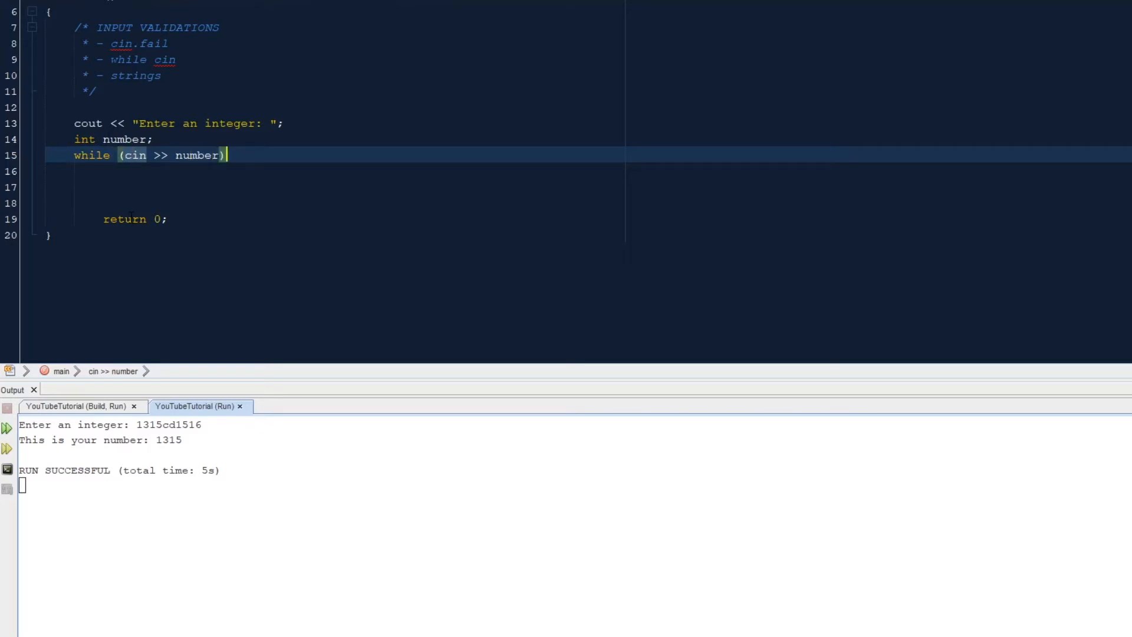
type("{")
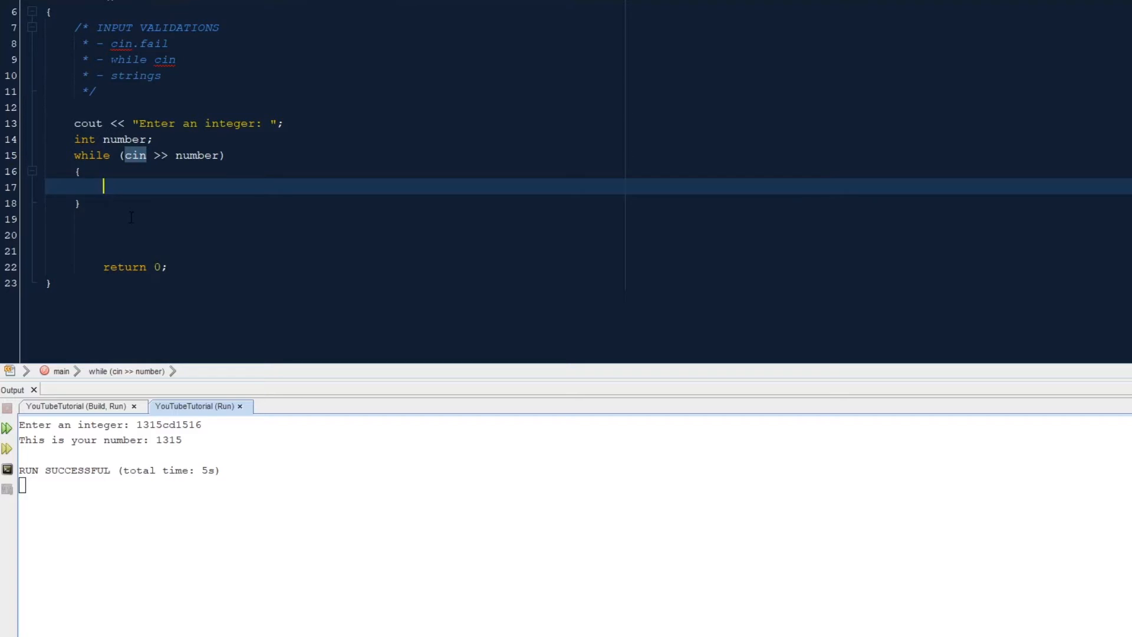
Inside the loop, print "Your number is: " << number << endl
type("cout")
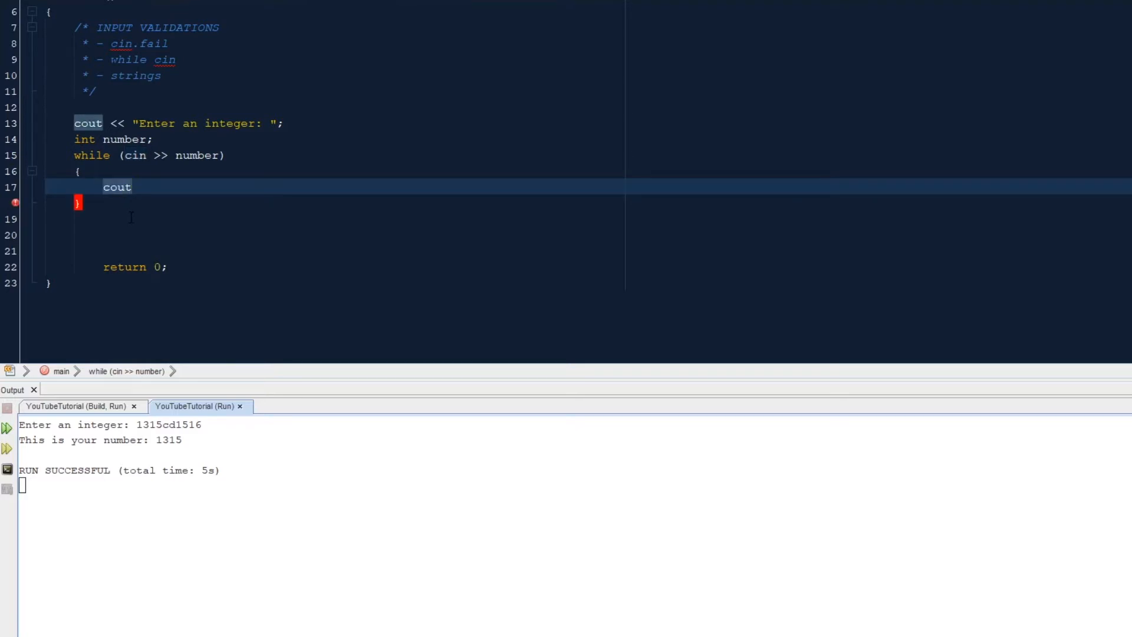
type("<")
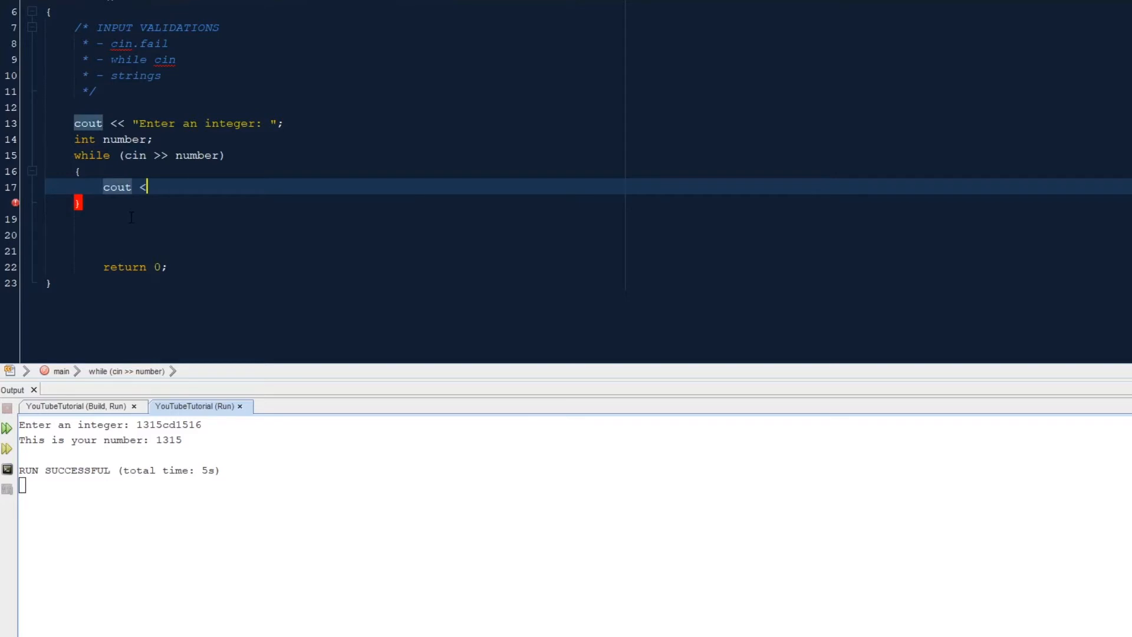
type("<< Y")
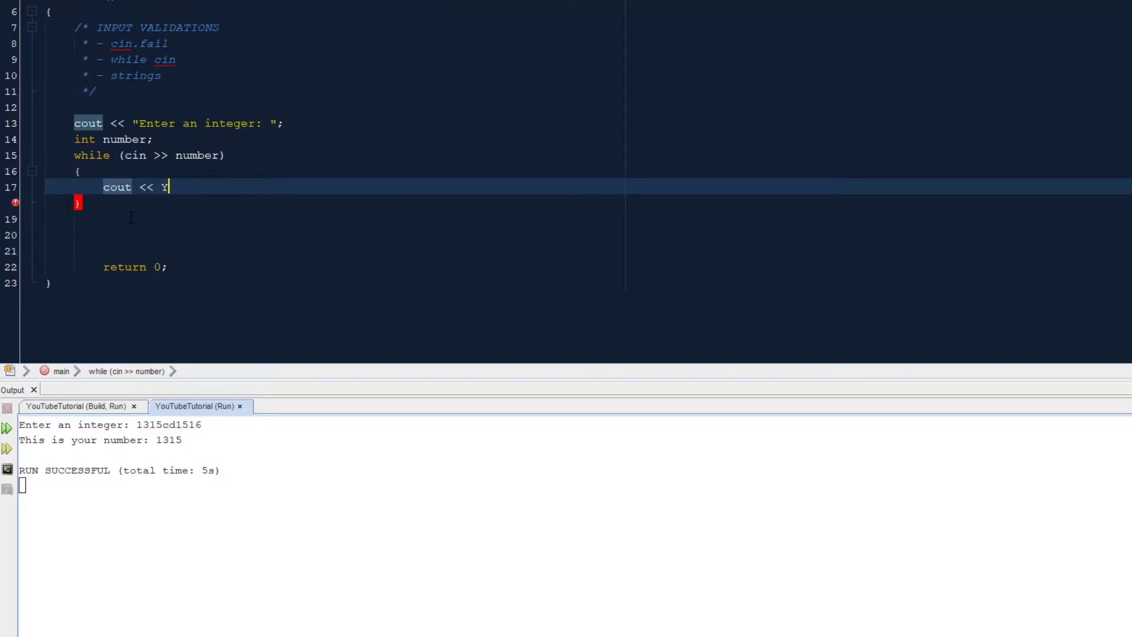
type("\"")
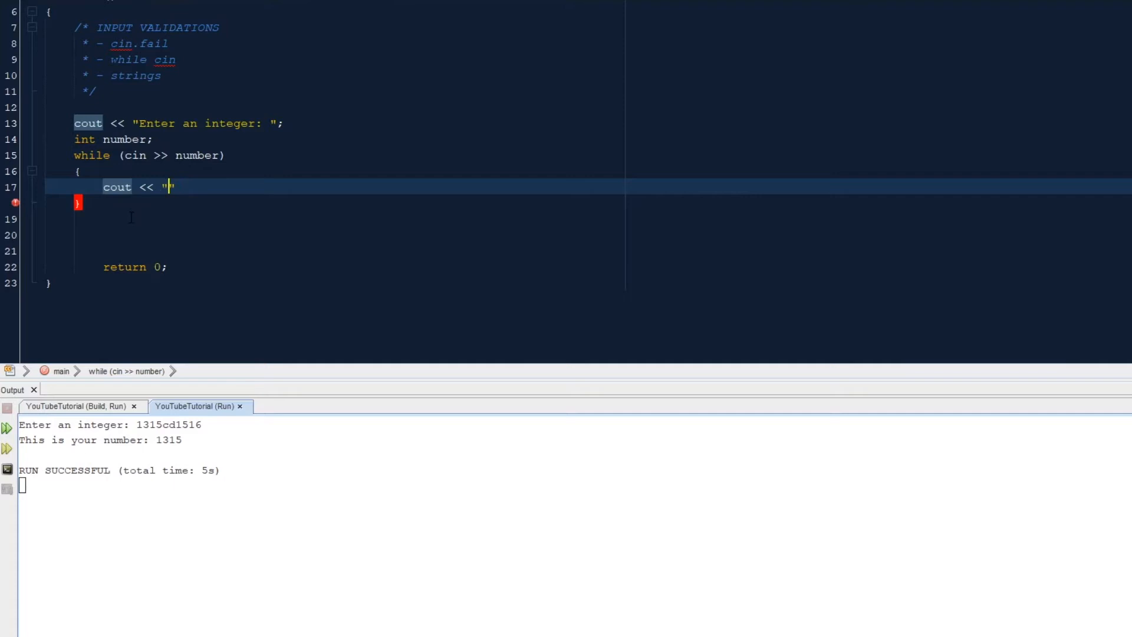
type("Your number")
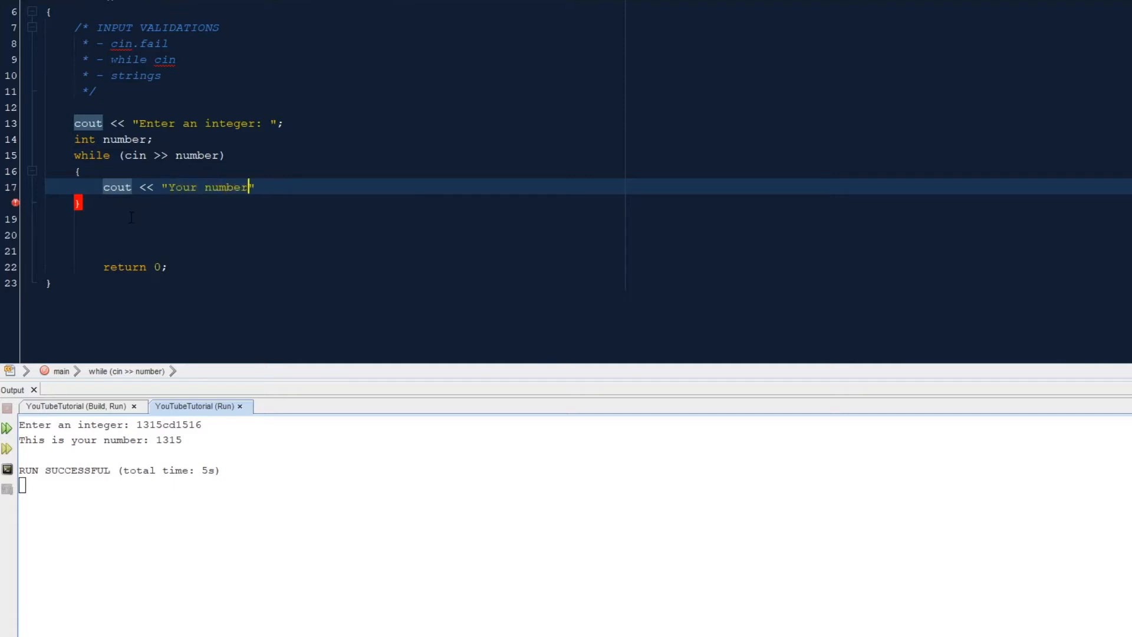
type("is:")
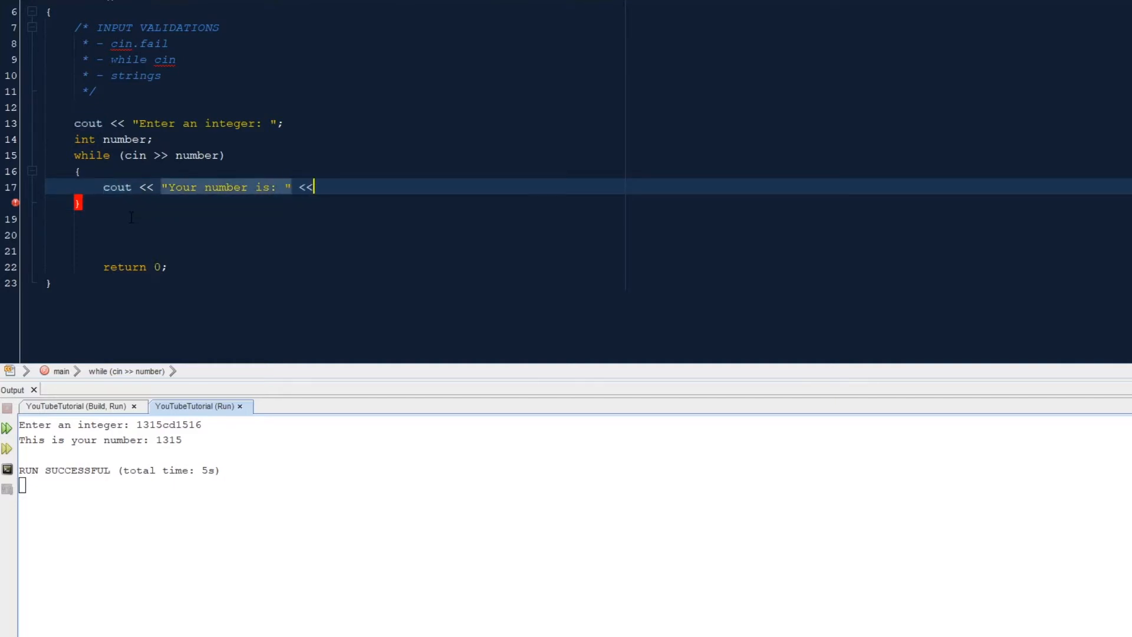
type("number <<")
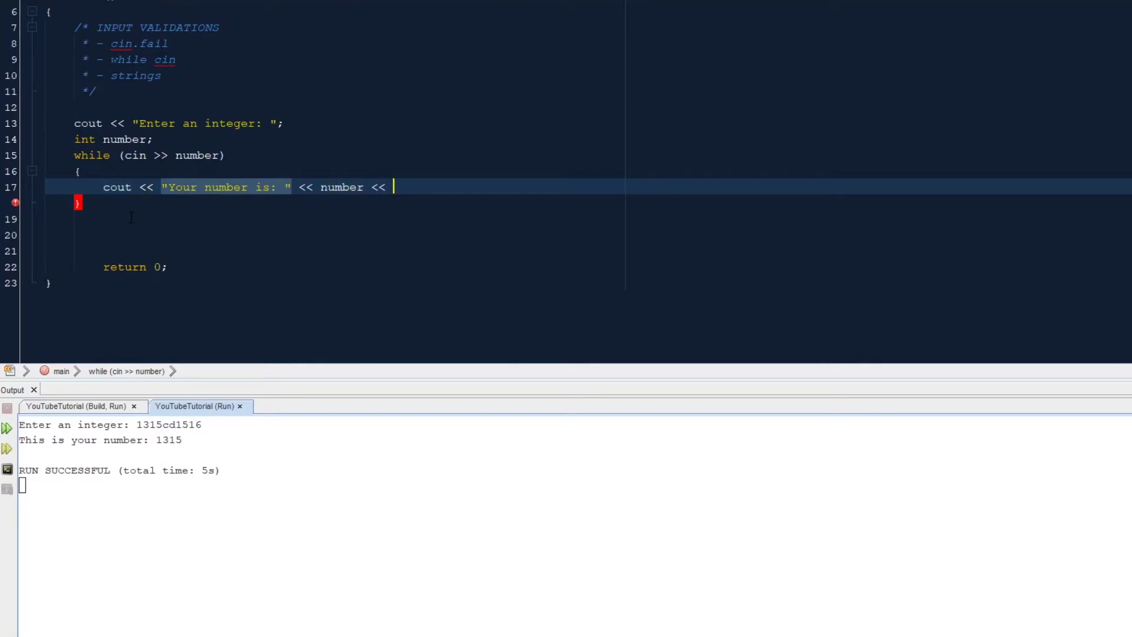
type("endl")
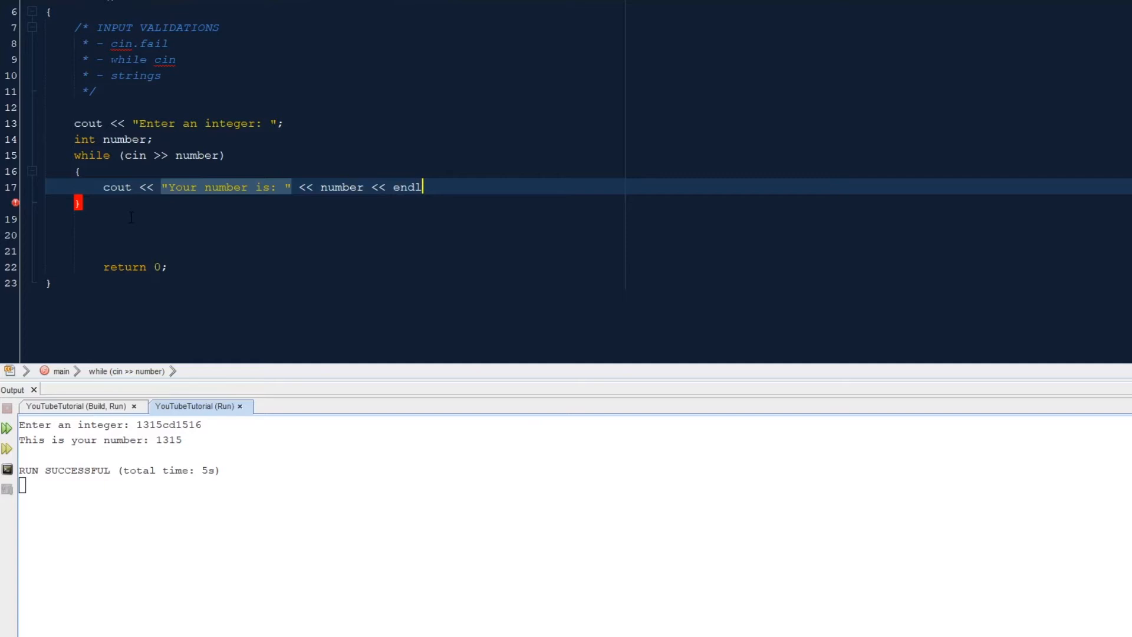
type(";")
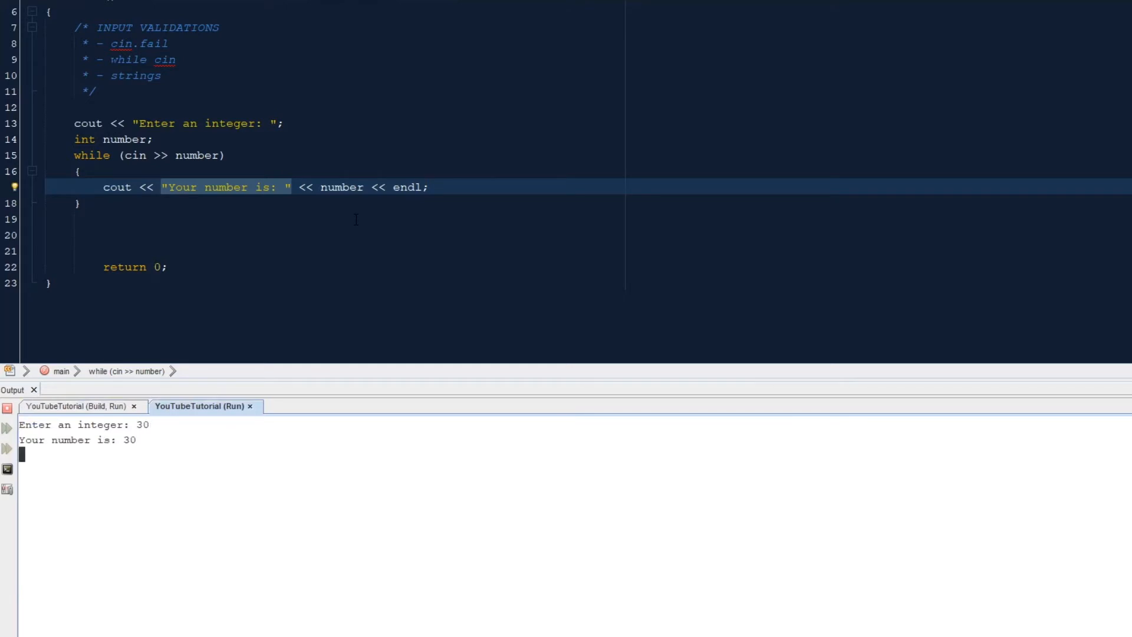
Run the loop with 30, 143, 15, 20 and 11, then end it with a letter
type("30")
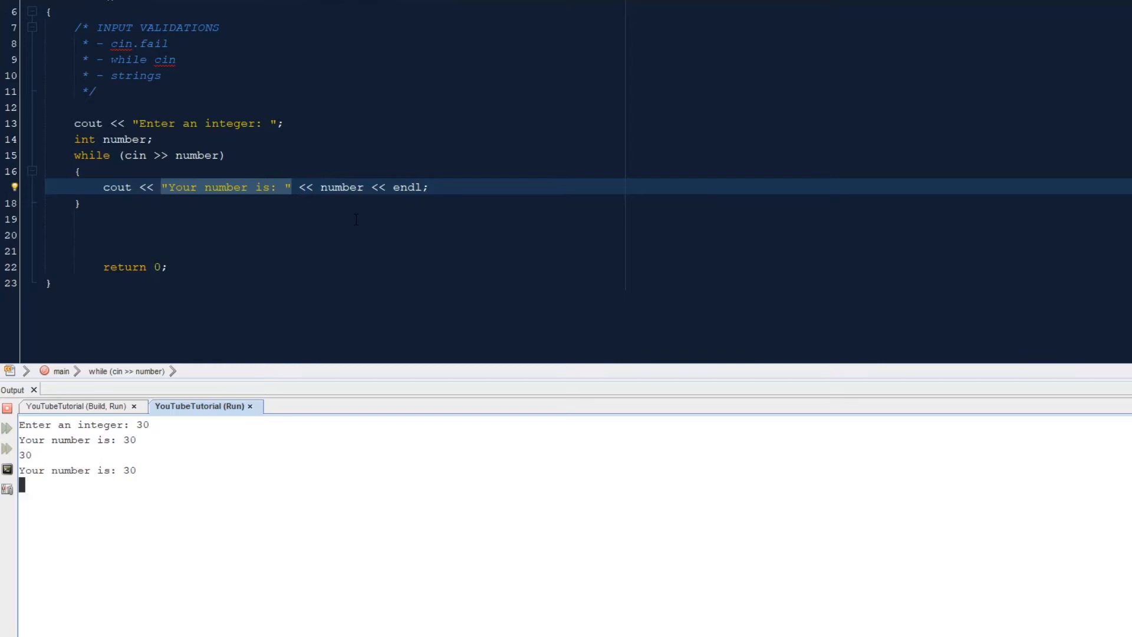
type("143")
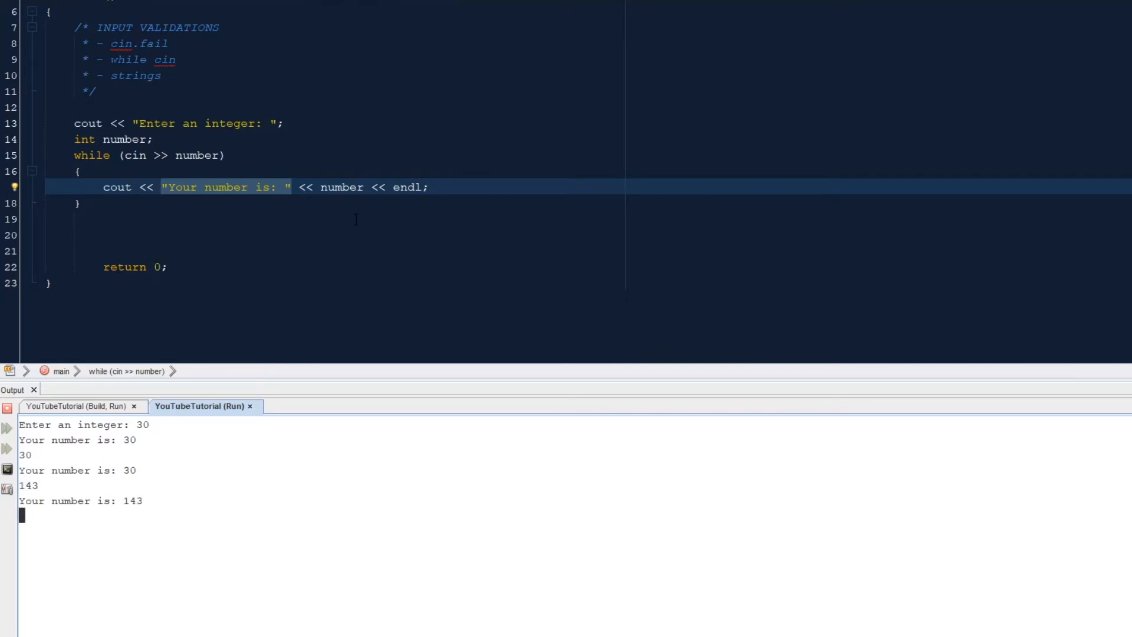
type("15")
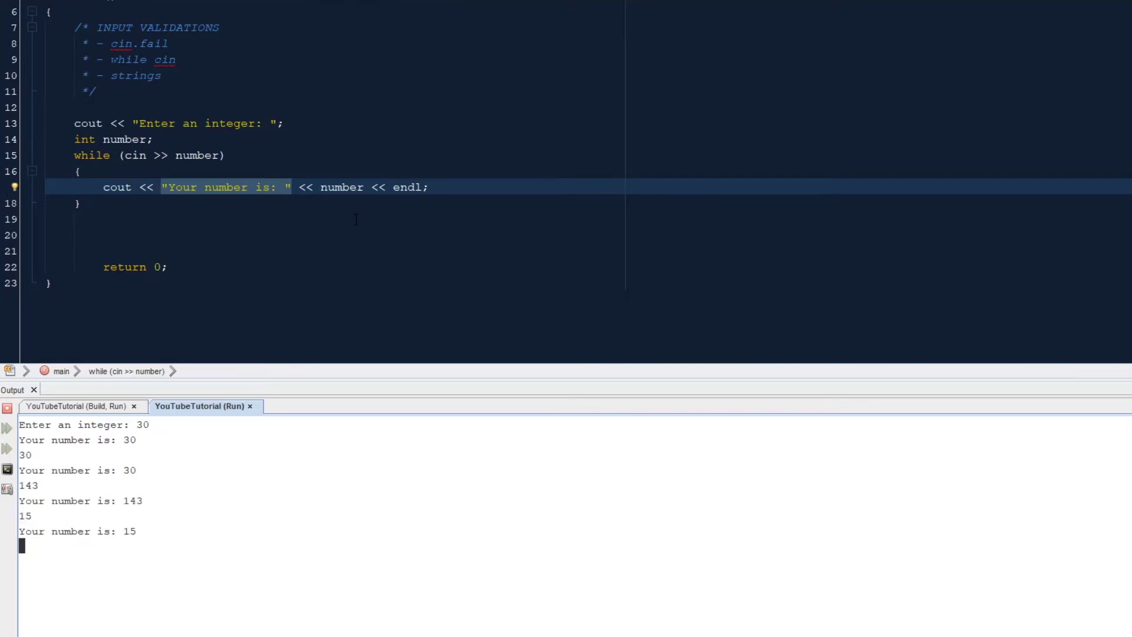
type("20")
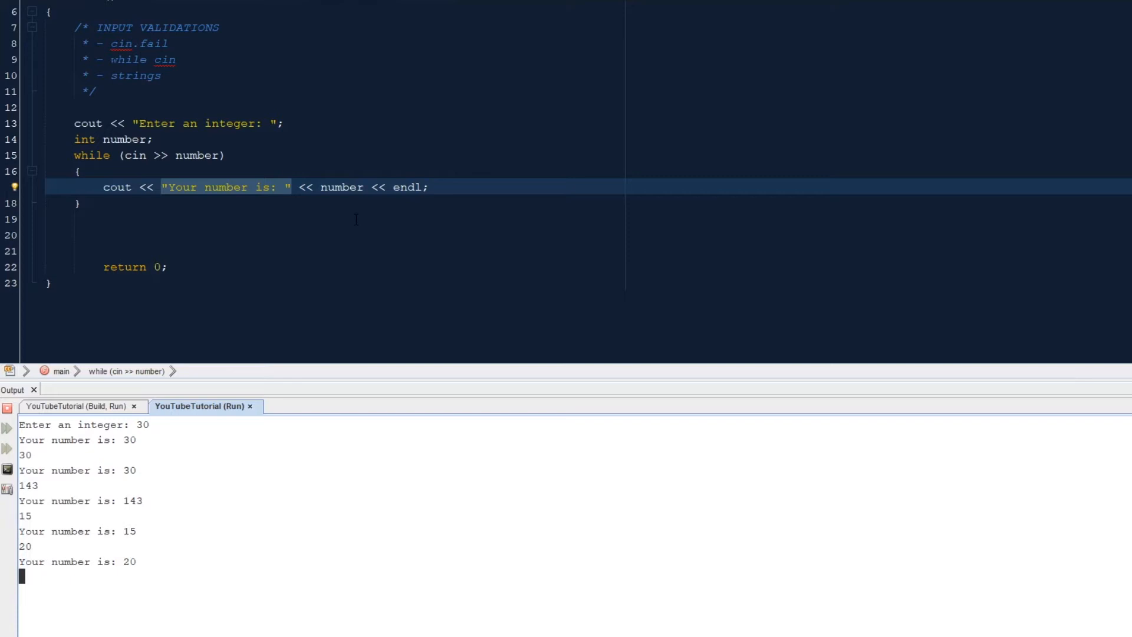
type("11")
type("f")
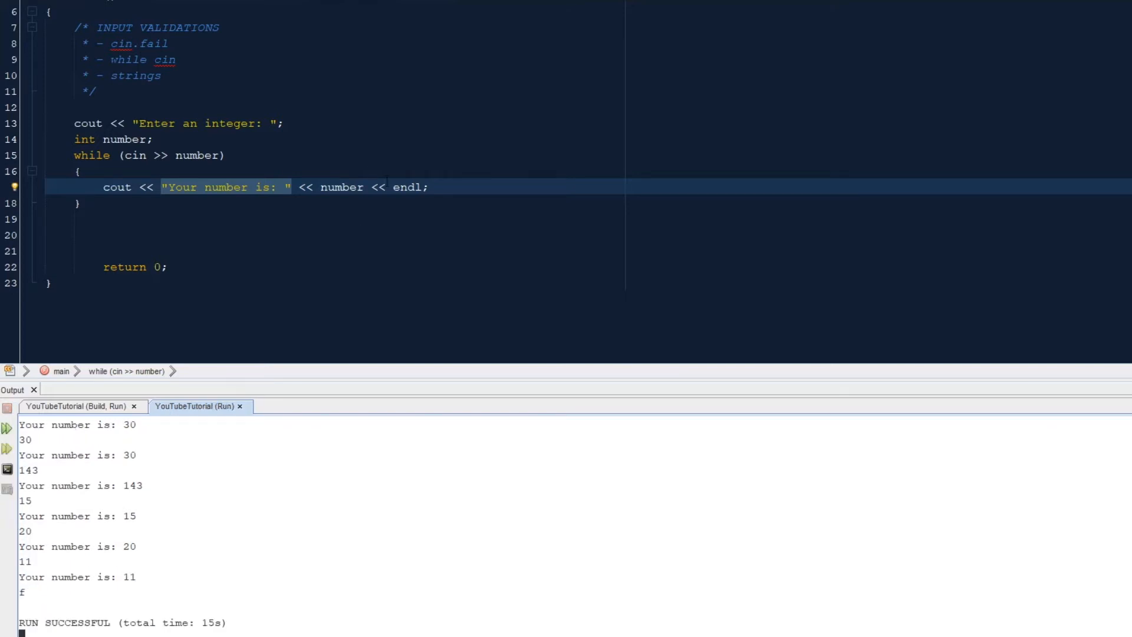
left_click(86, 123)
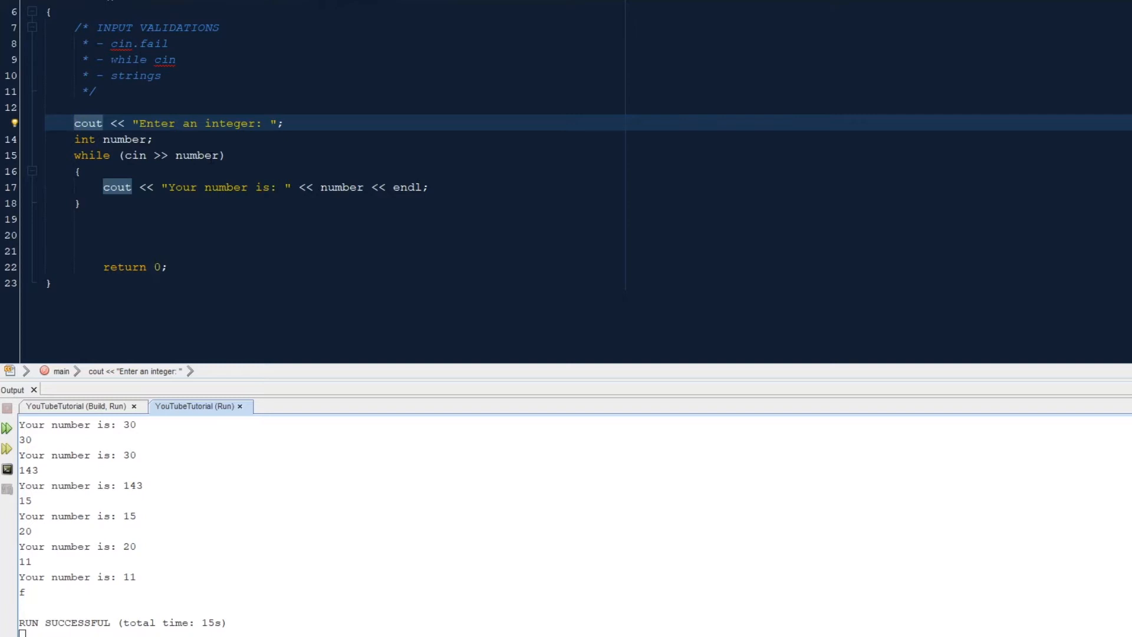
mouse_move(44, 584)
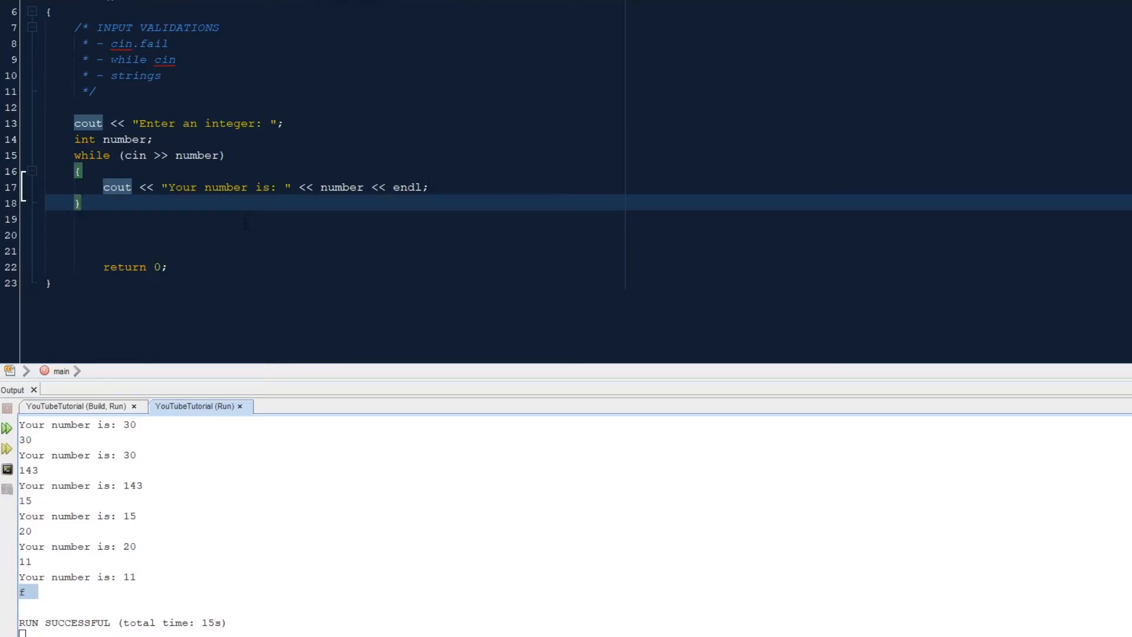
After the loop, add cout << "Goodbye!" << endl;
key("enter")
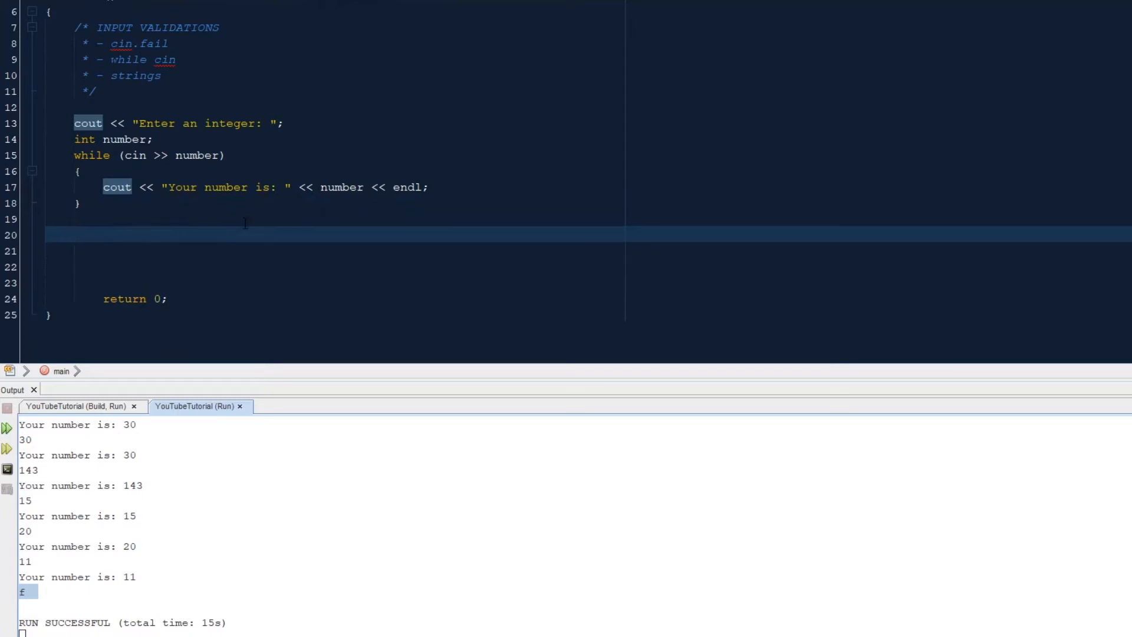
left_click(74, 234)
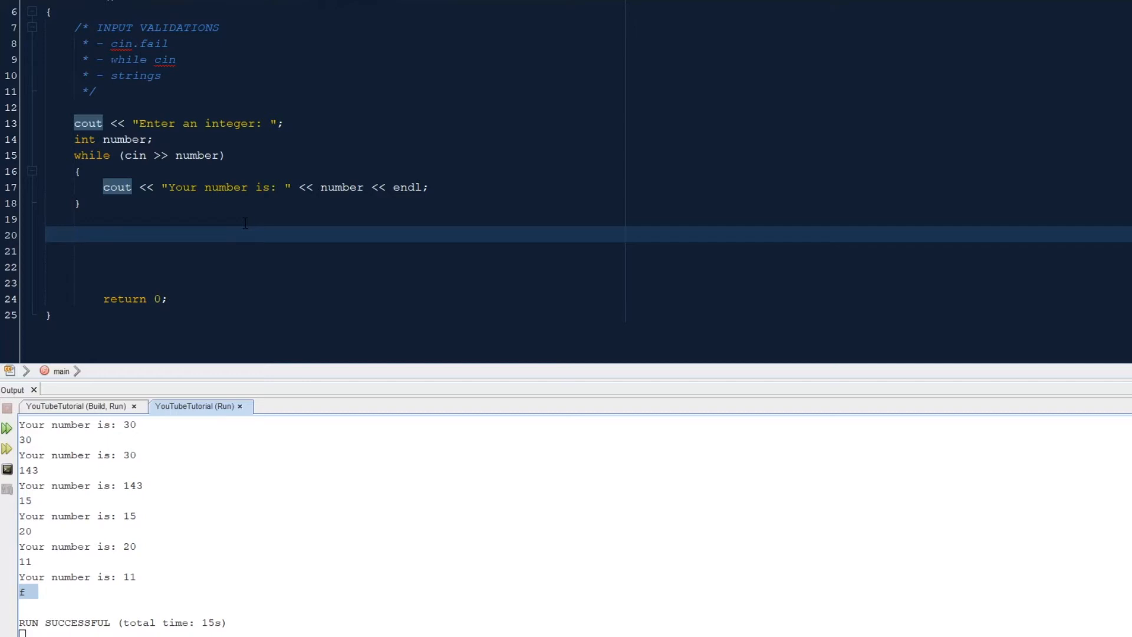
type("cou")
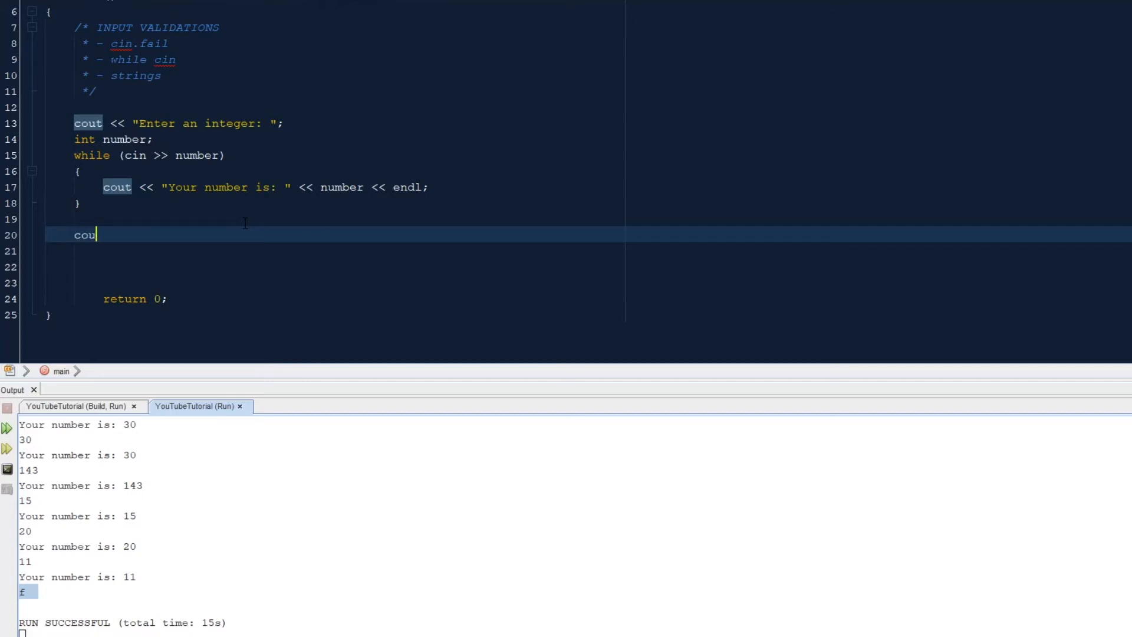
type("<< o")
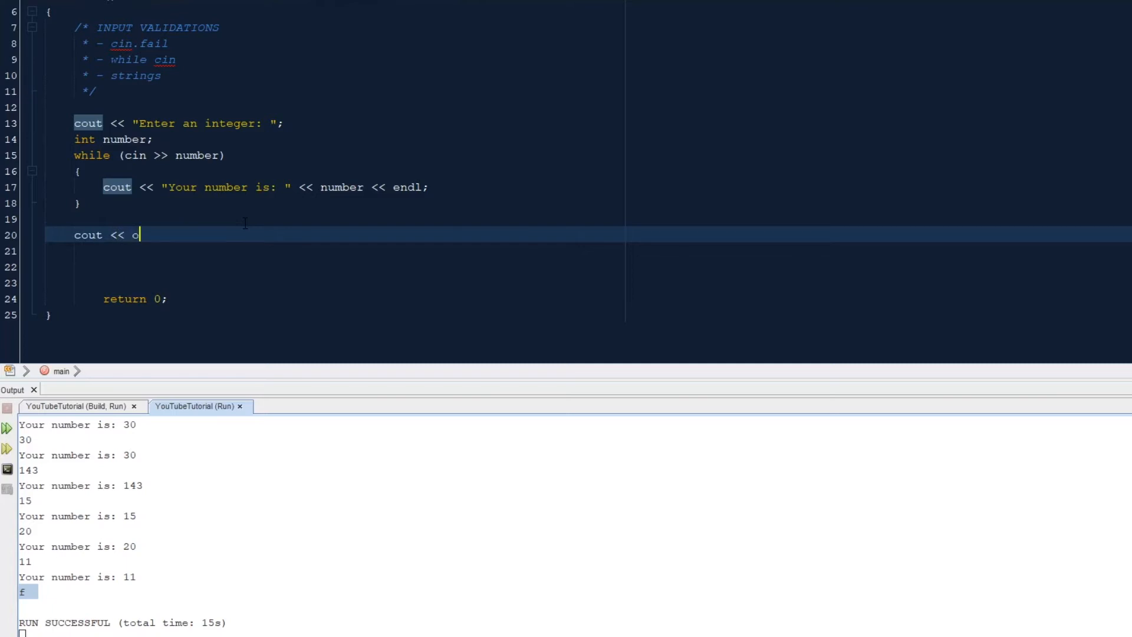
type("\"Good\"")
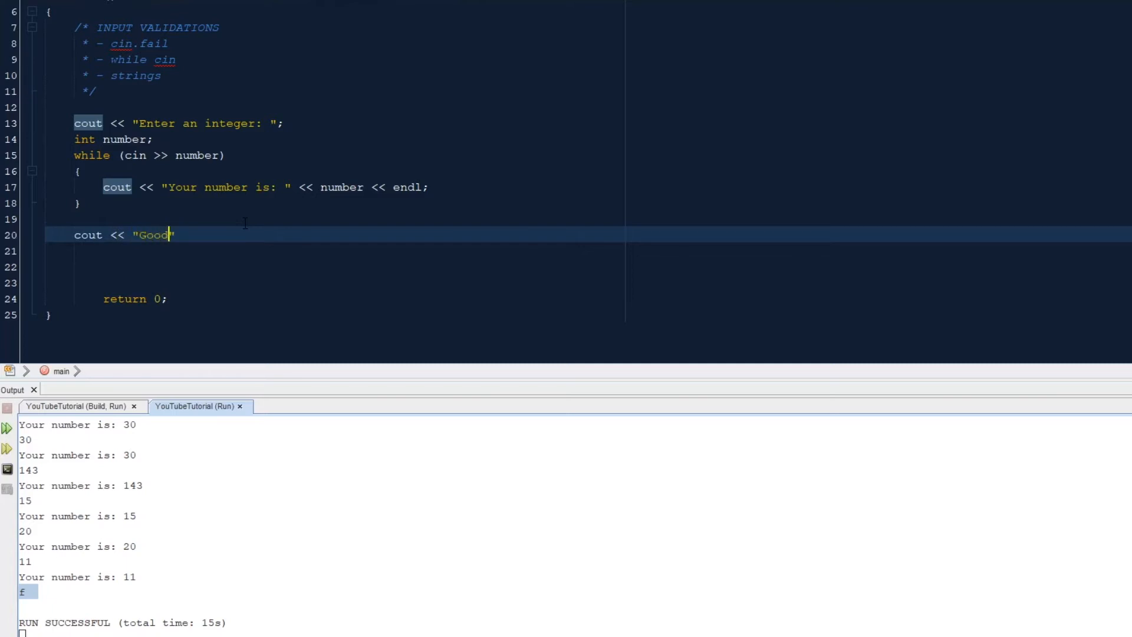
type("bye")
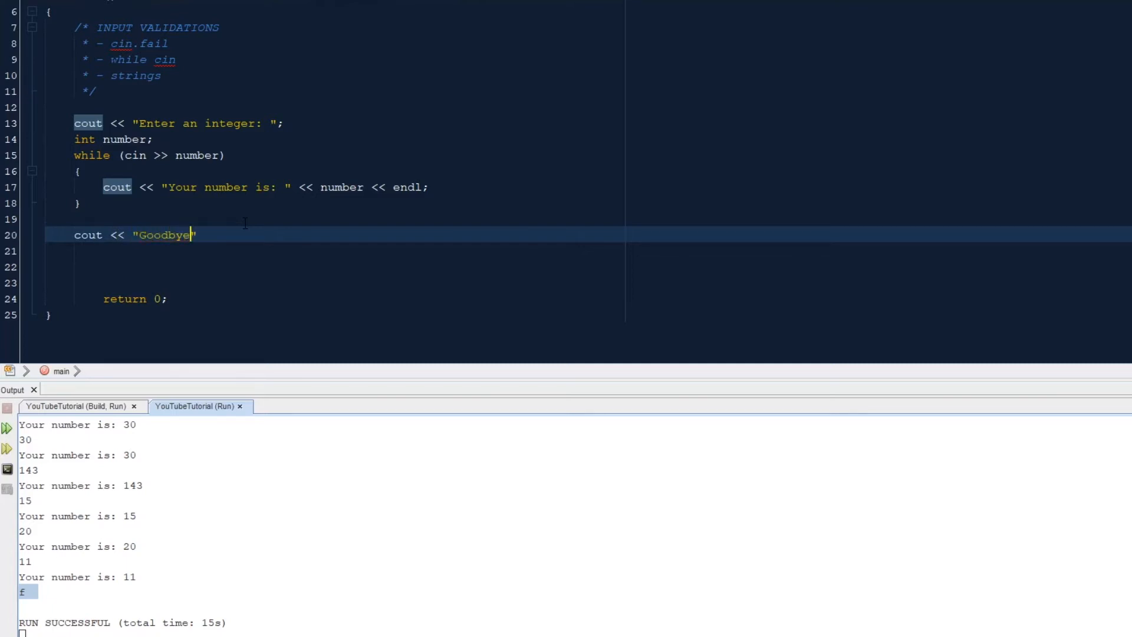
type("!\" <<")
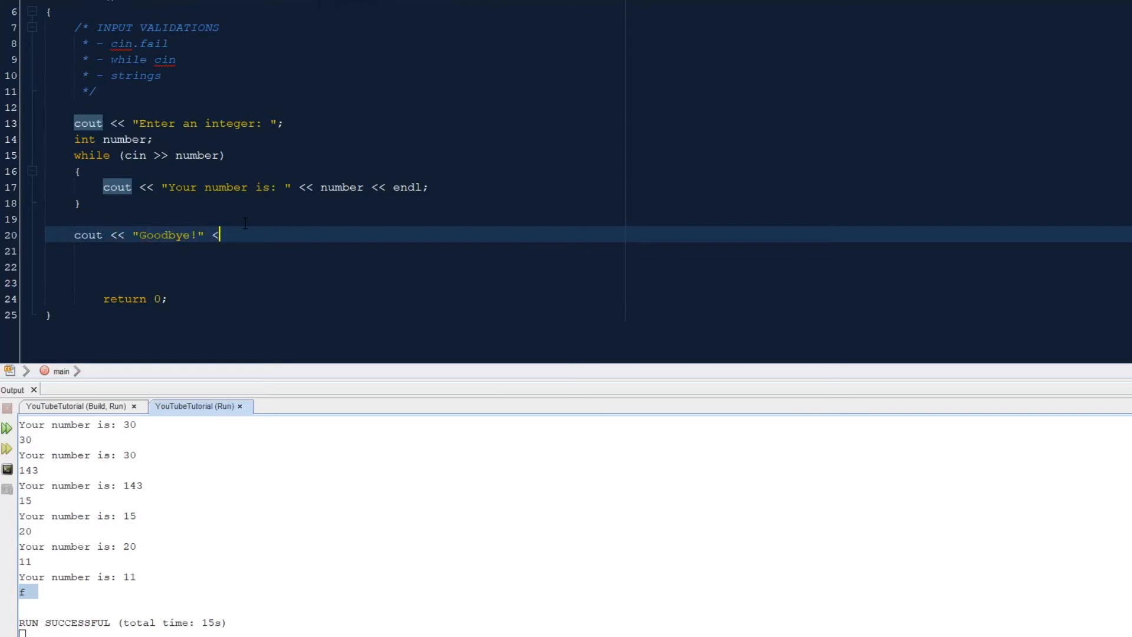
type("< endl;")
left_click(575, 526)
type("h")
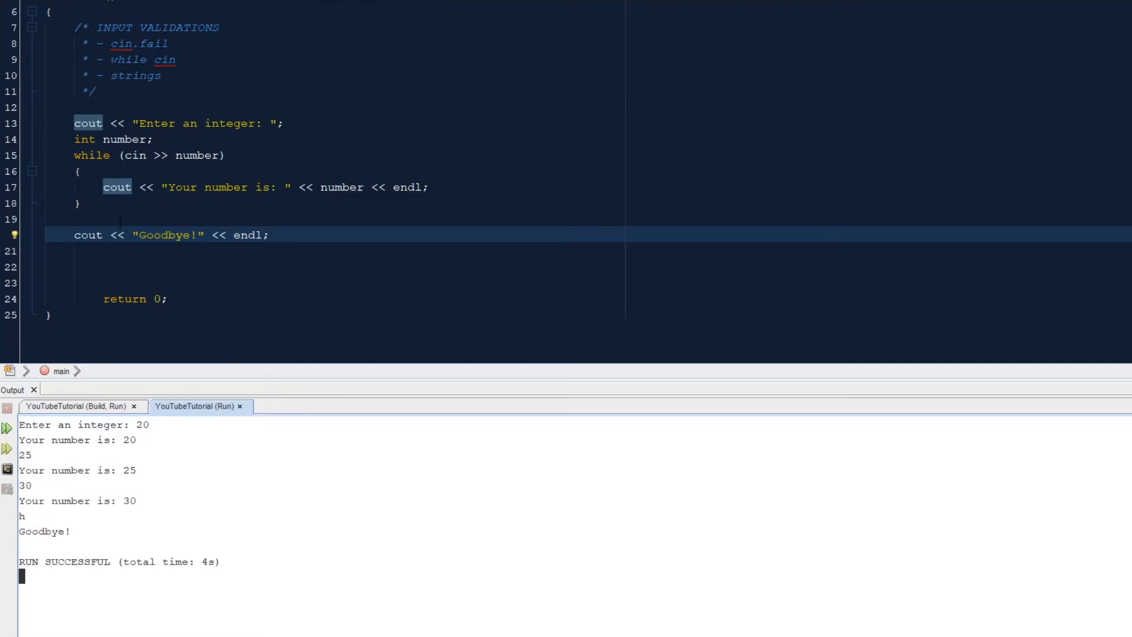
Declare int total = 0; and add total += number; inside the loop
scroll("up", 3)
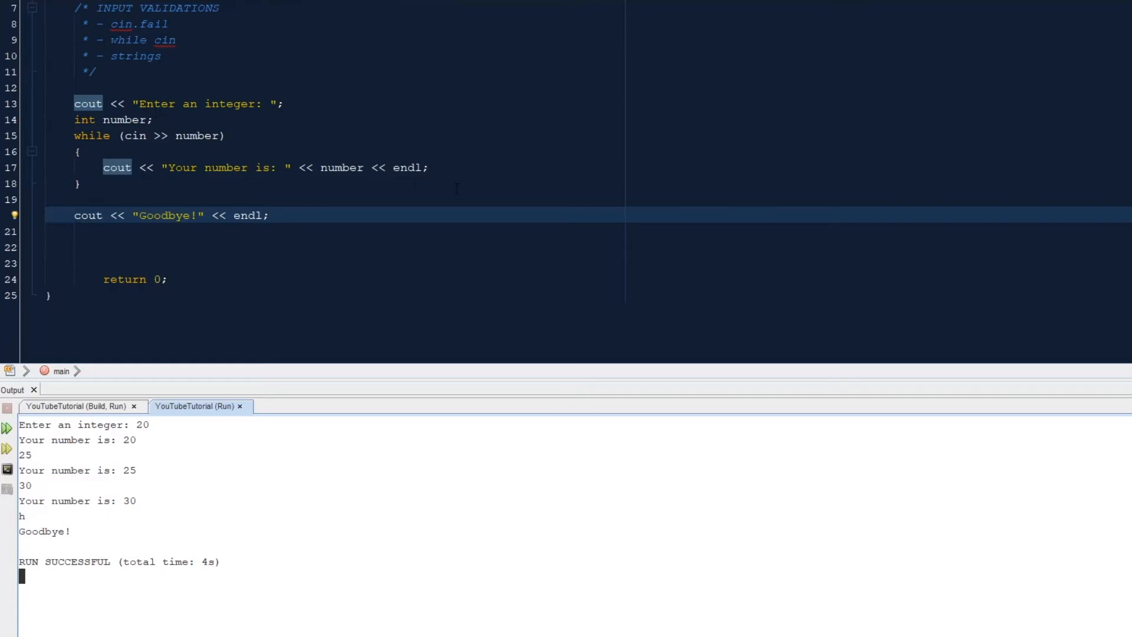
key("enter")
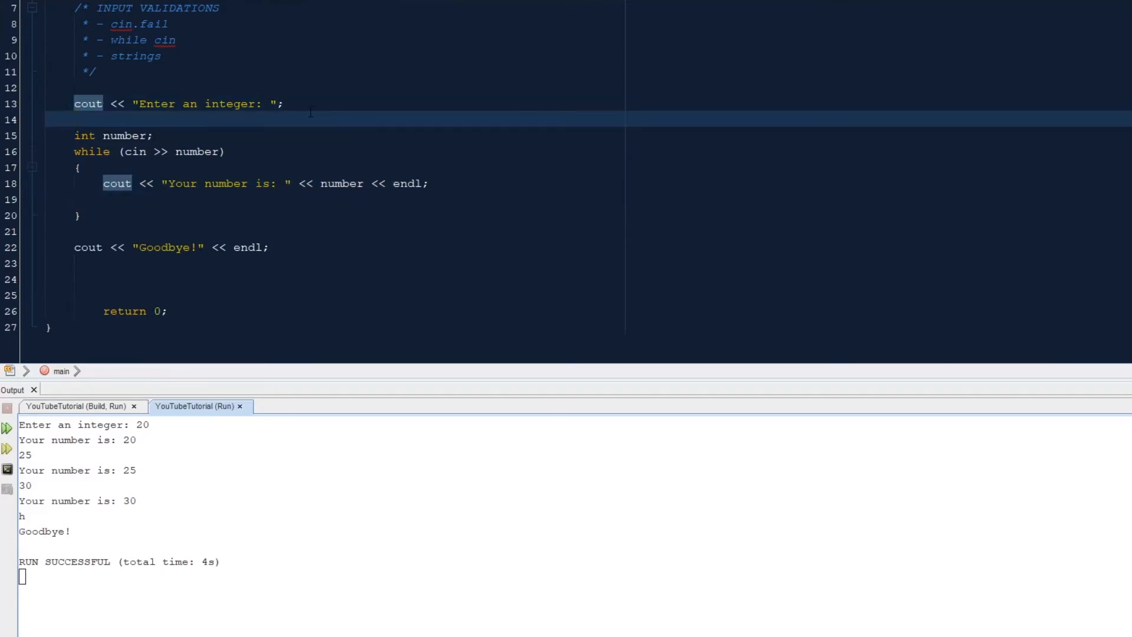
type("int total")
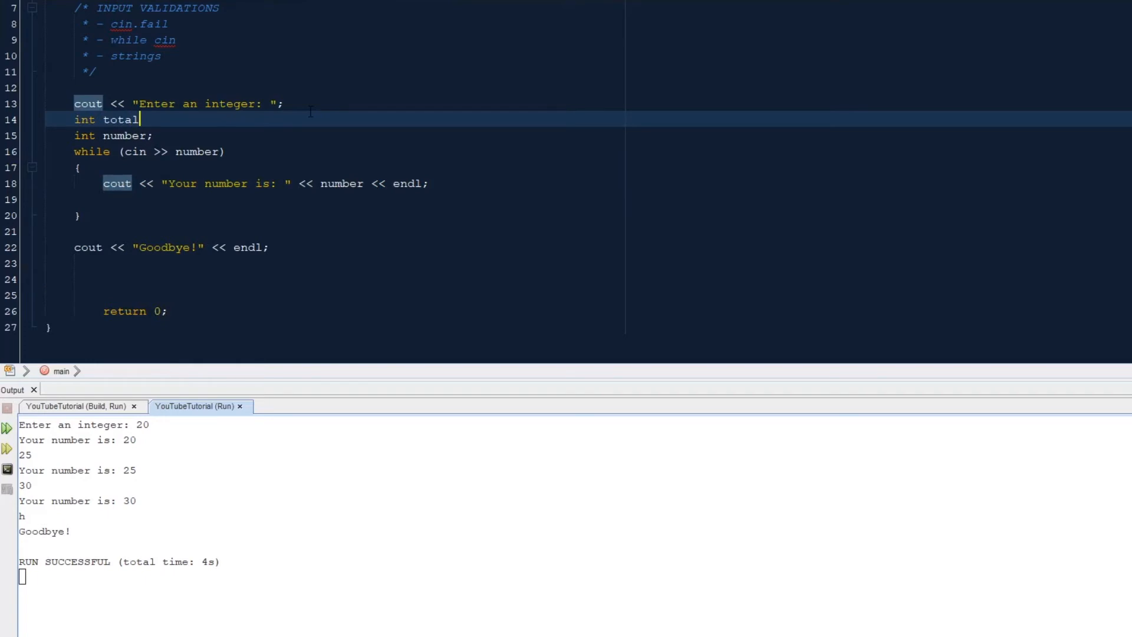
type("= 0")
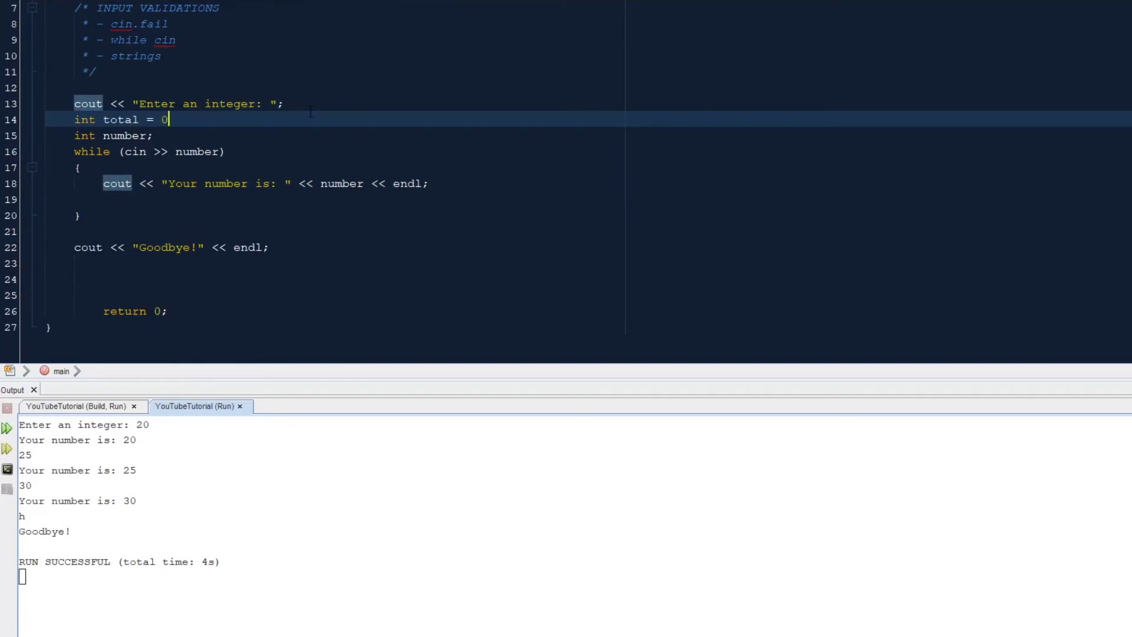
type(";")
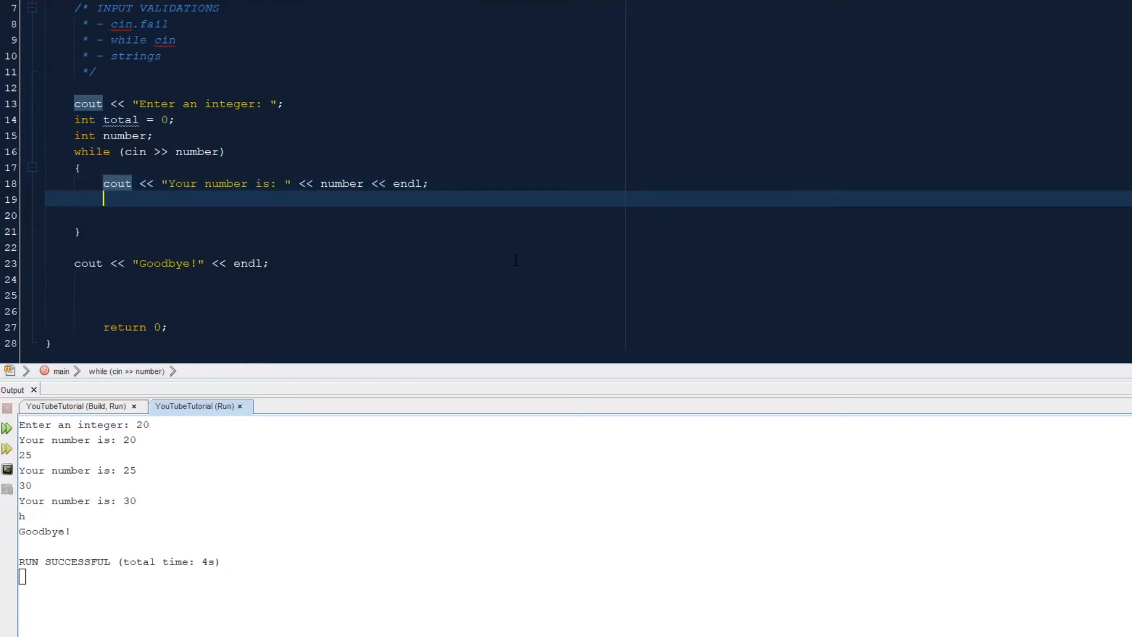
type("total")
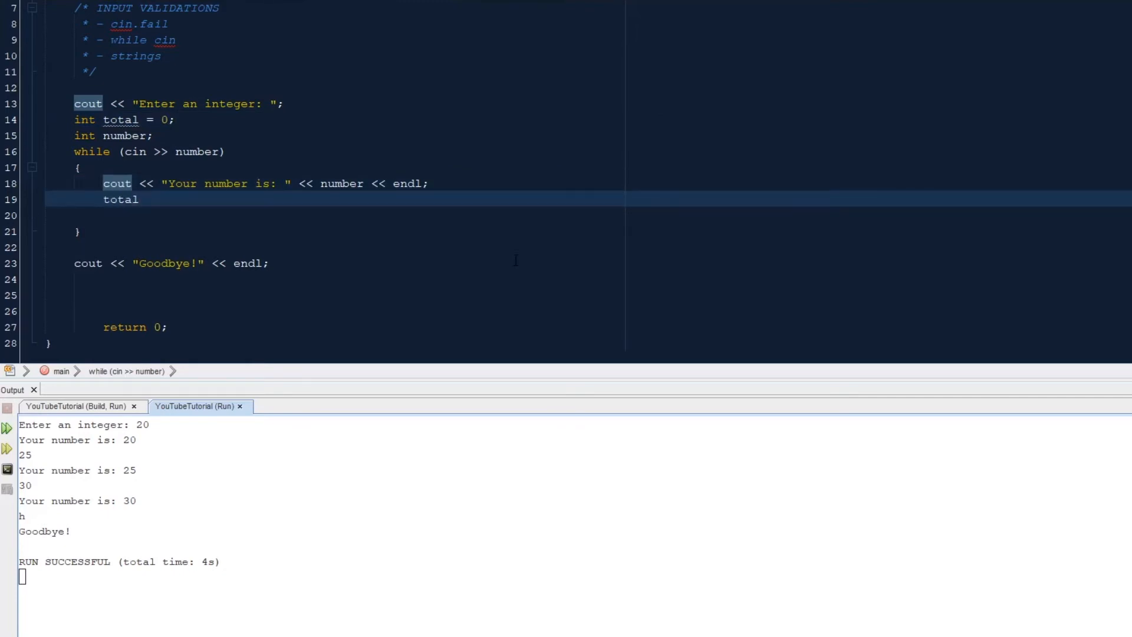
type("+= numbe")
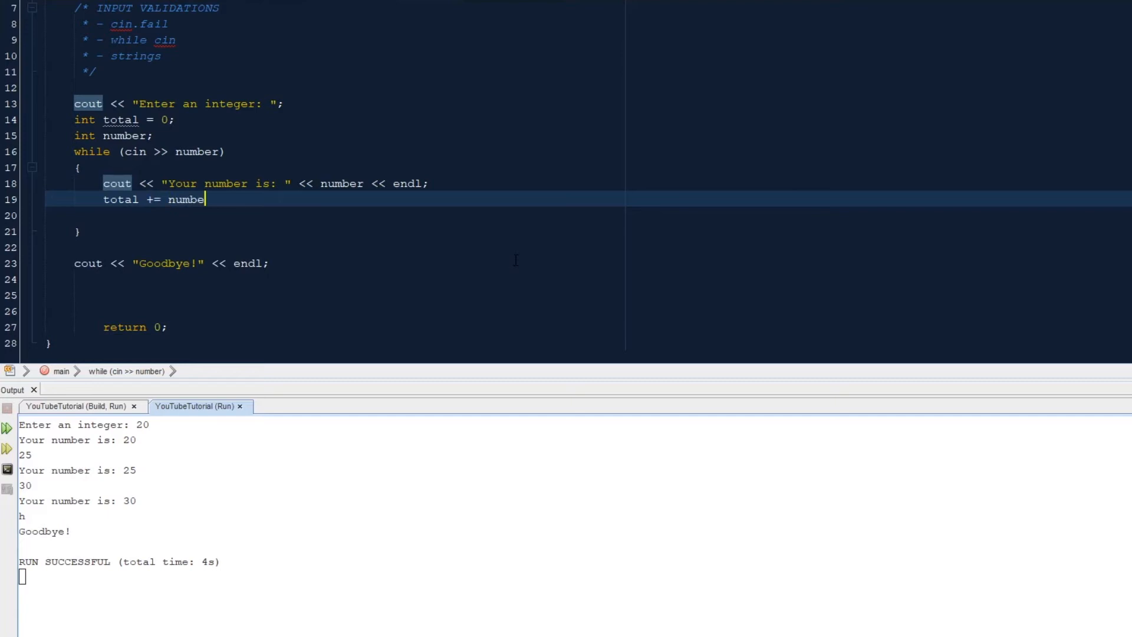
type("r;")
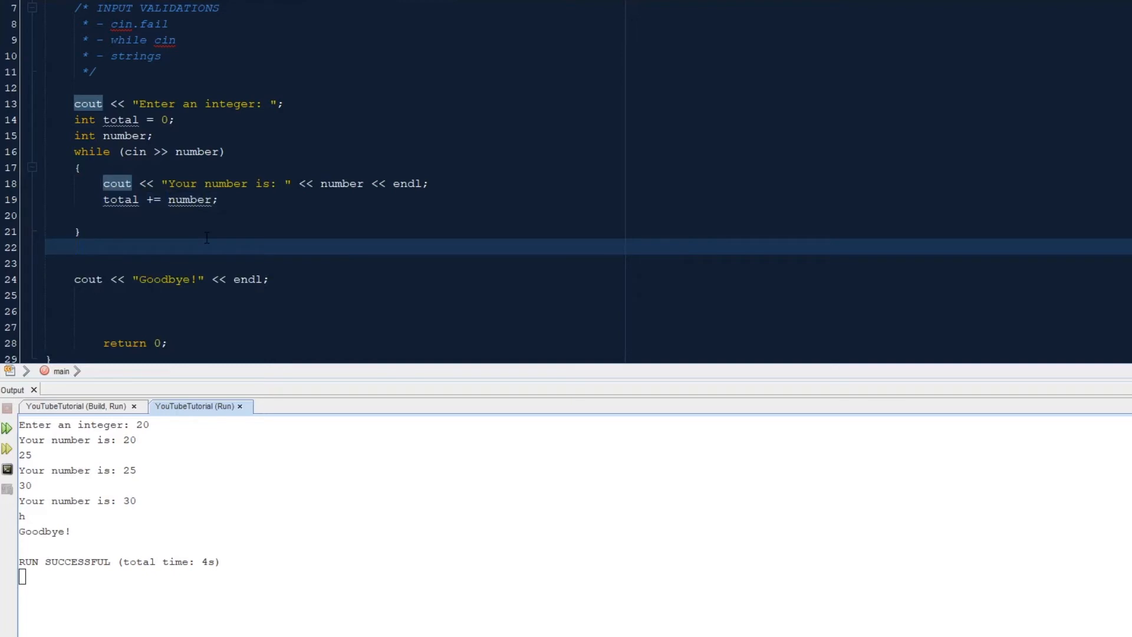
After the loop, print "Your total is " << total << endl
type("cout <")
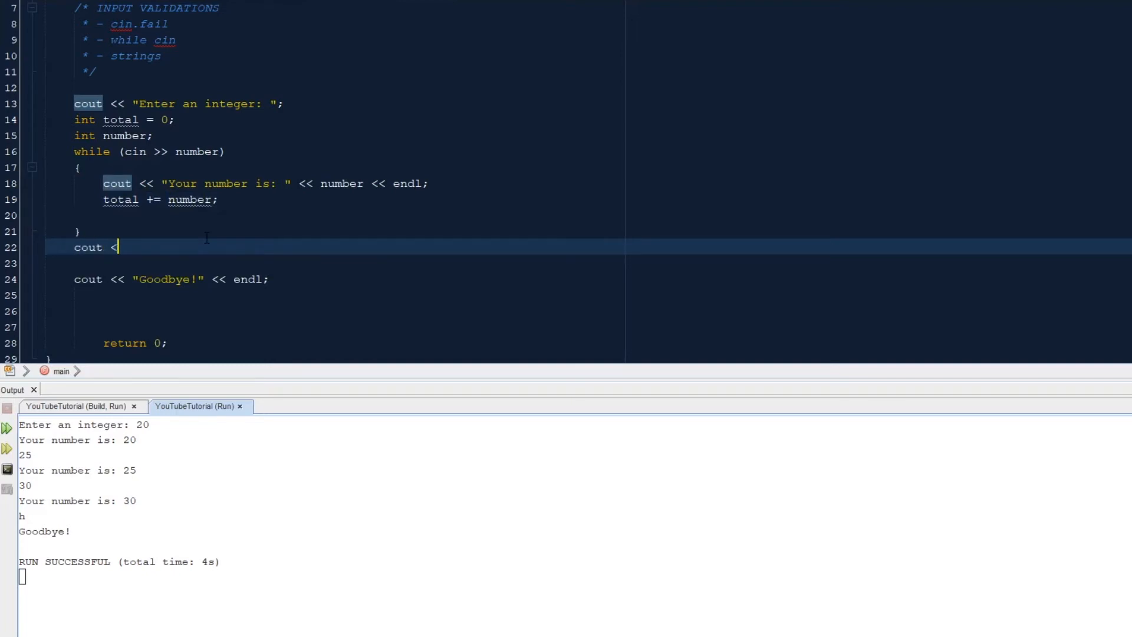
type("< \"Your")
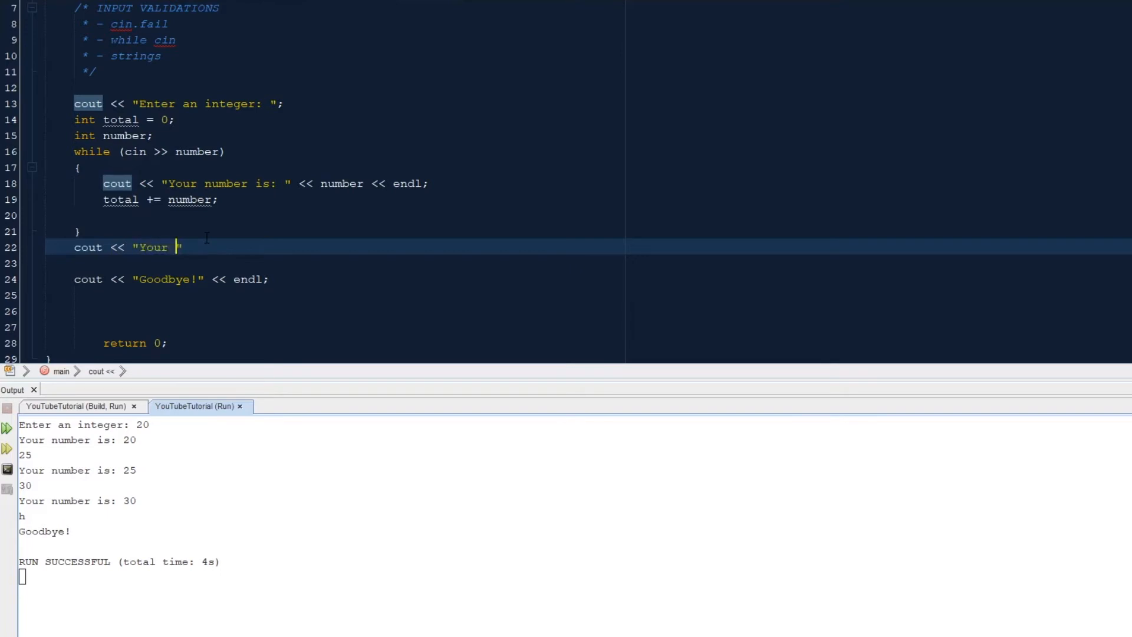
type("total is")
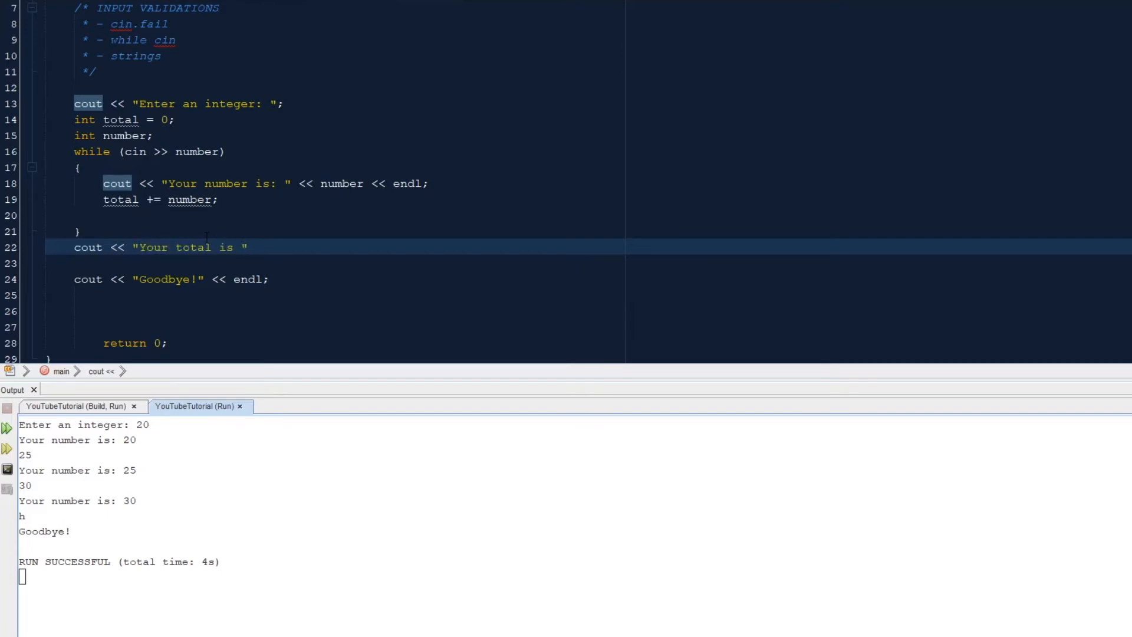
type("<<")
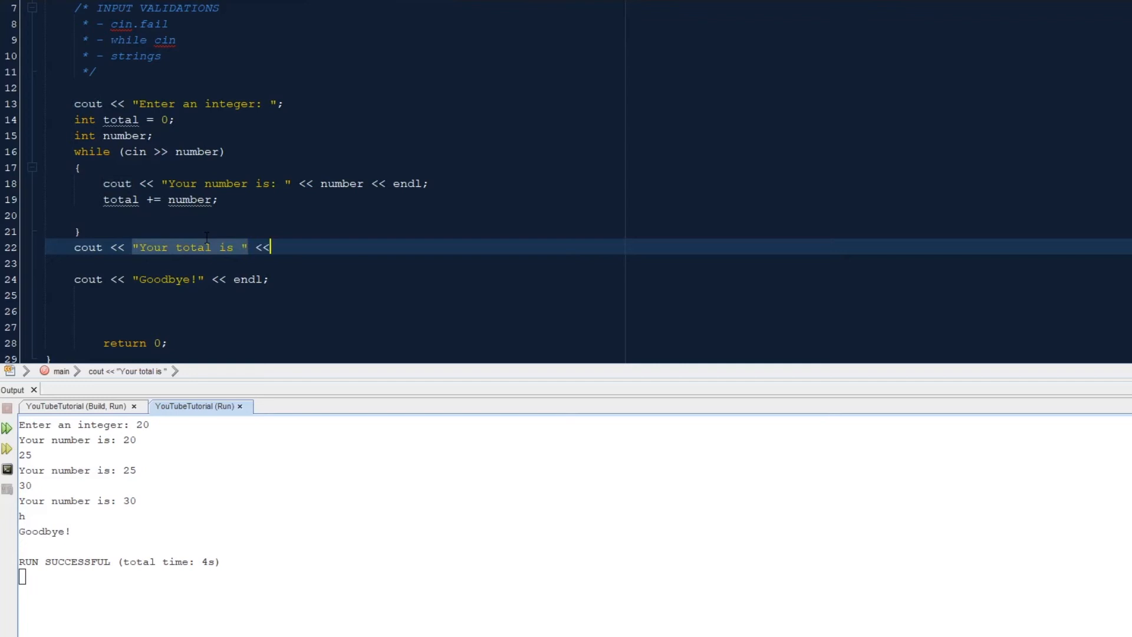
type("total")
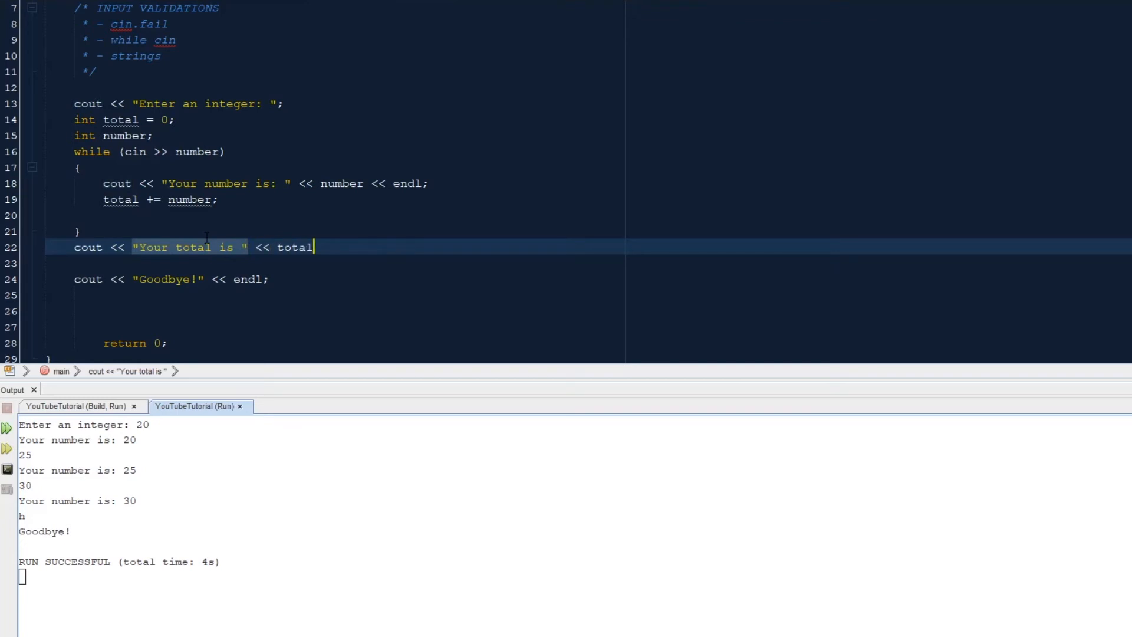
type("<<")
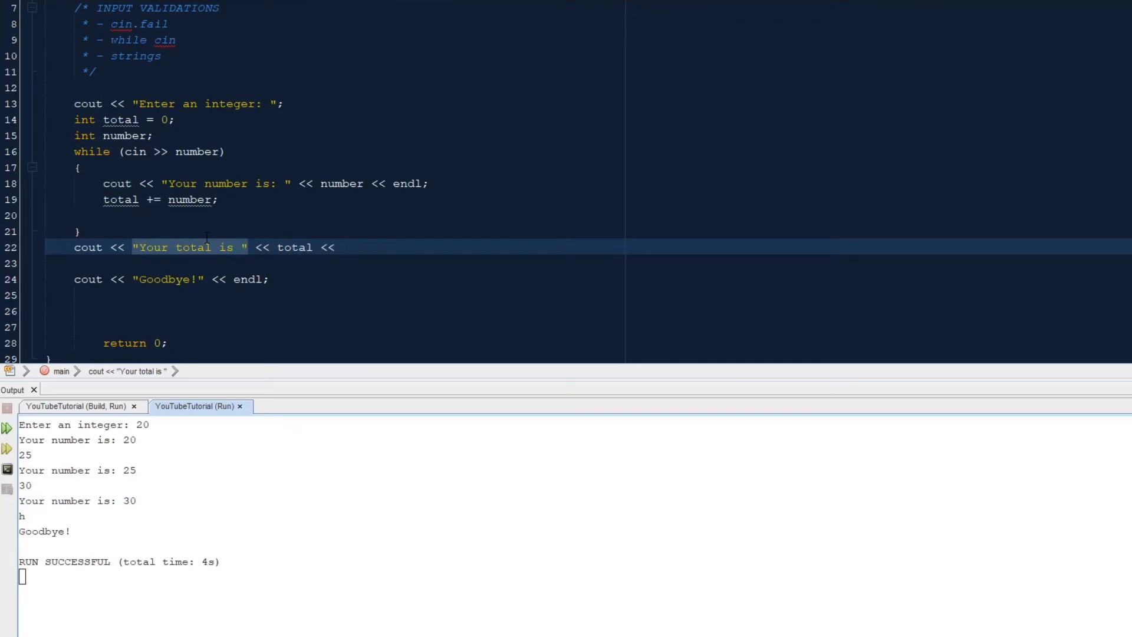
type("endl;")
left_click(574, 577)
type("25")
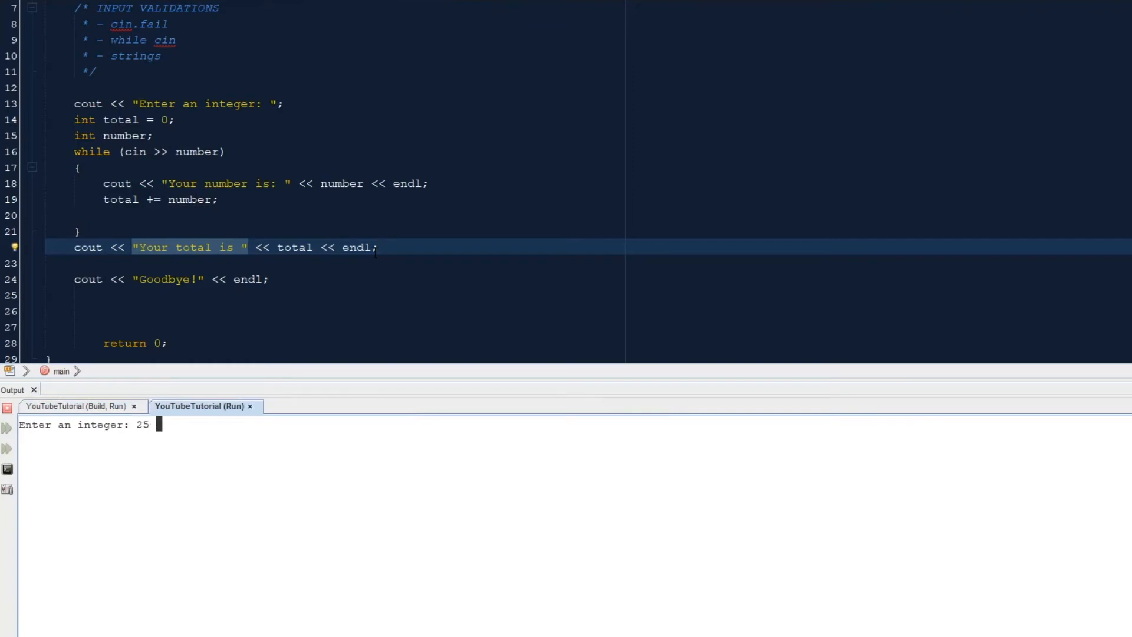
Run the project entering 25, 30, 60, 15, 11 and a letter to get total 141
type("30")
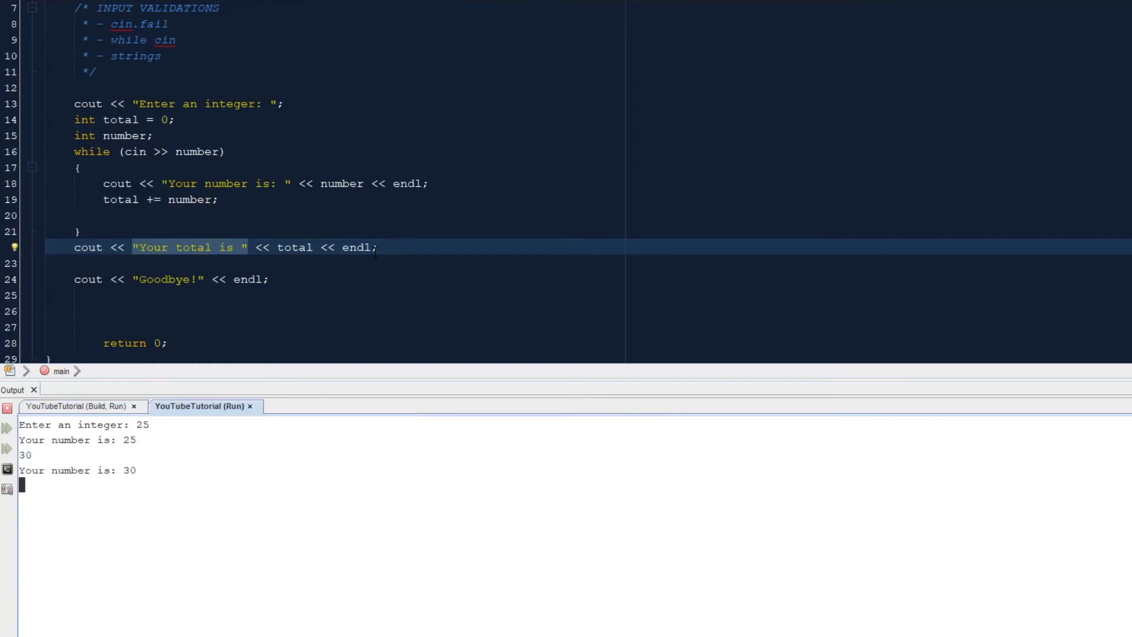
type("60")
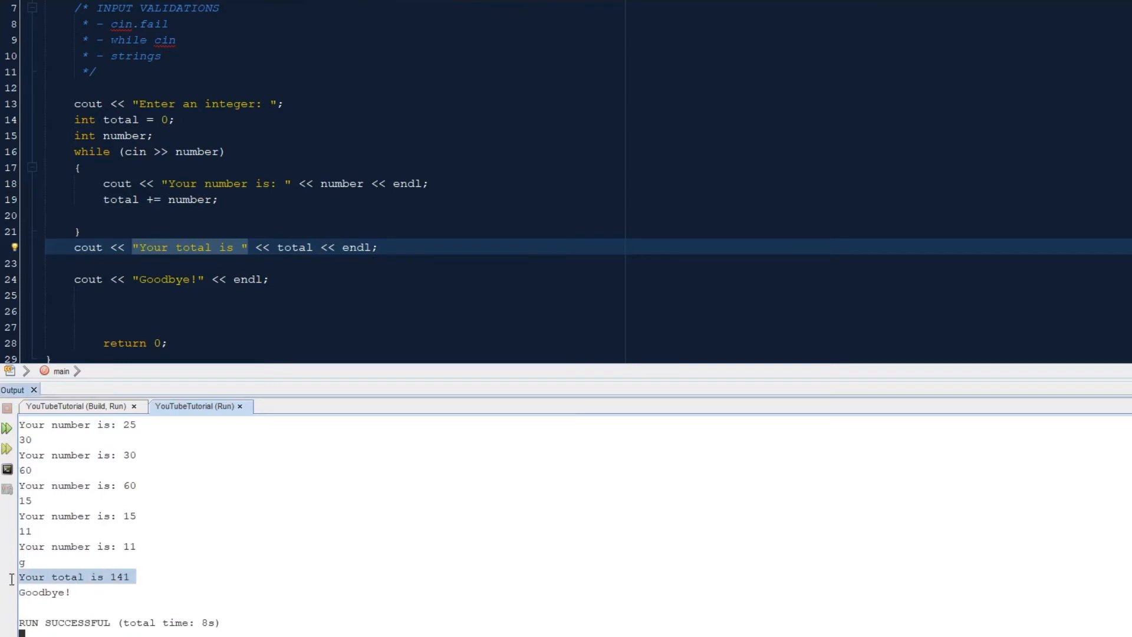
mouse_move(362, 485)
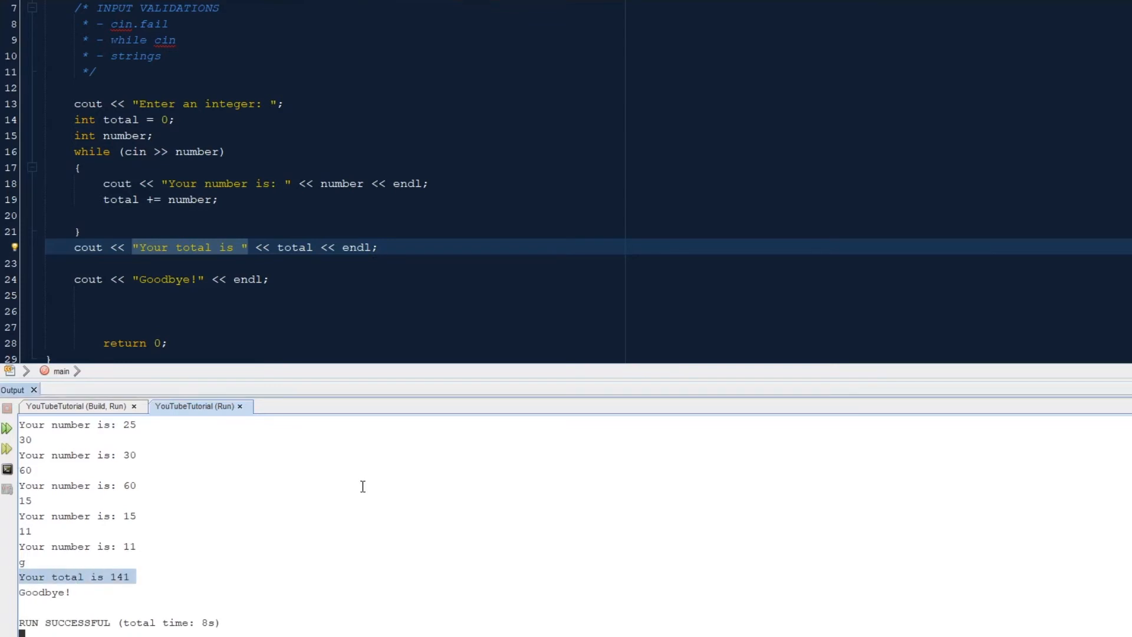
mouse_move(303, 473)
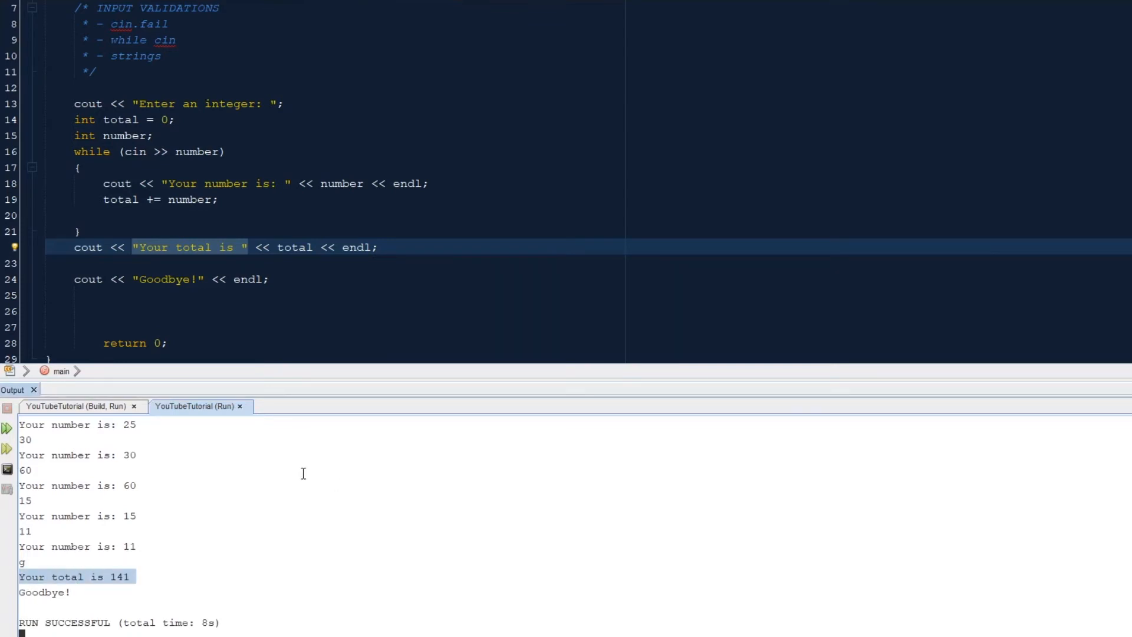
scroll("up", 3)
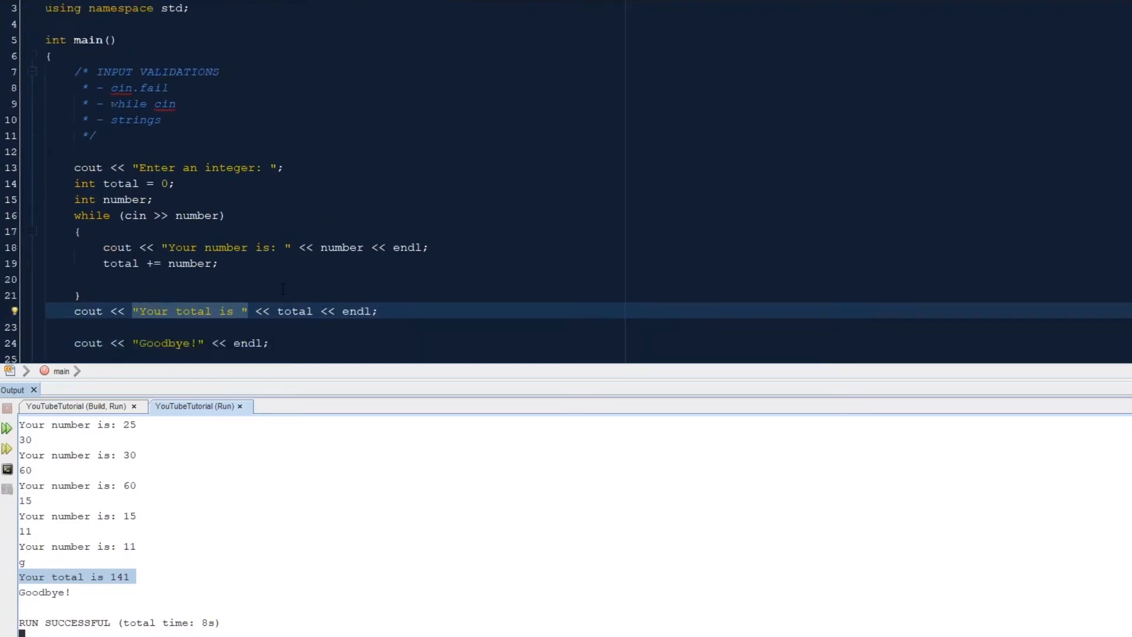
scroll("down", 3)
type("\"")
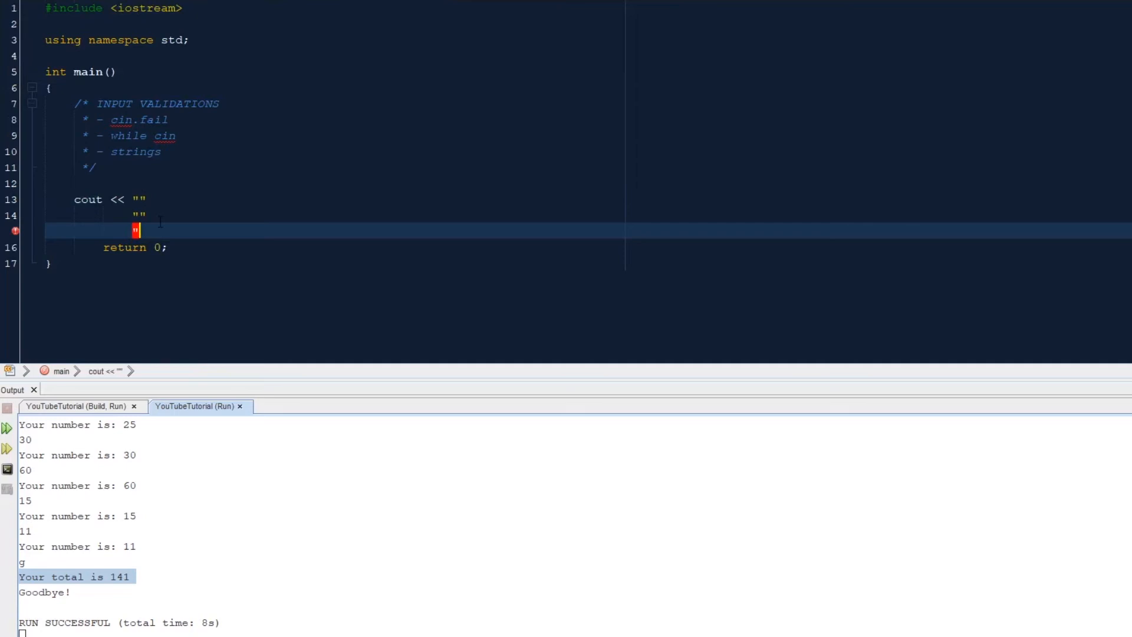
Replace the old code with cout << "Enter Y for yes, N for no: ";
key("Backspace")
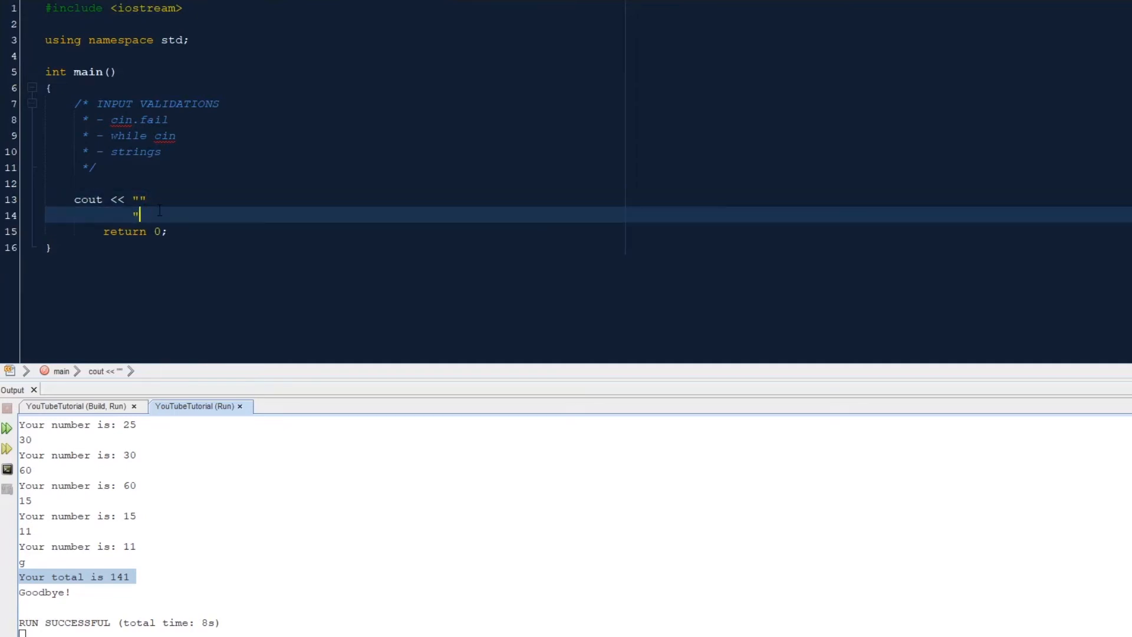
key("Backspace")
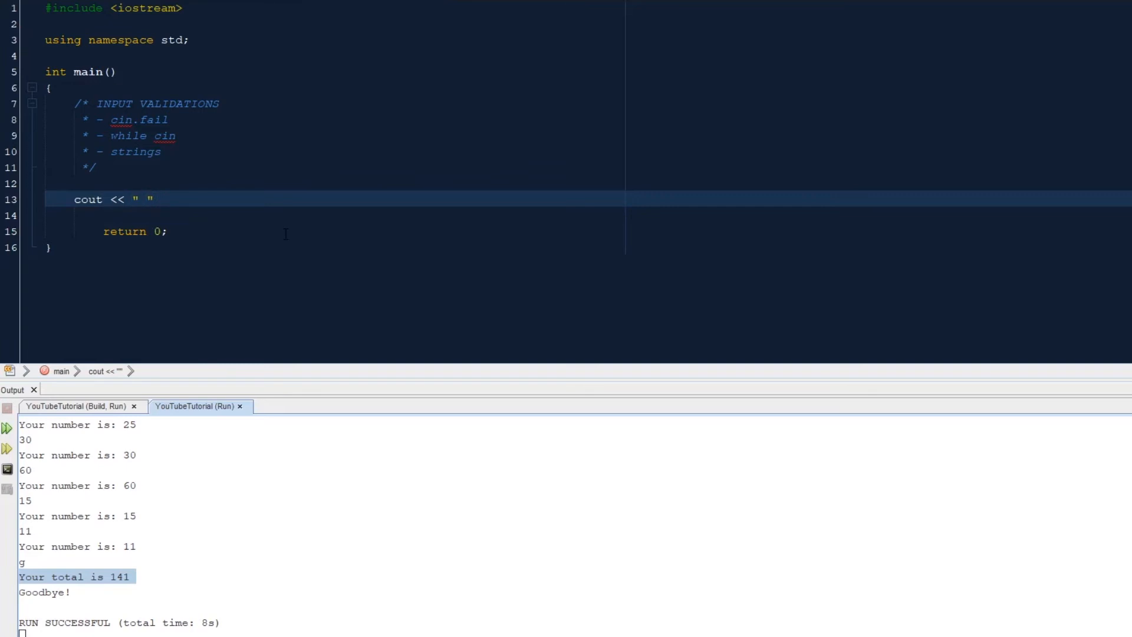
type("Enter")
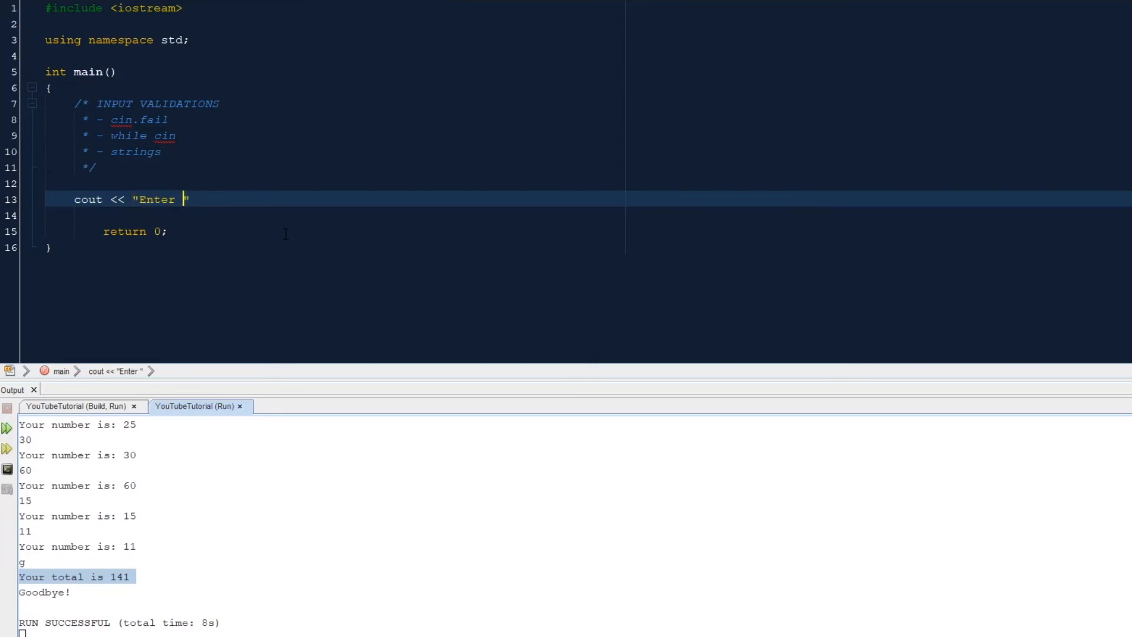
type("Y for yes, N")
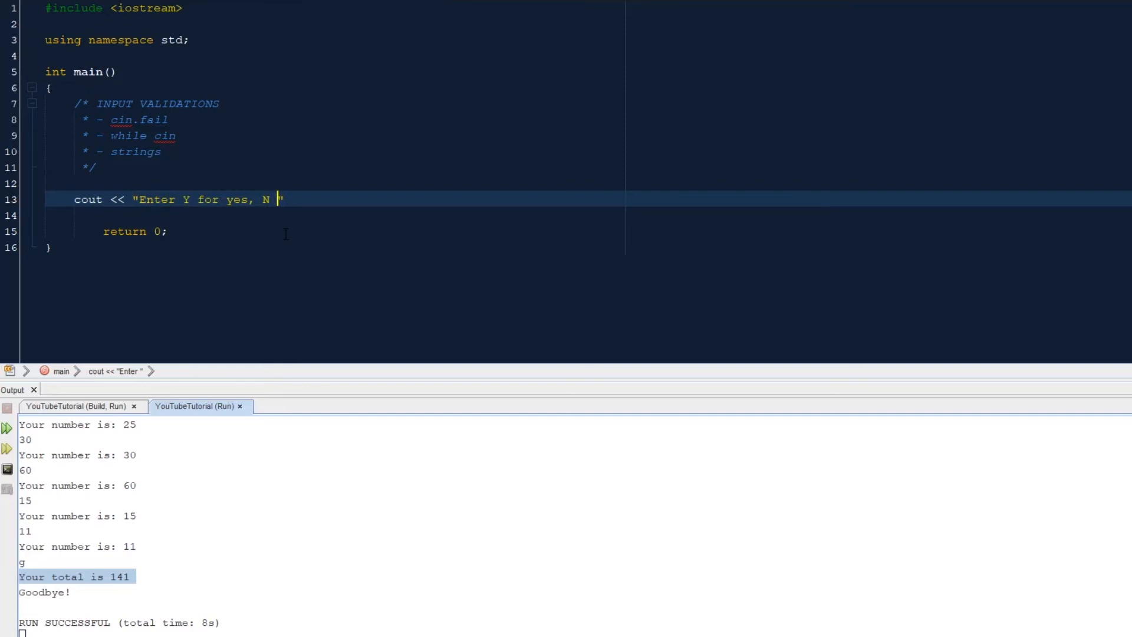
type("for no\"")
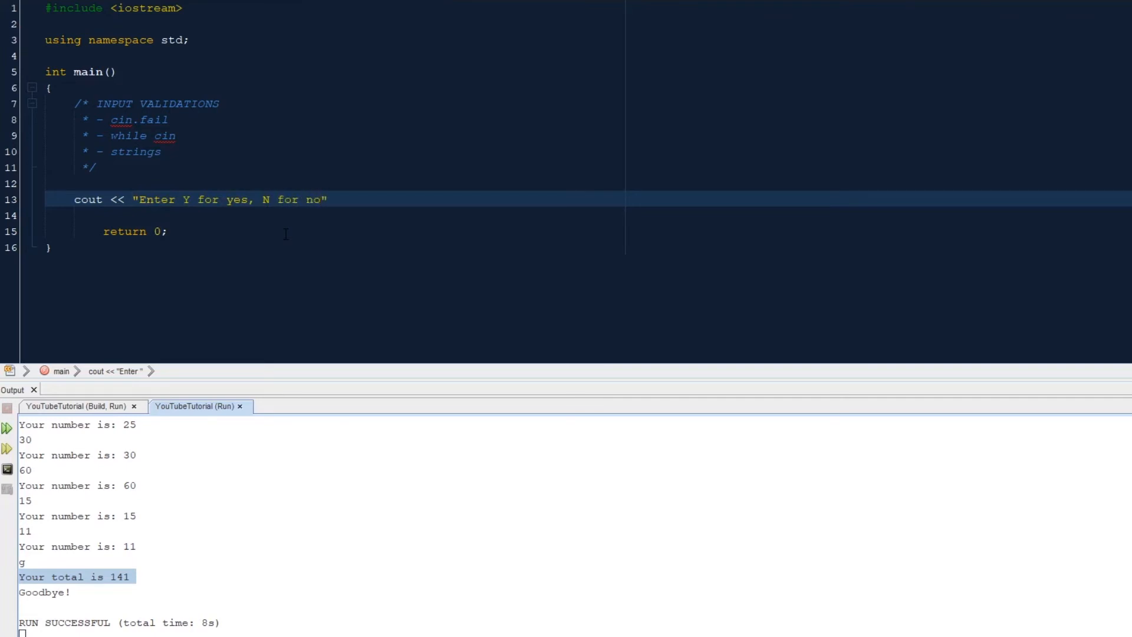
type(":")
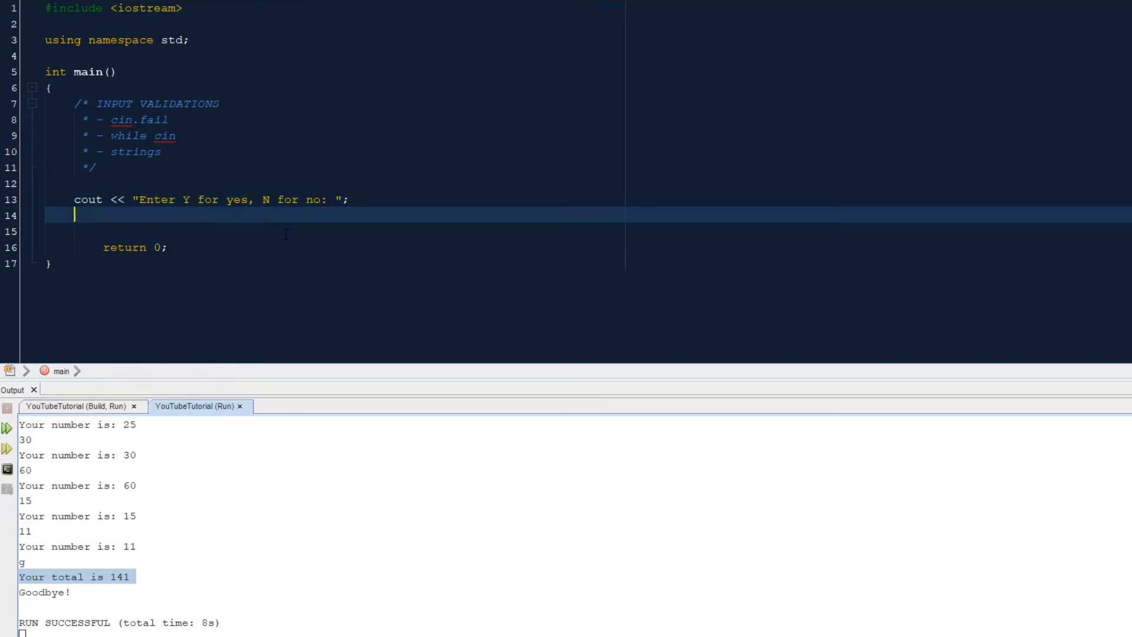
Declare string answer, removing the misplaced >> from the declaration
type("st")
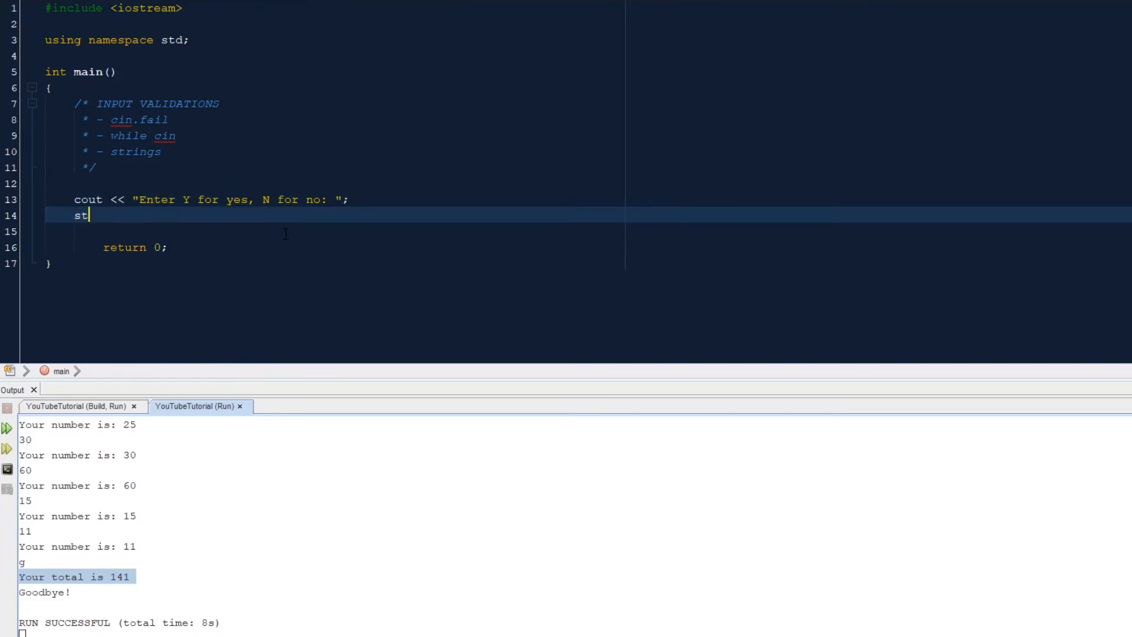
type("r")
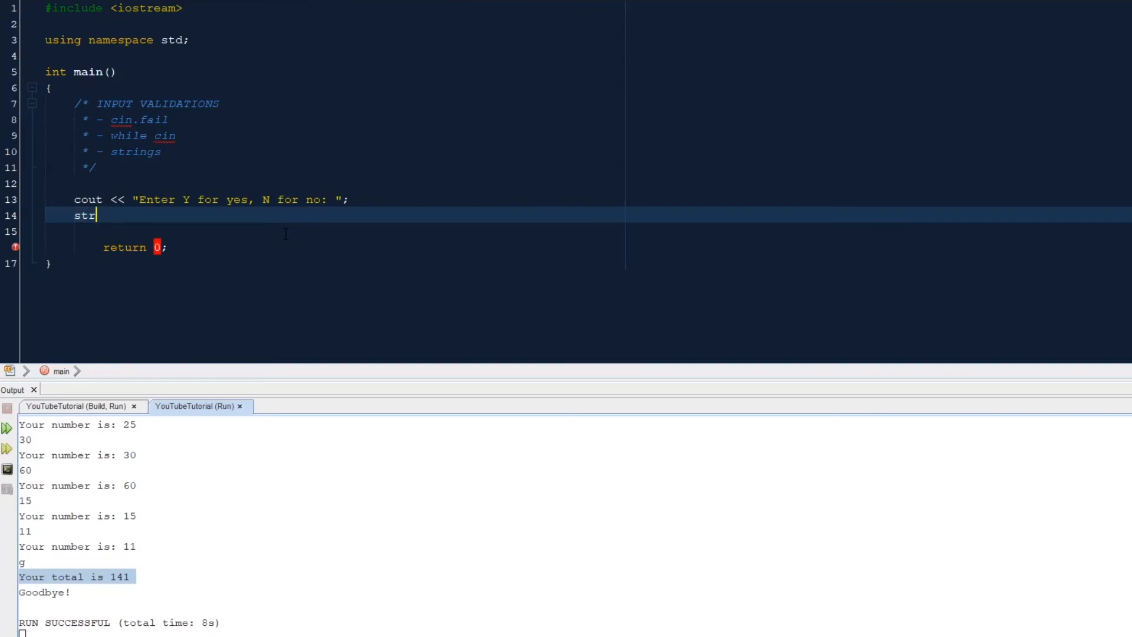
type("ing >>")
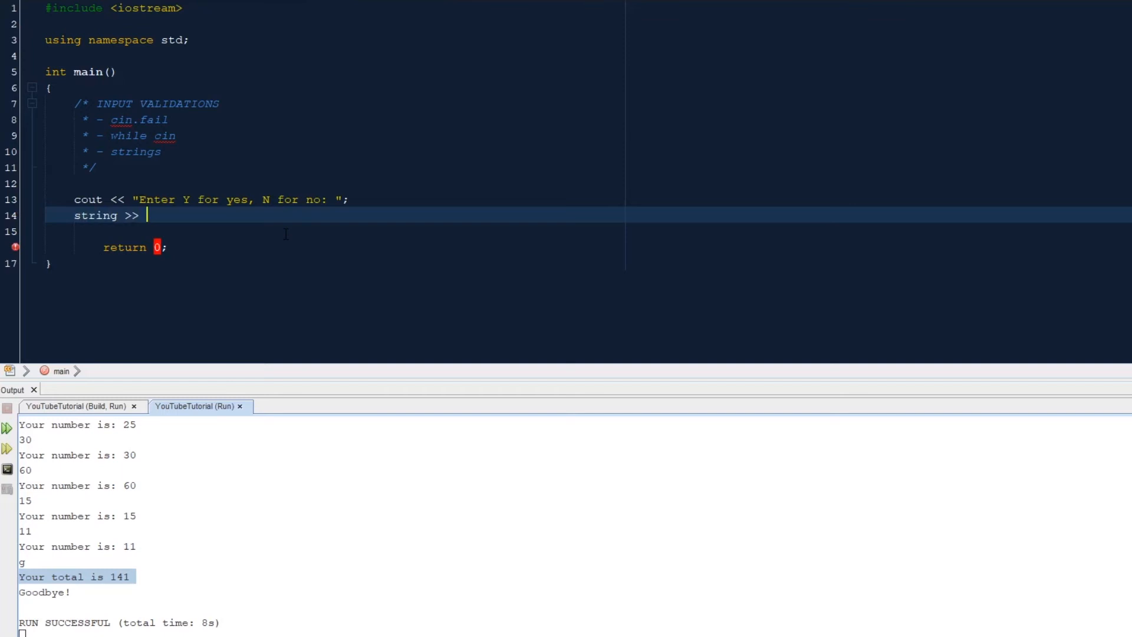
type("answer;")
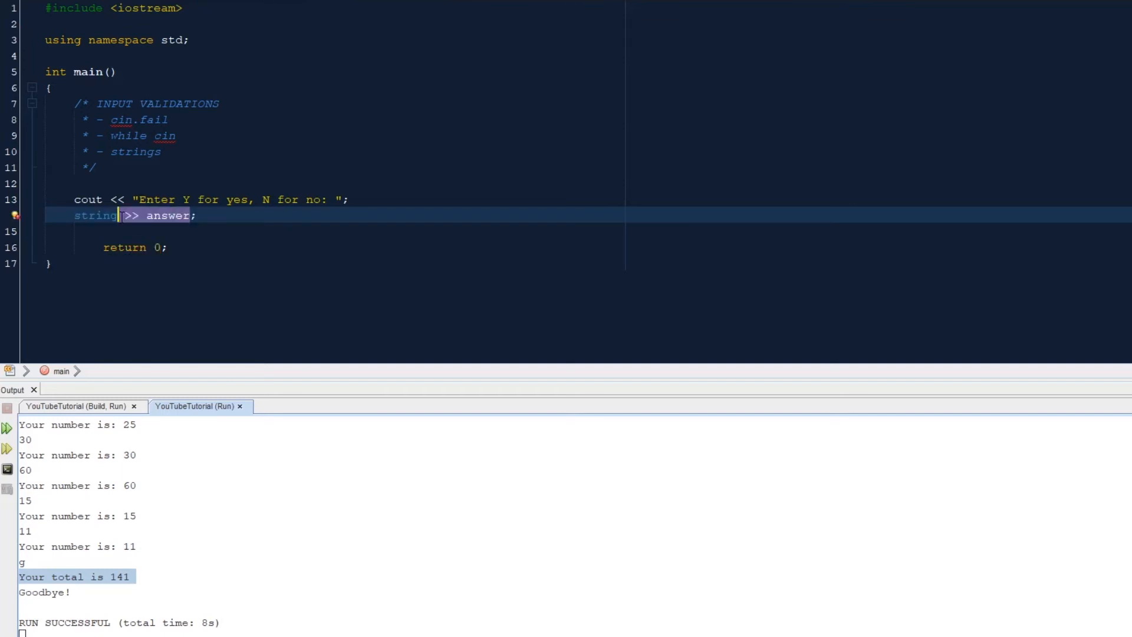
double_click(166, 215)
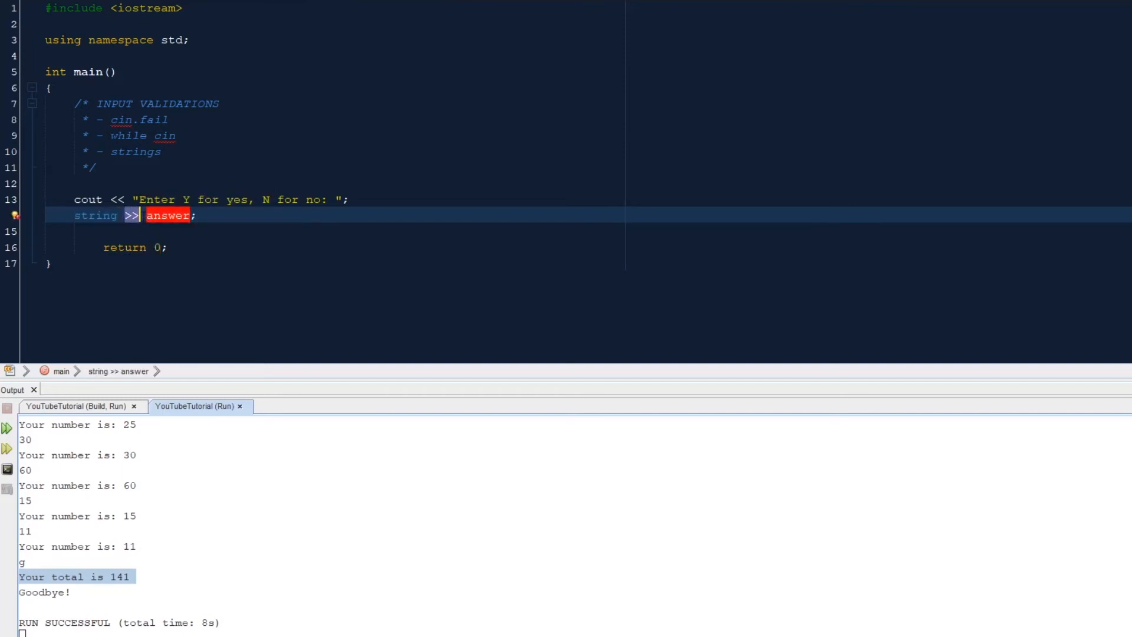
key("Backspace")
type("cin")
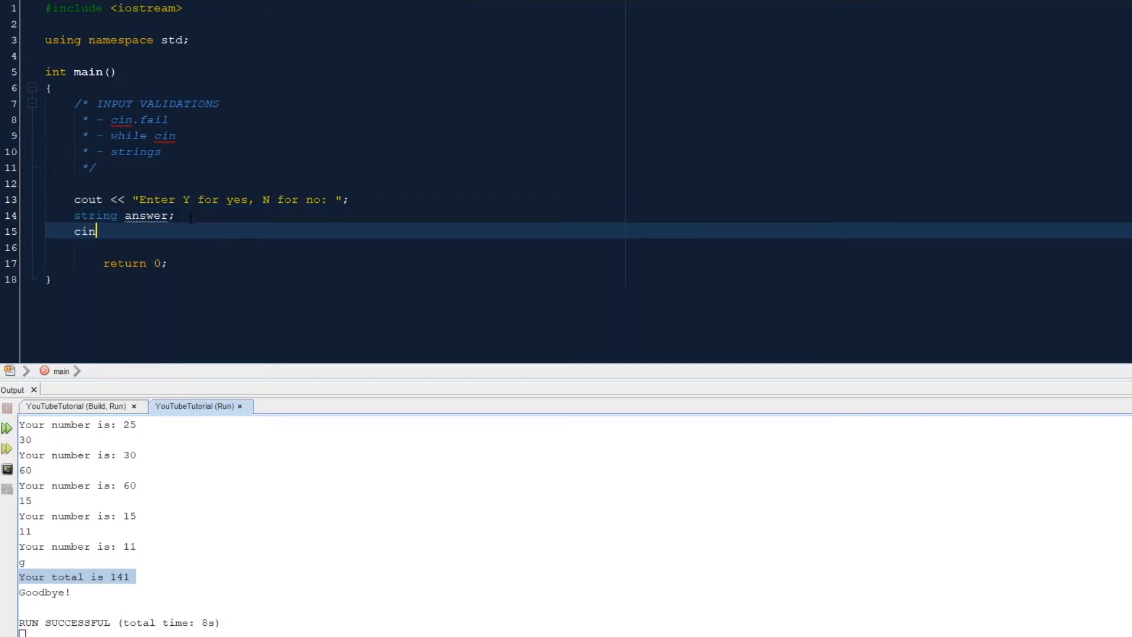
Read the reply with cin >> answer; and leave blank lines below it
type(">> an")
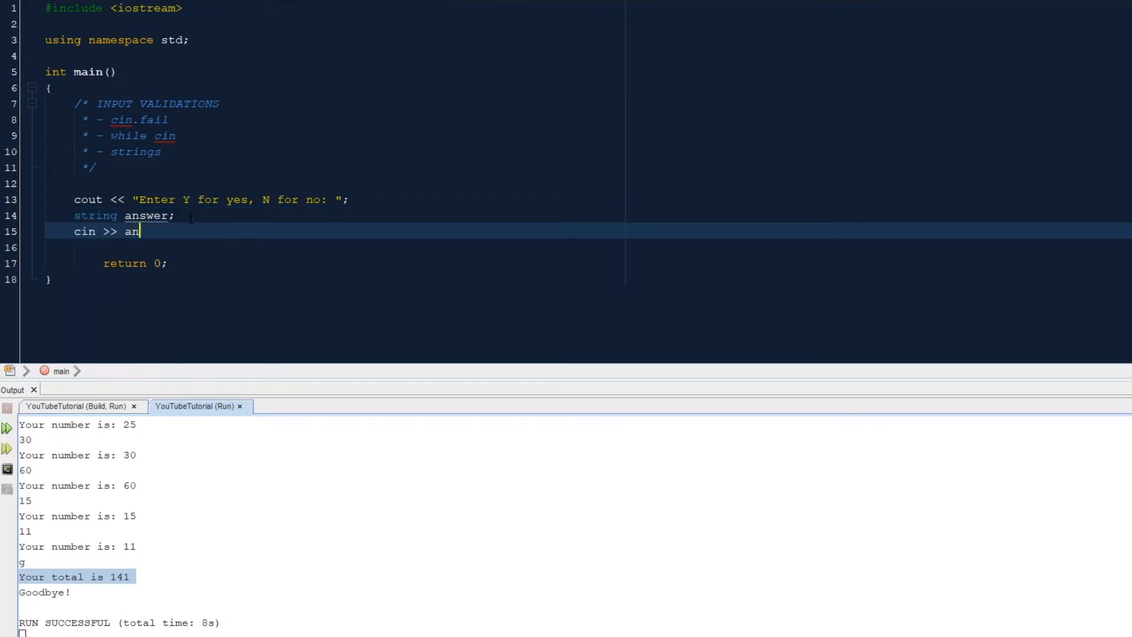
type("swer;")
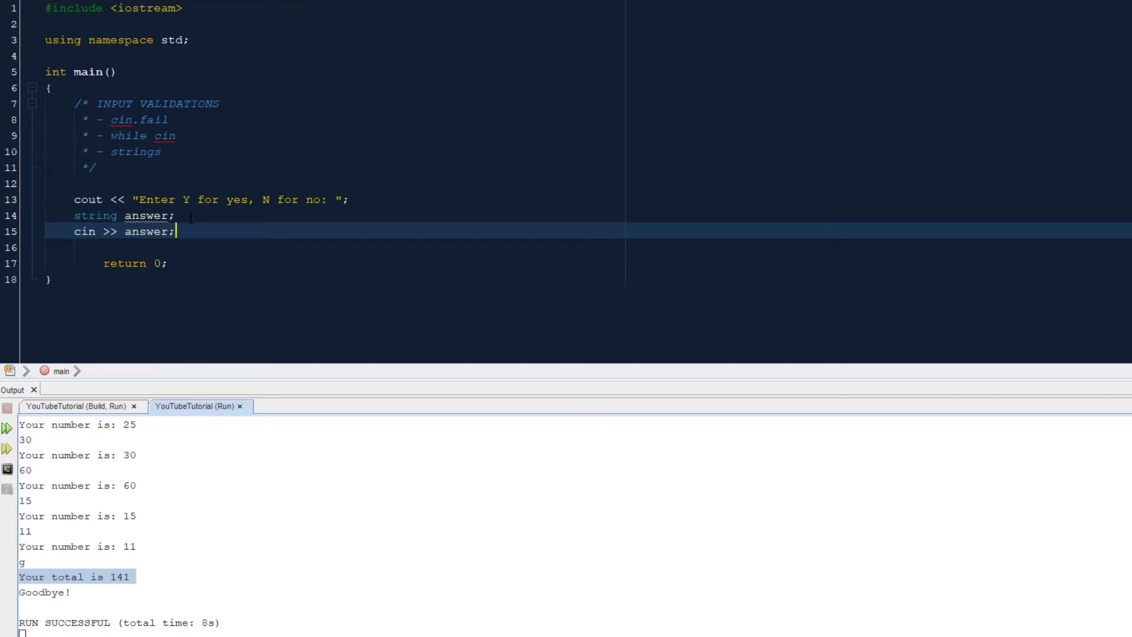
key("Return")
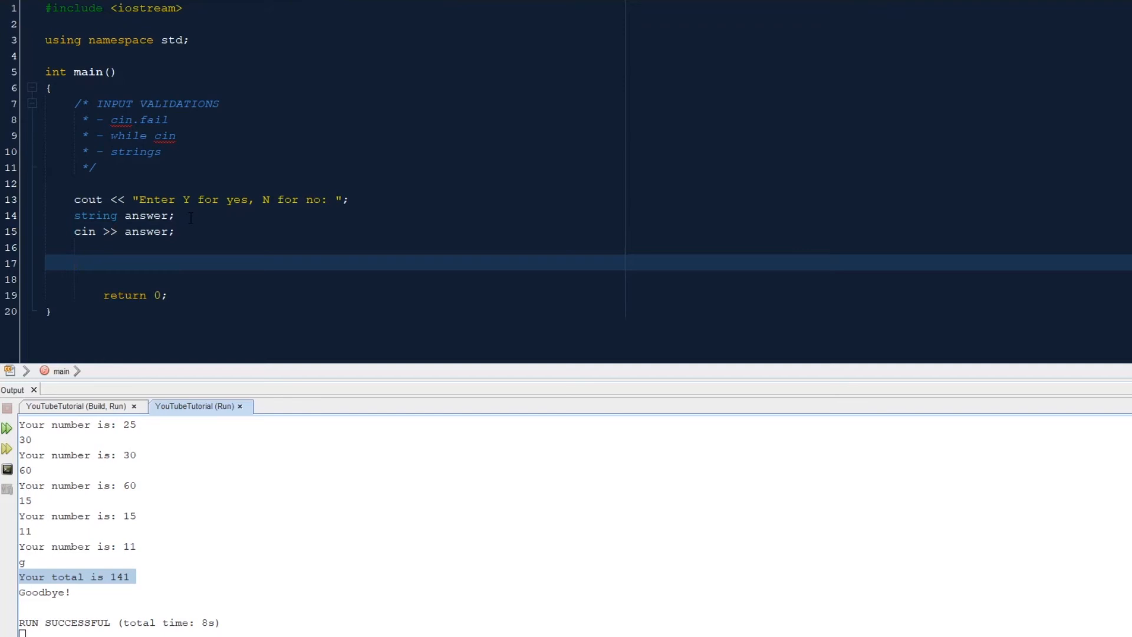
left_click(75, 261)
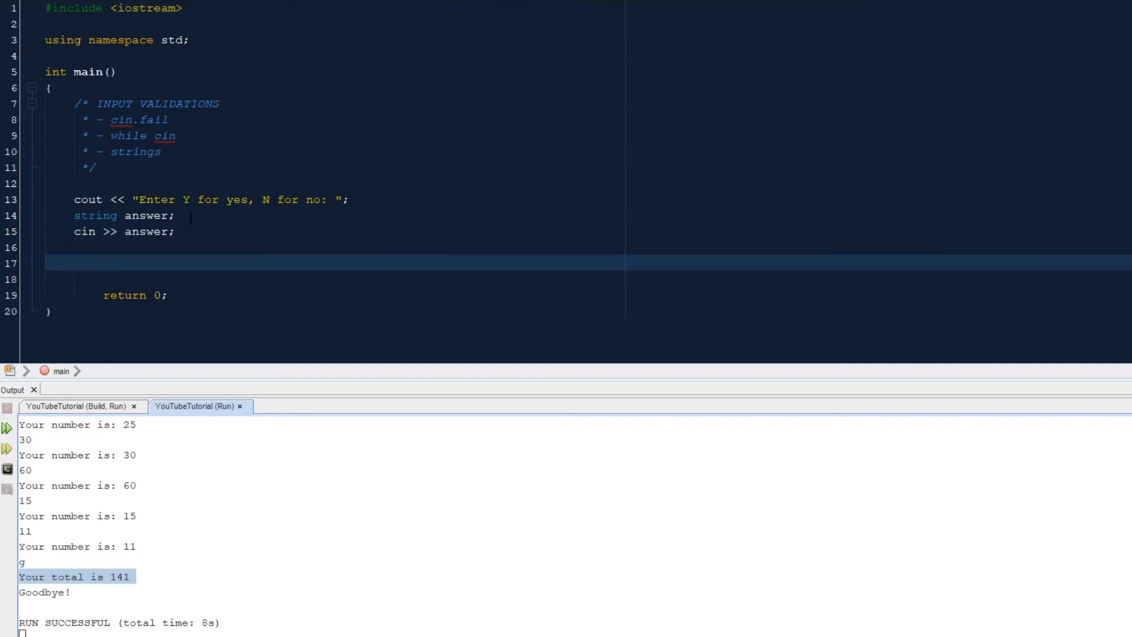
Write the condition if (answer != "Y" && answer != "N")
type("if")
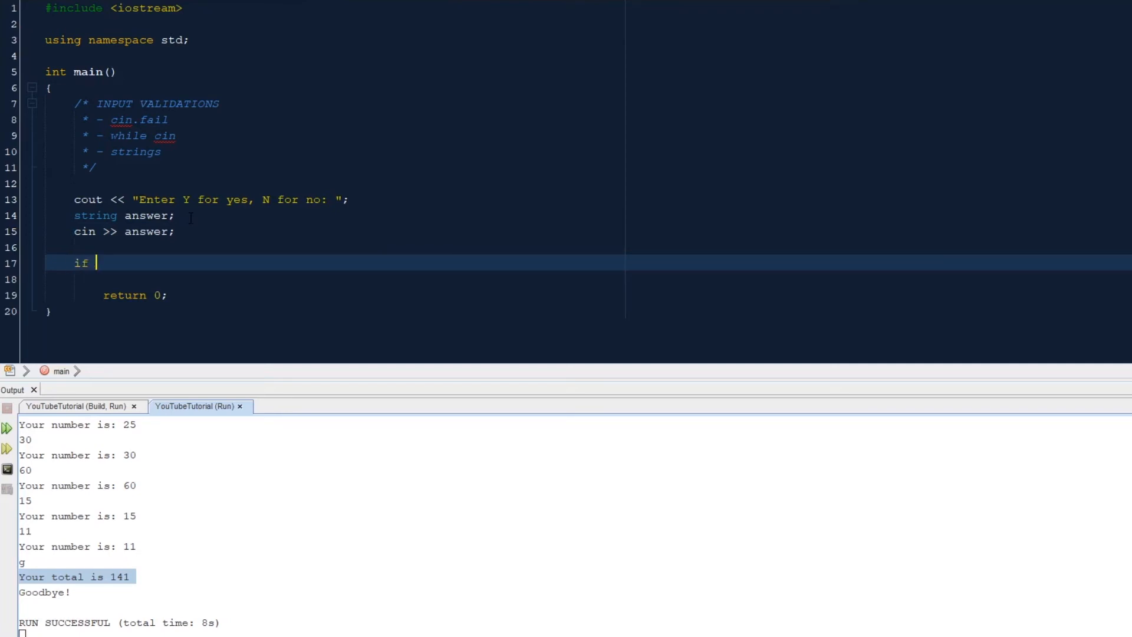
type("()")
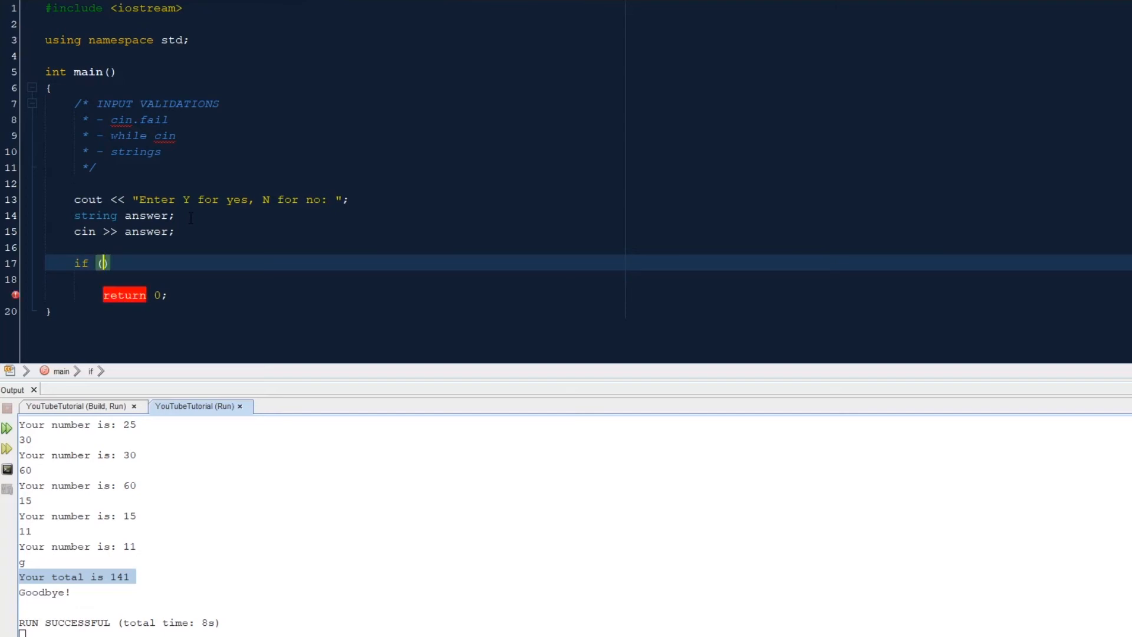
type("an")
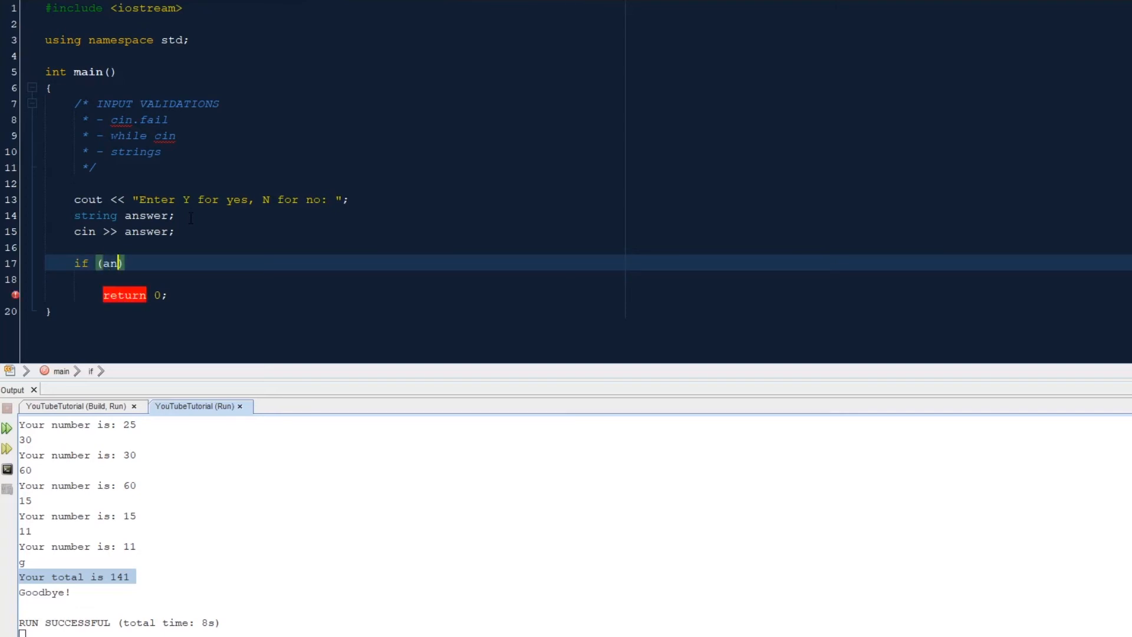
type("swer )")
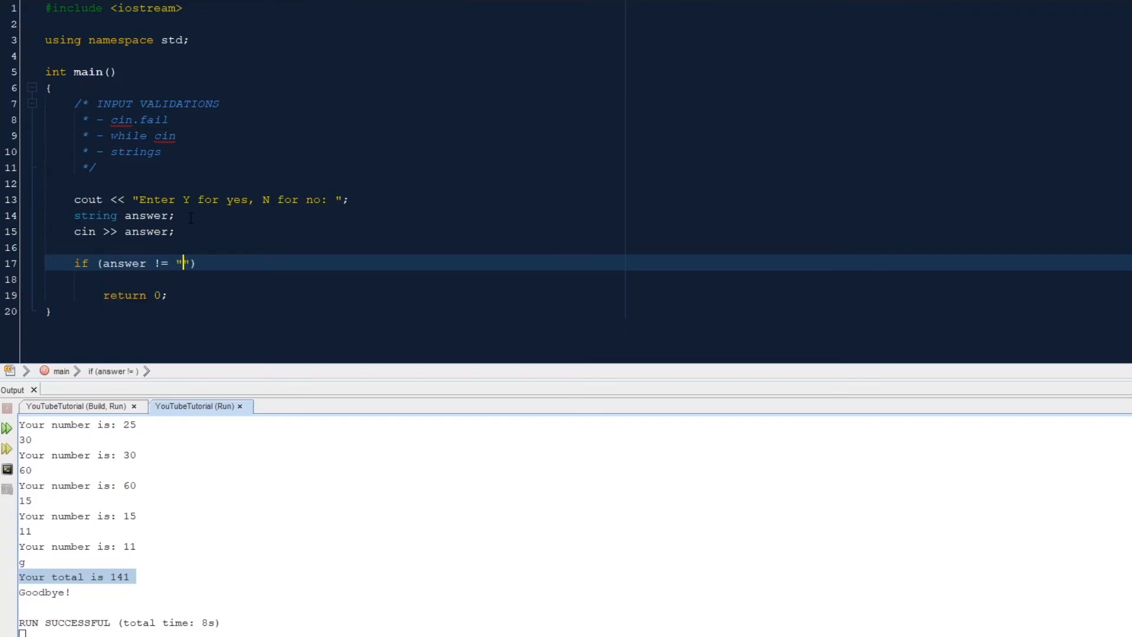
type("Y")
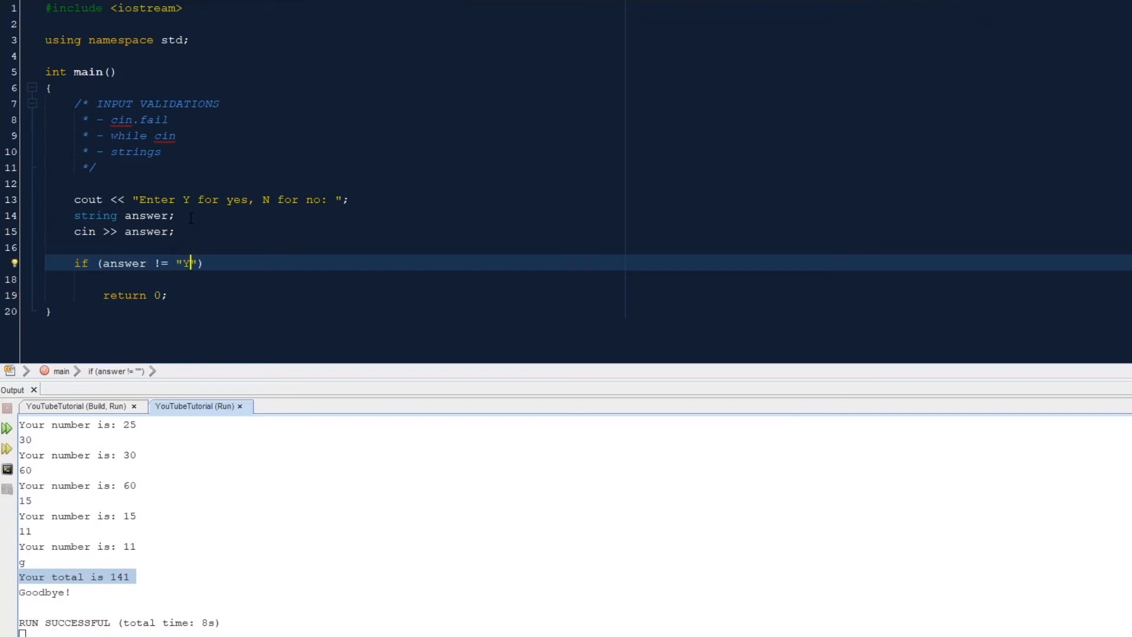
type("Y")
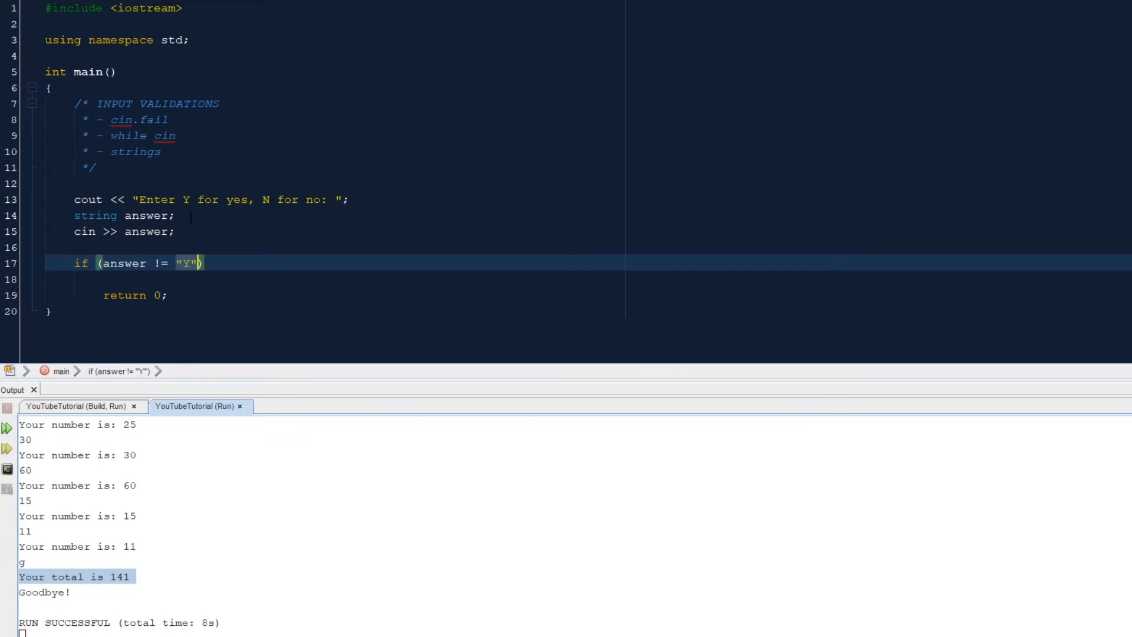
type("&& ans")
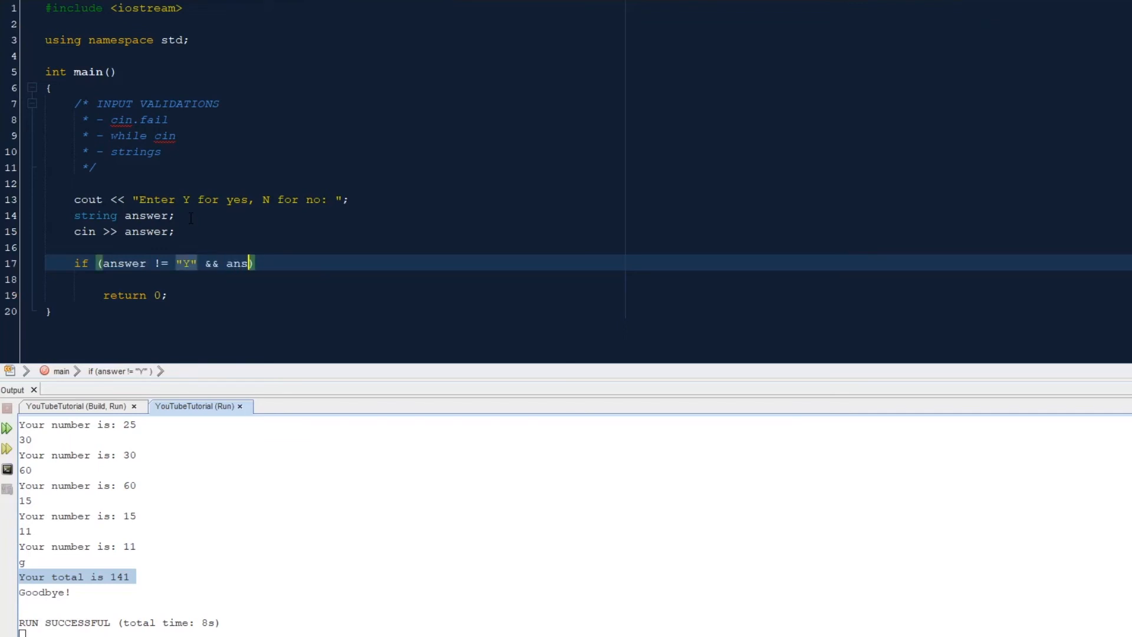
type("wer !")
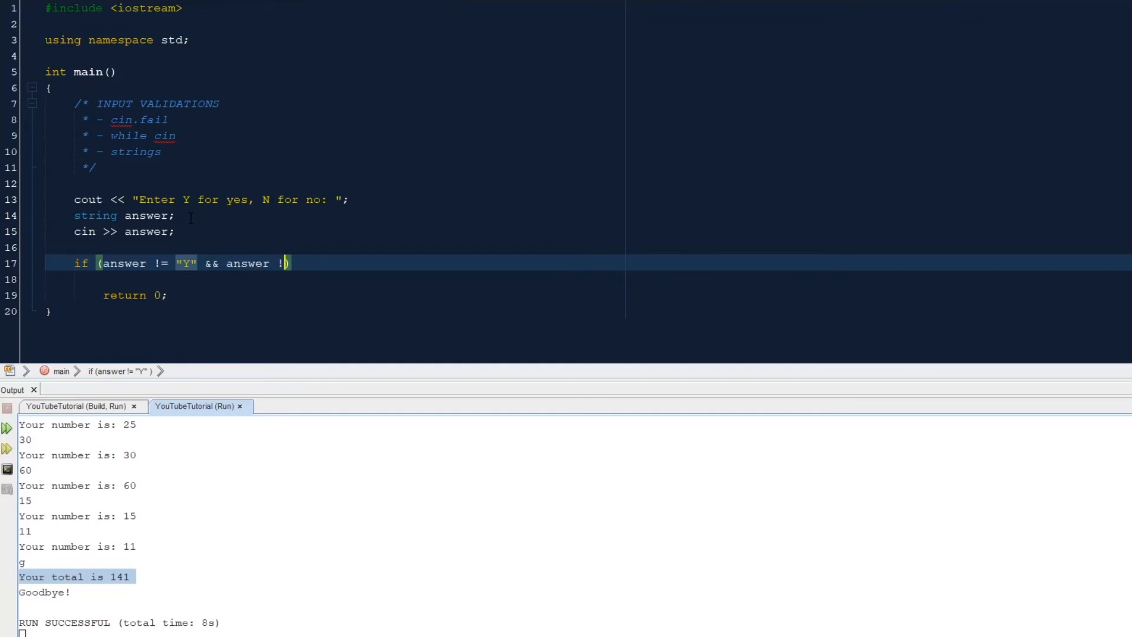
type("=")
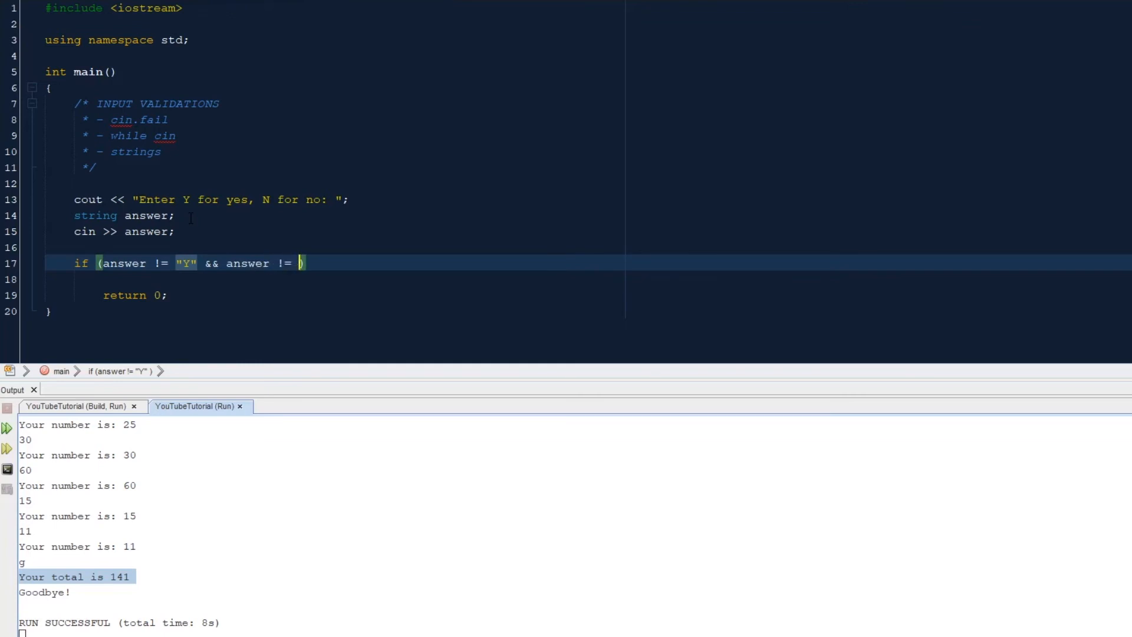
type("\"N\")")
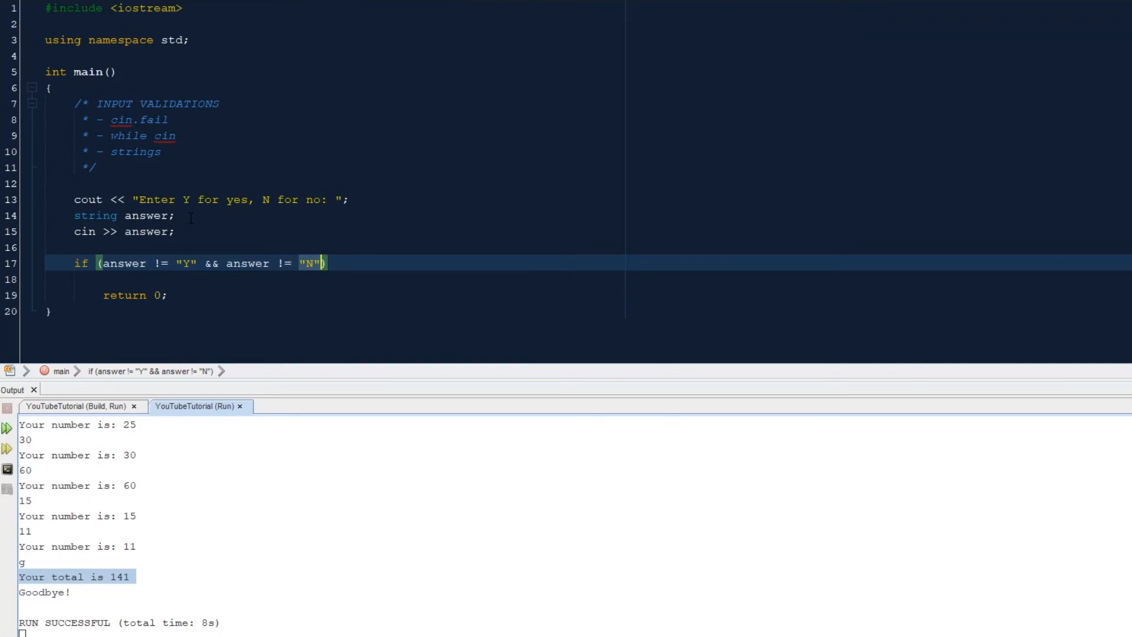
left_click(325, 263)
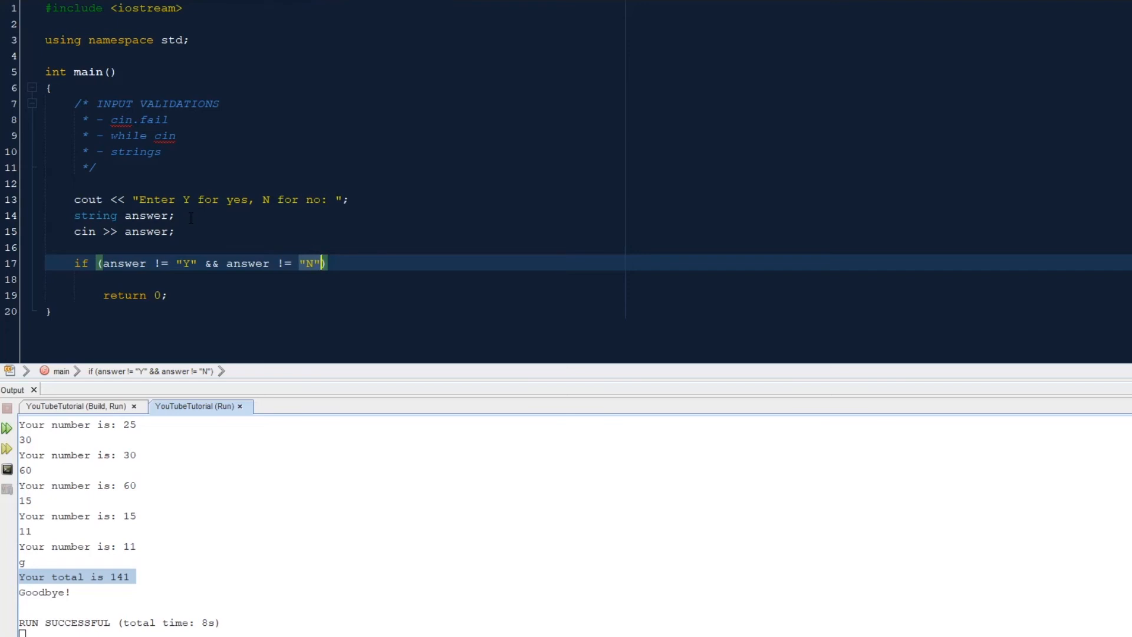
type(")")
left_click(588, 278)
type("{")
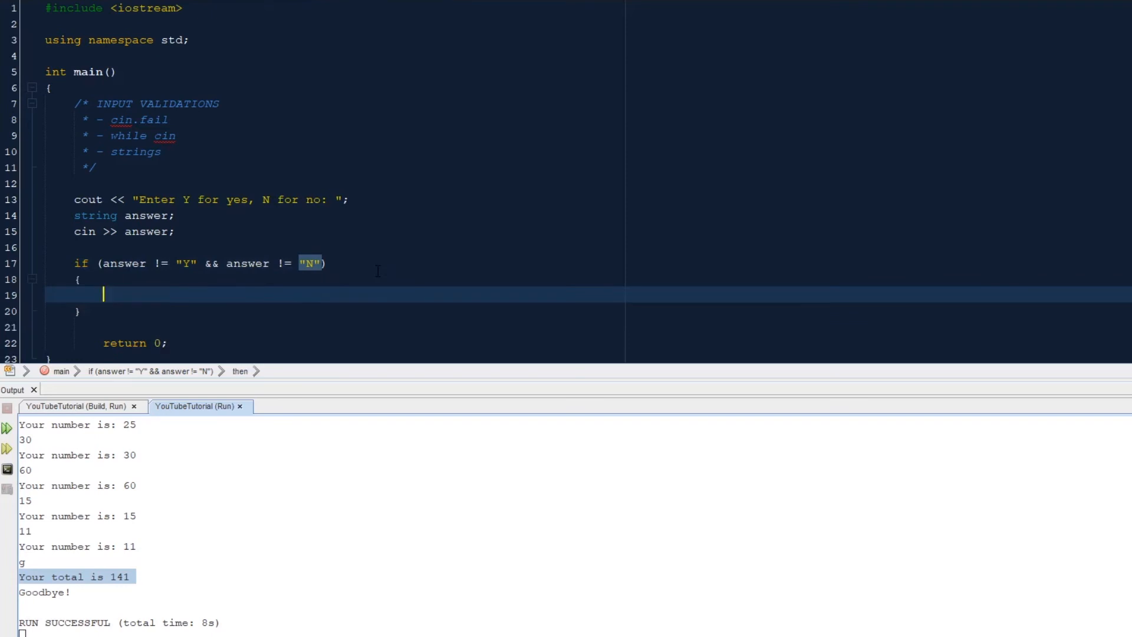
Inside the block print "Invalid answer!" with endl, then begin an else
type("cout <<")
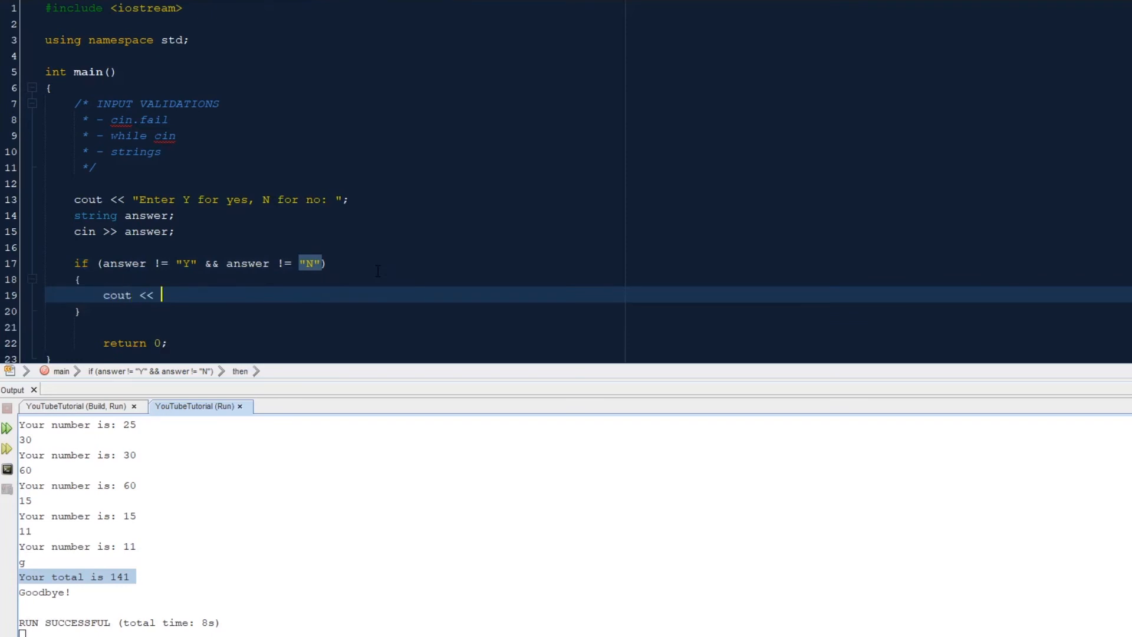
type("\"Inc")
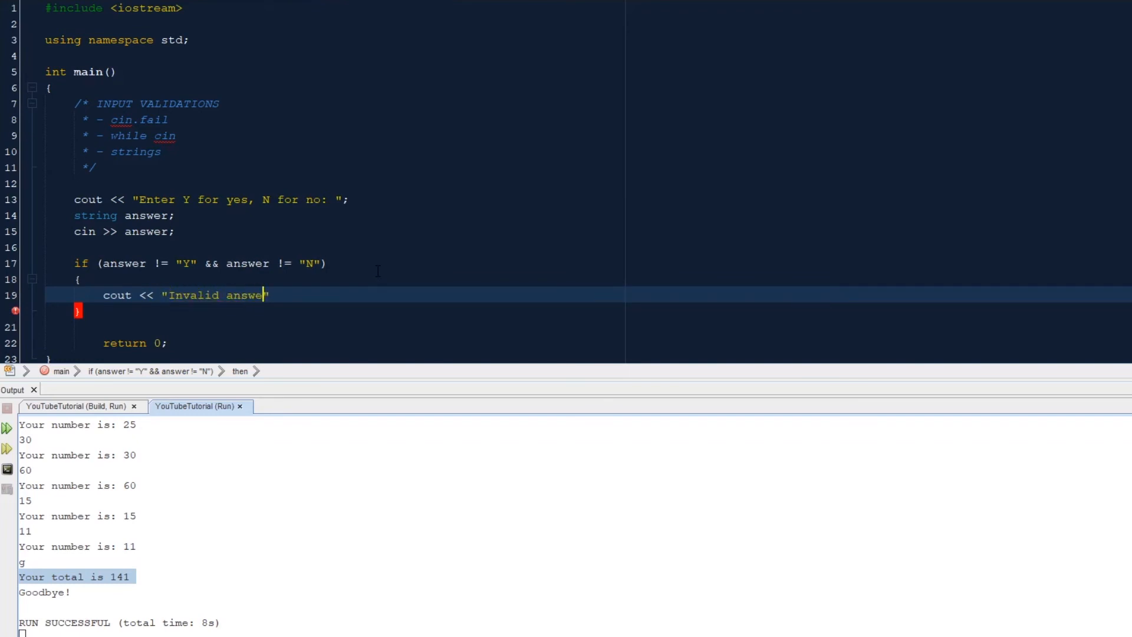
type("!")
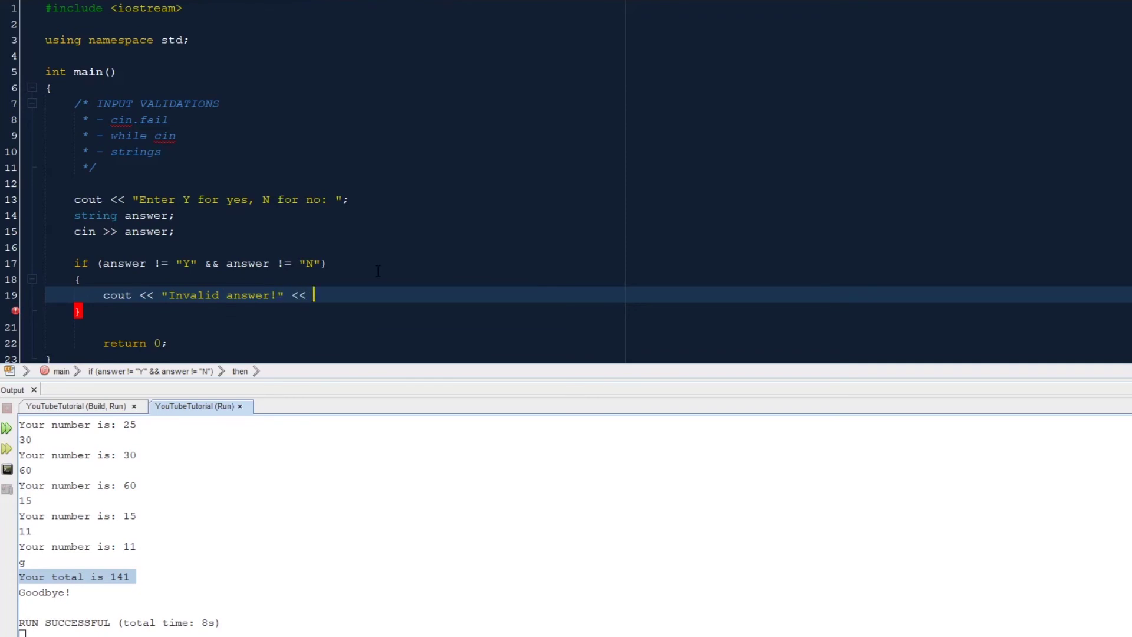
type("endl;")
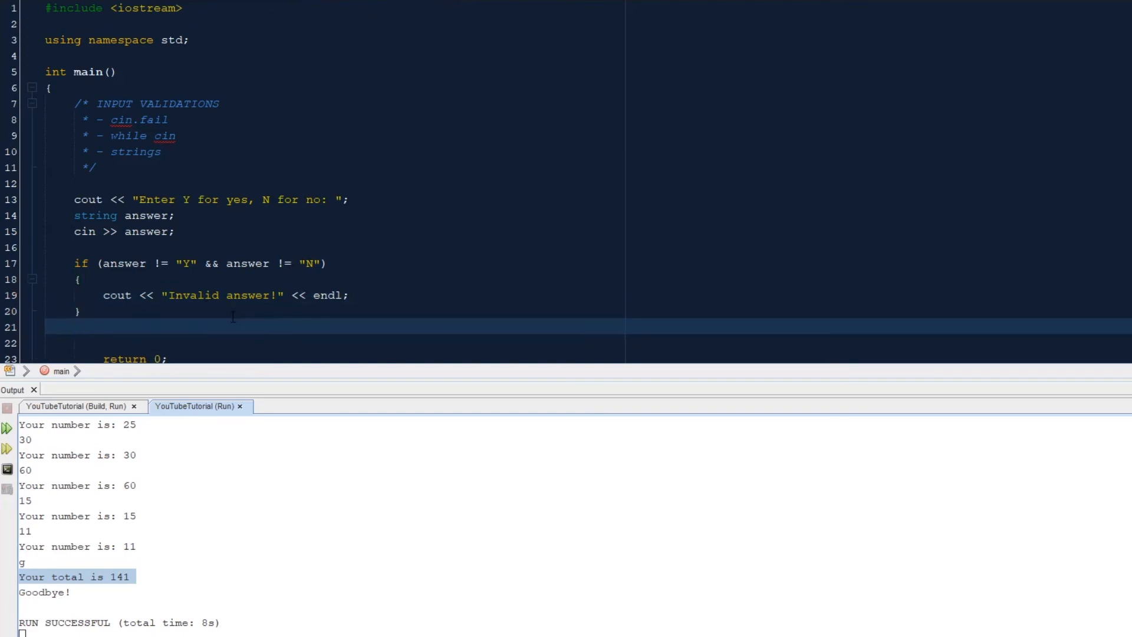
type("else")
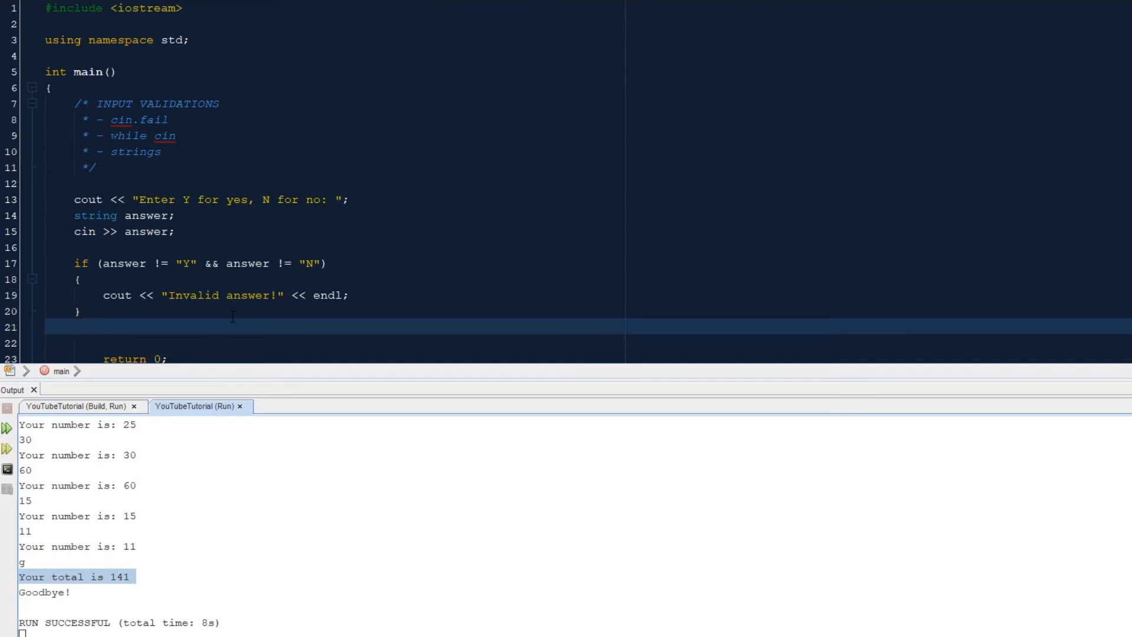
Write cout << "You answered " << answer << endl; after the if block
type("cout << you")
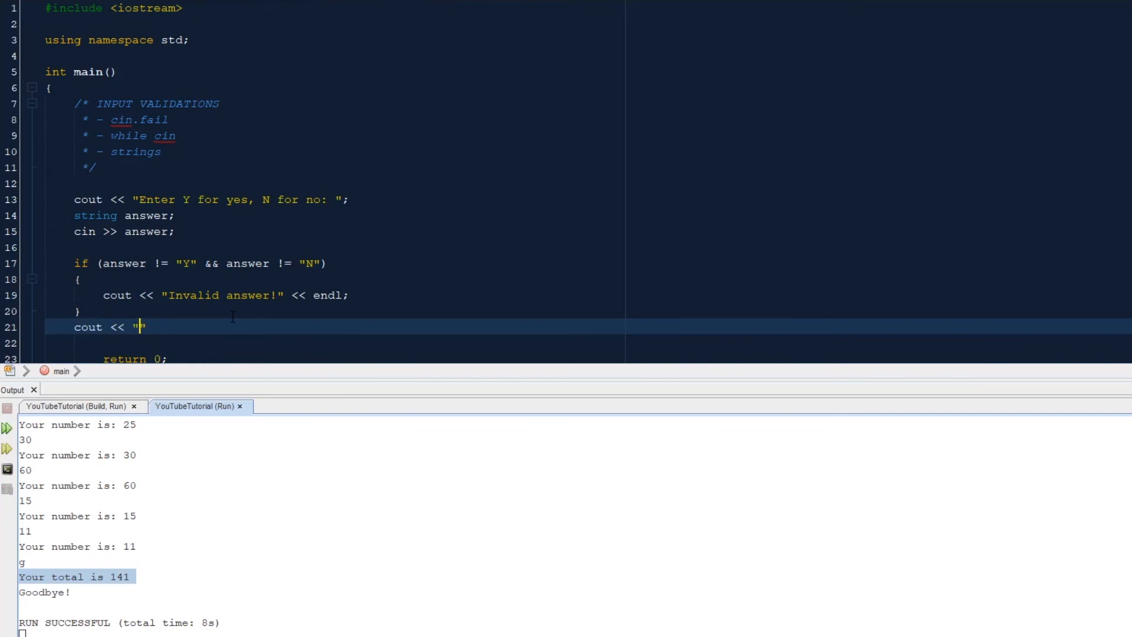
type("You answ")
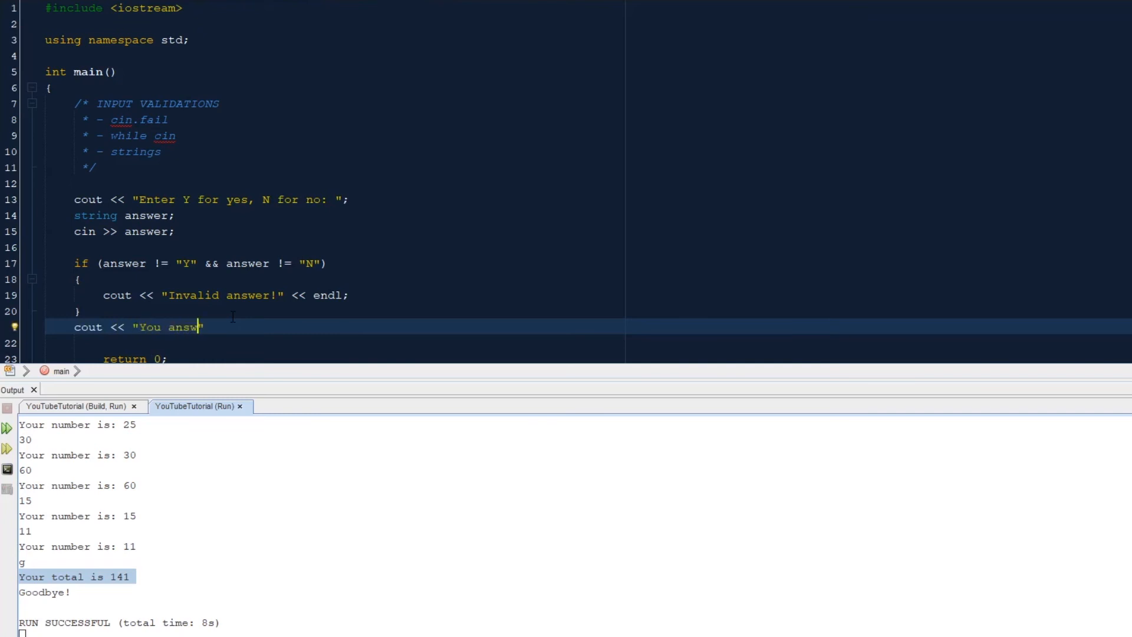
type("ered")
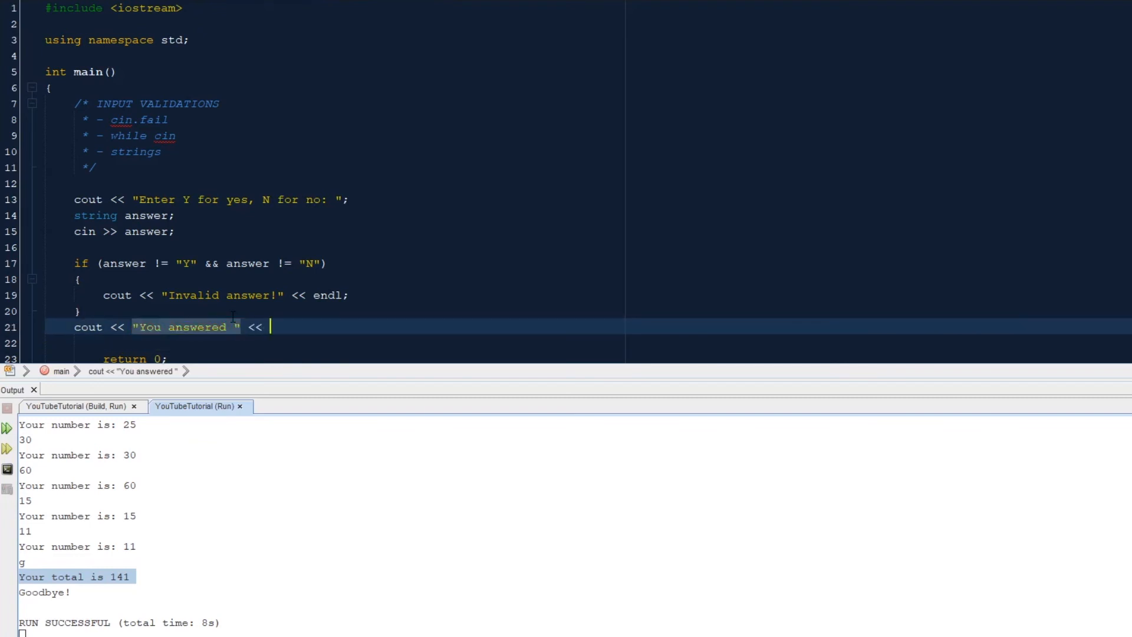
type("answer <<")
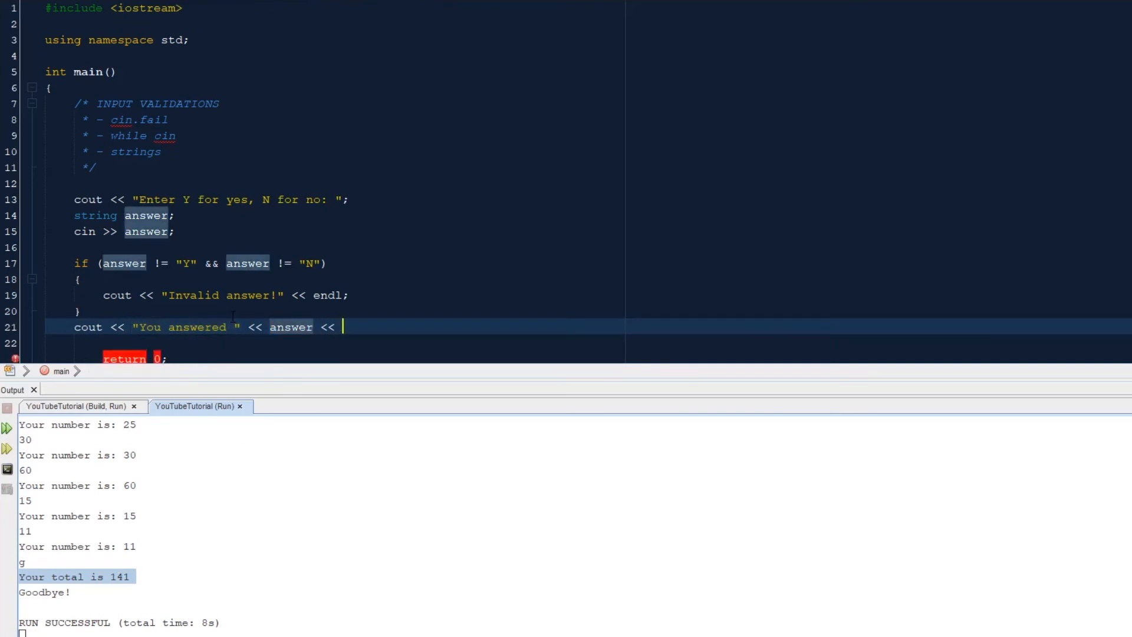
type("endl;")
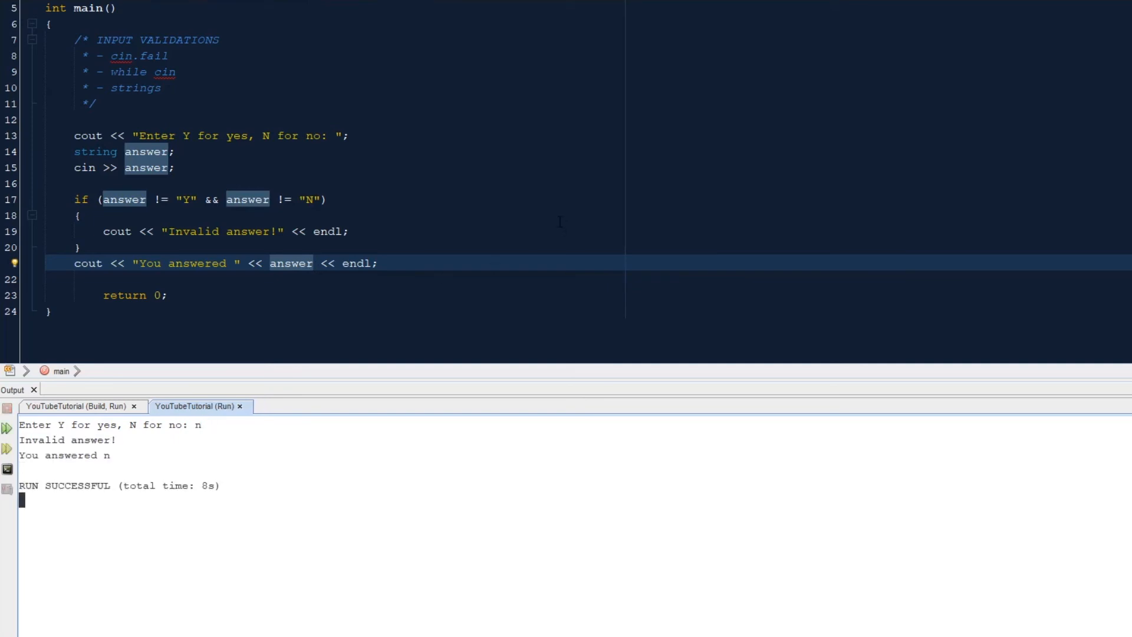
Run the project testing Y, N and the invalid input c, which prints Invalid answer! then You answered c
left_click(175, 199)
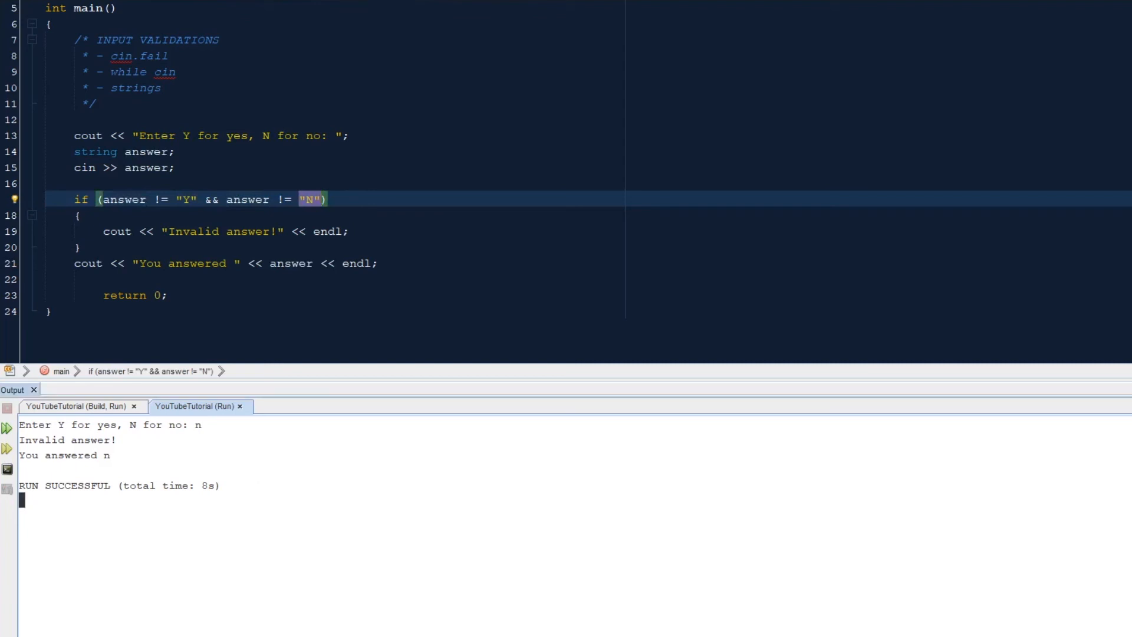
left_click(76, 406)
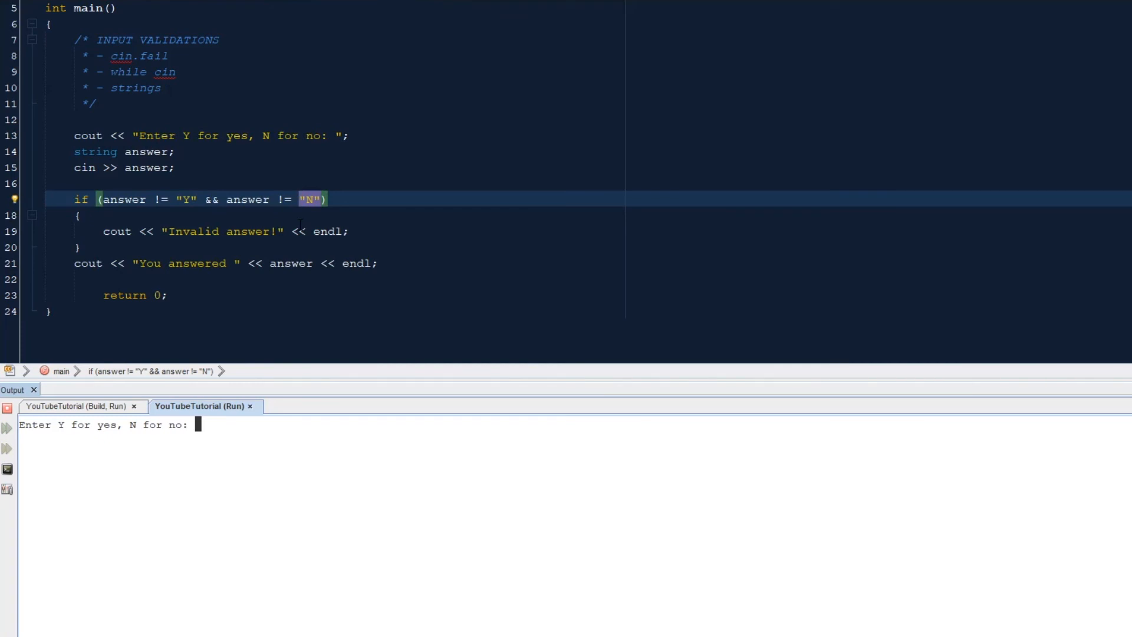
type("Y")
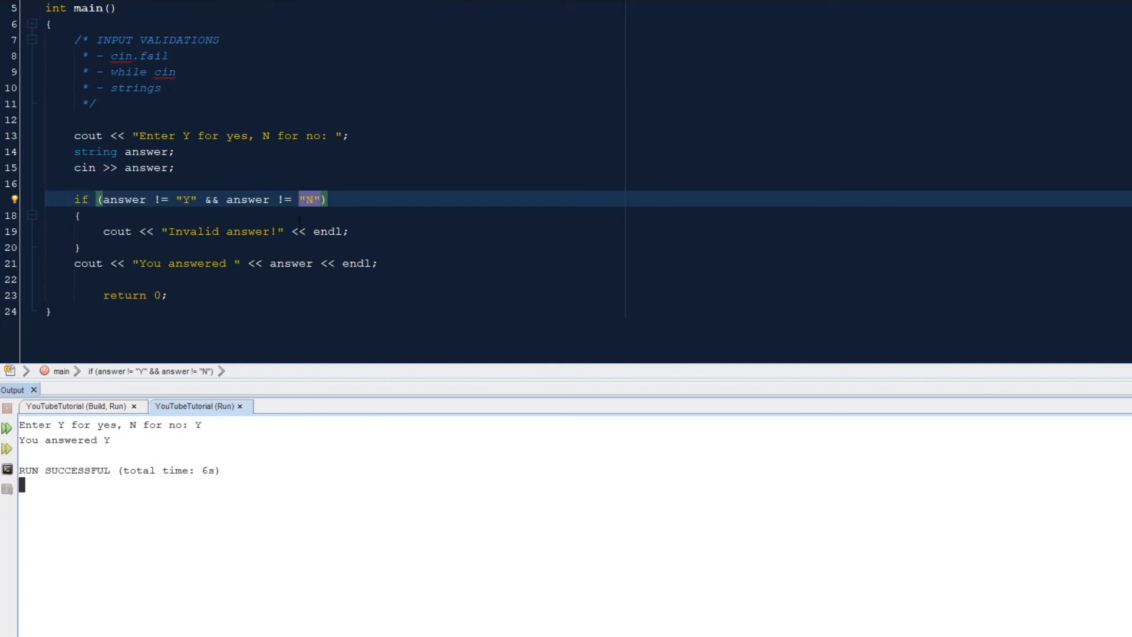
mouse_move(446, 43)
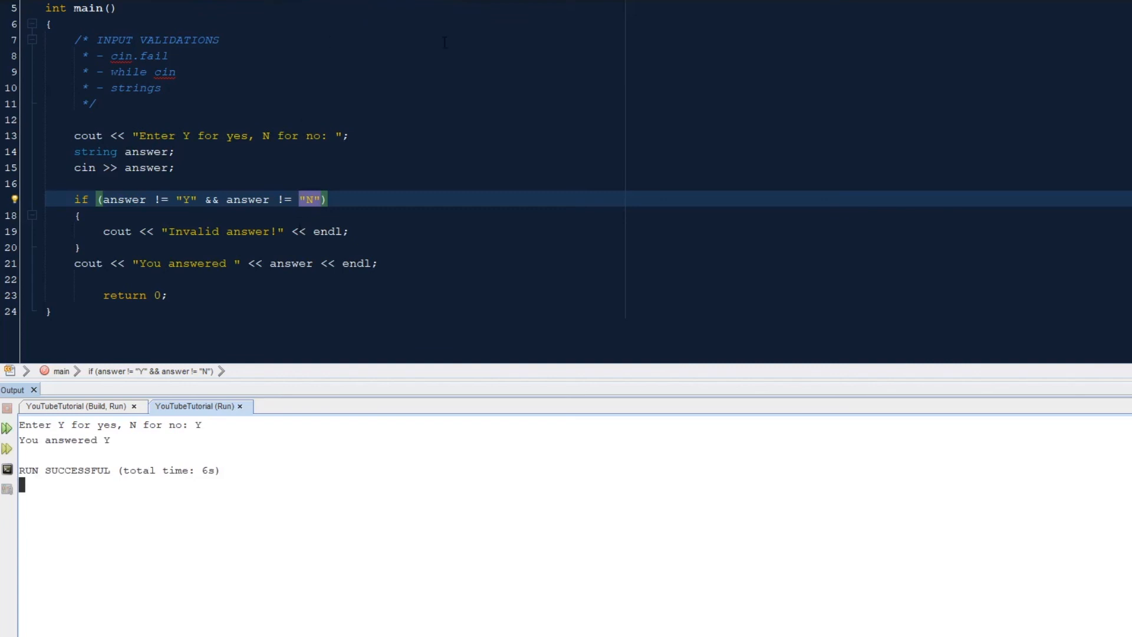
left_click(7, 425)
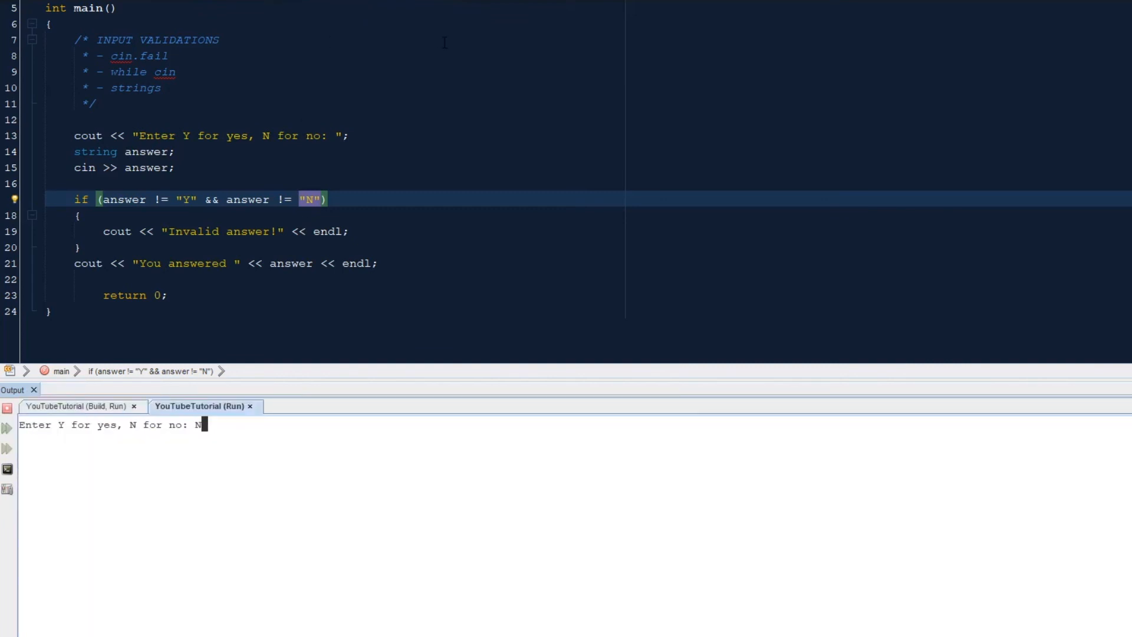
key("Return")
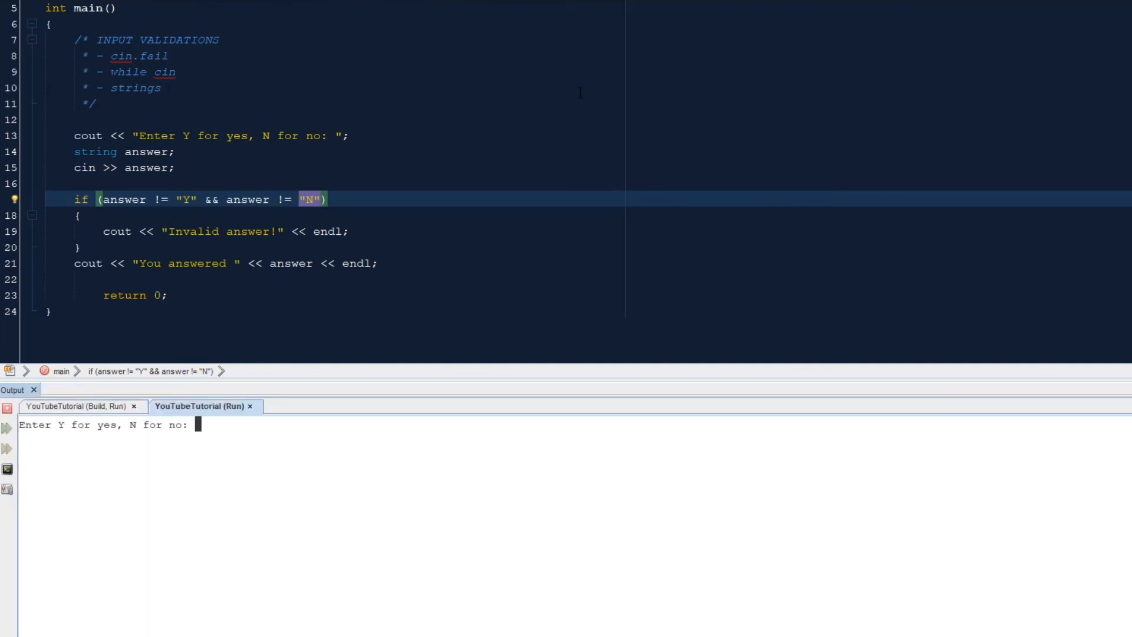
type("c")
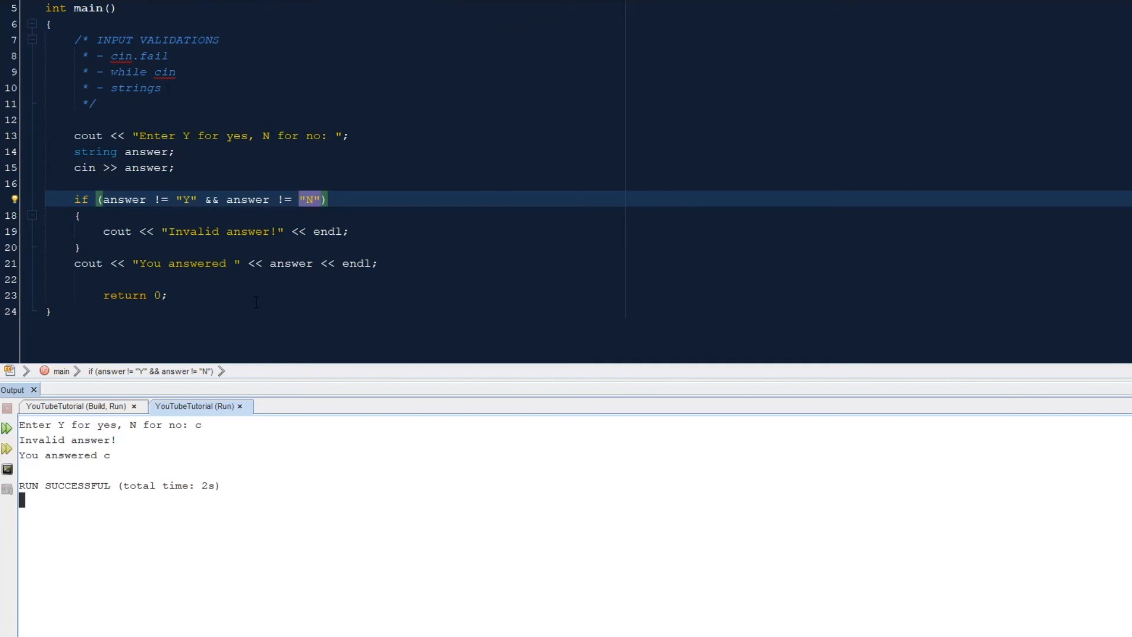
scroll("up", 3)
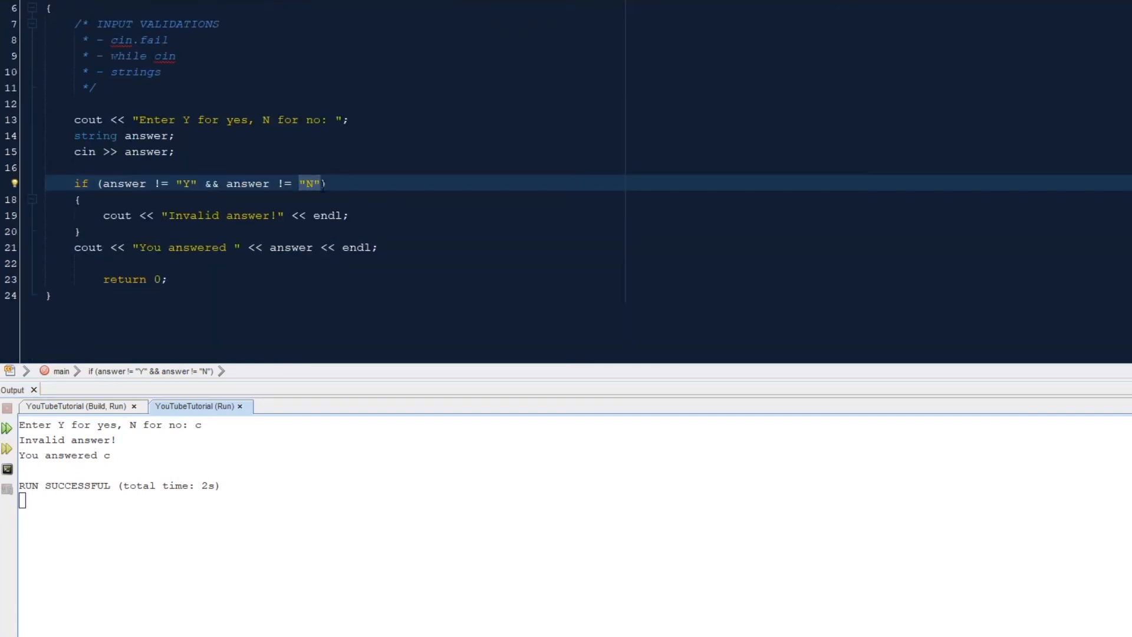
Inside the block print "Enter another answer" and read again with cin >> answer;
left_click(349, 214)
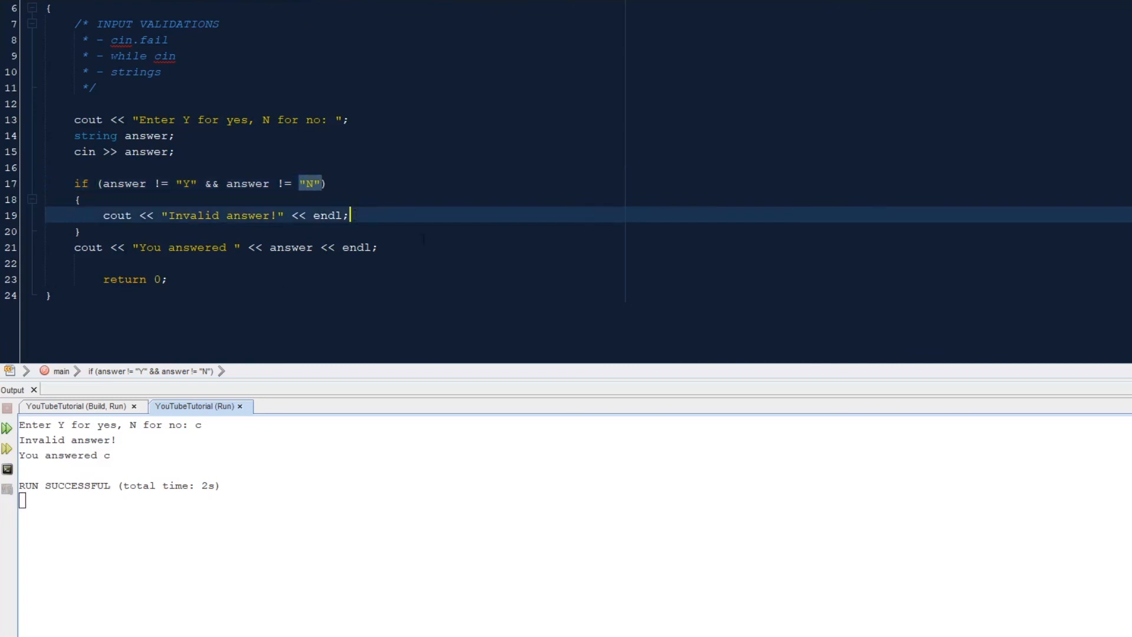
key("enter")
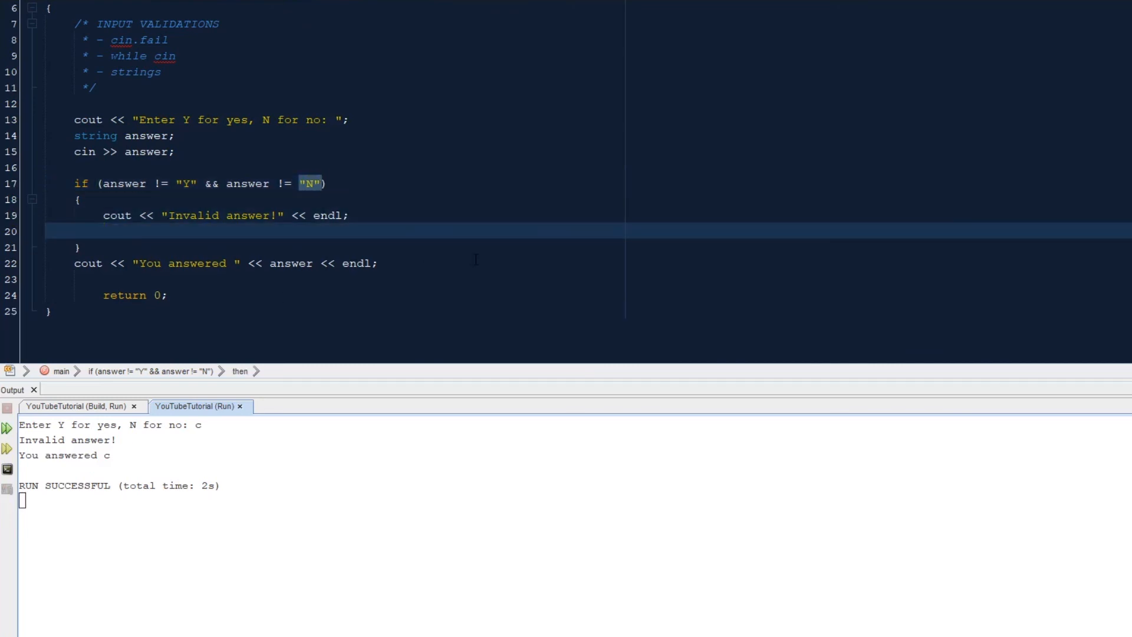
type("cin")
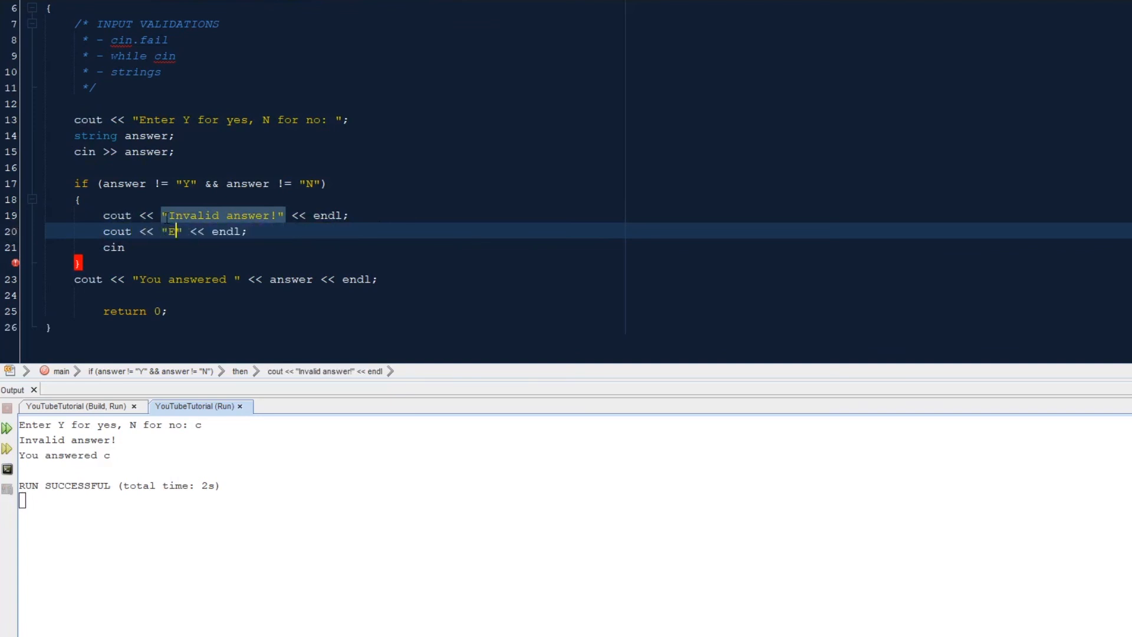
type("nter another ans")
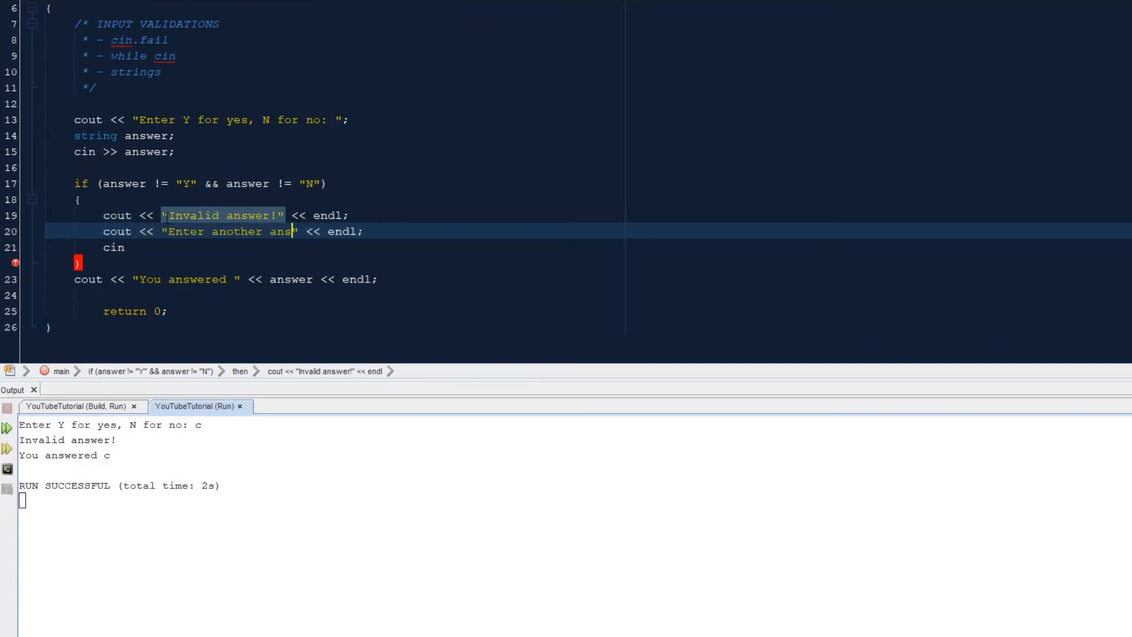
type("wer")
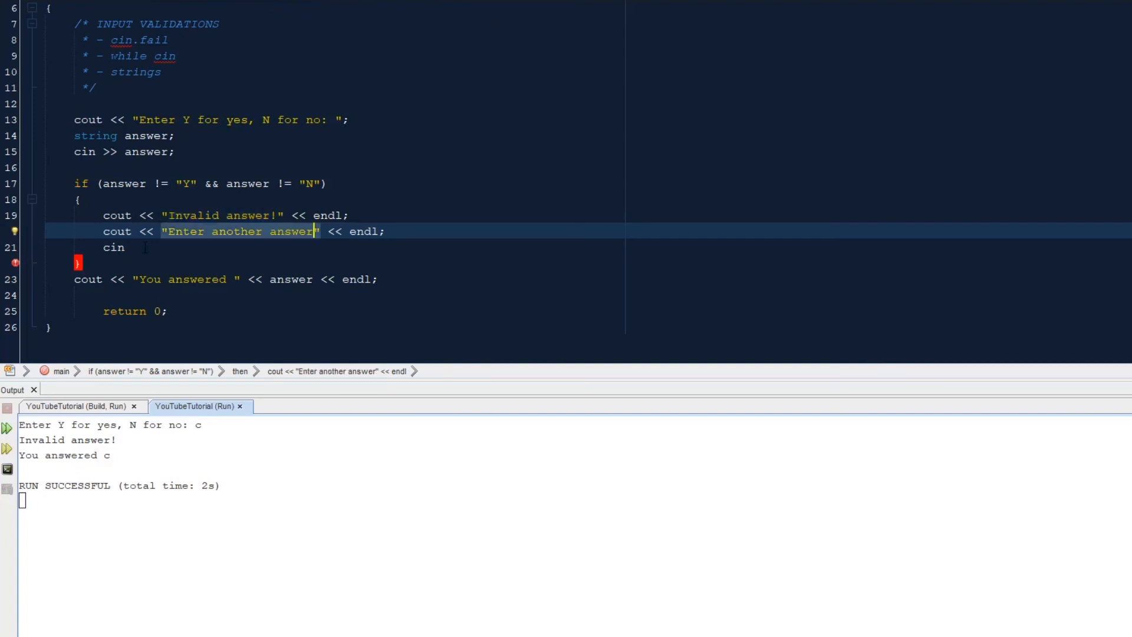
left_click(131, 246)
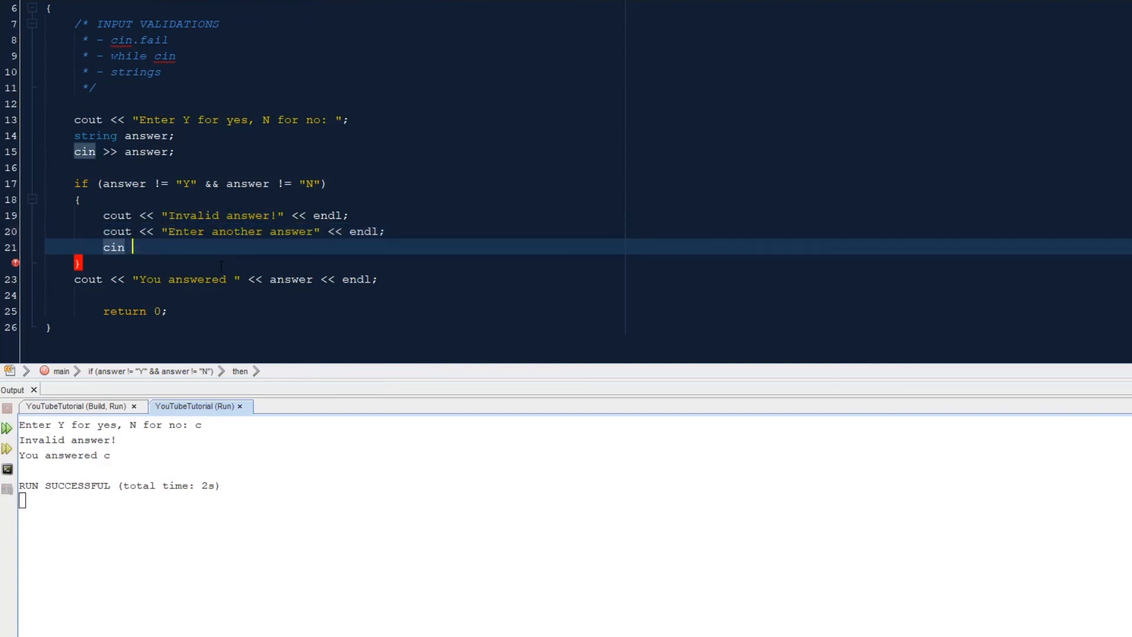
type(">> answer;")
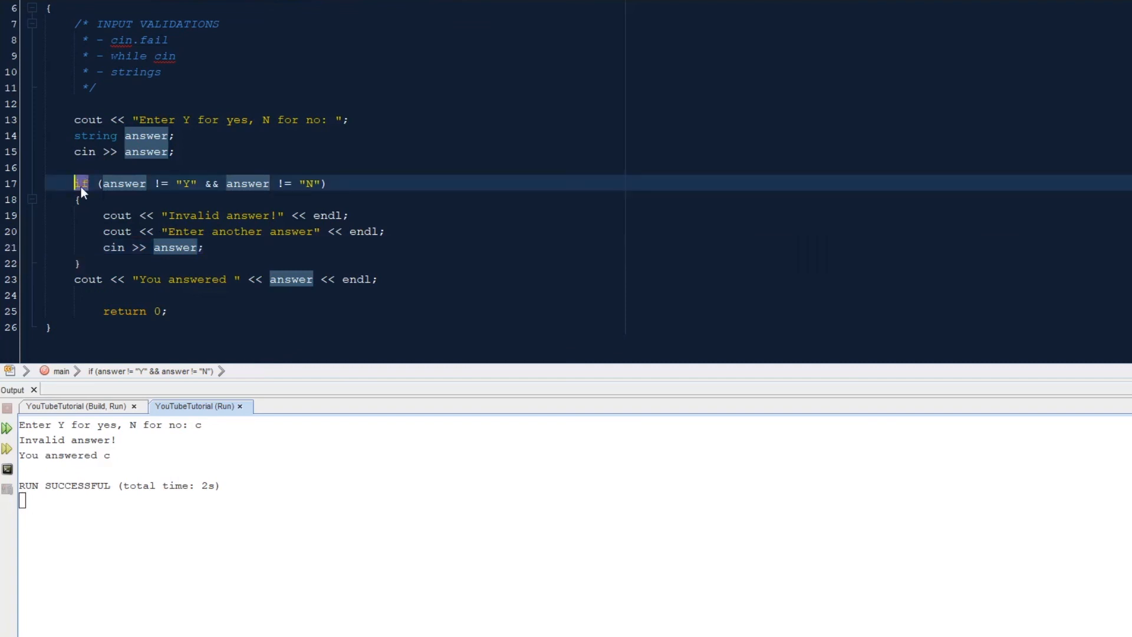
Replace the if keyword with while so invalid answers keep re-prompting
type("while")
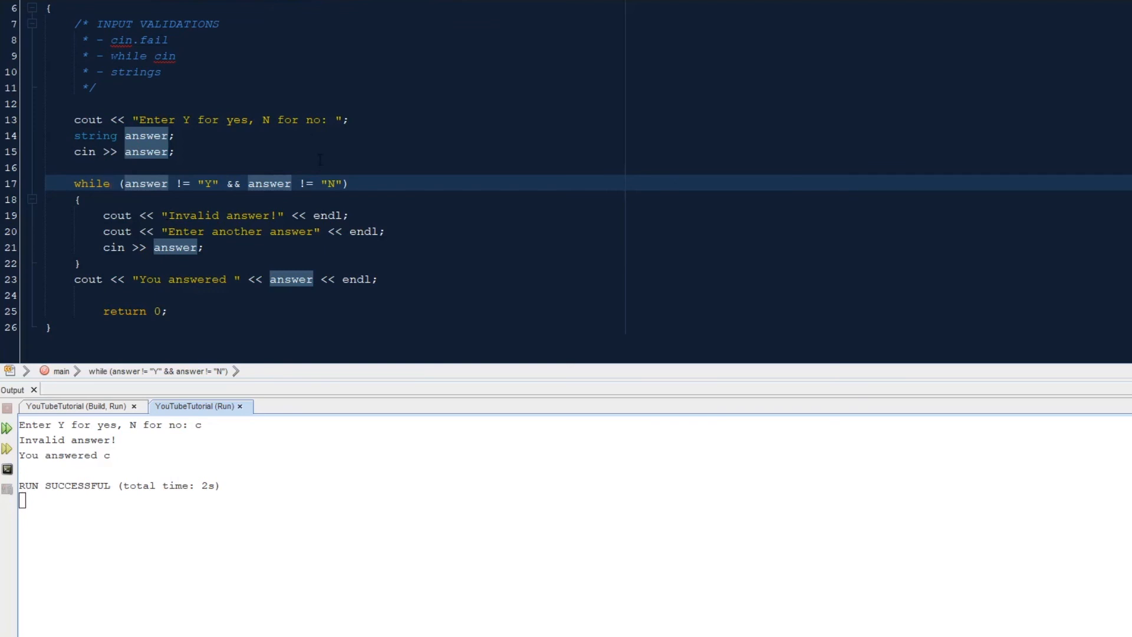
left_click(111, 182)
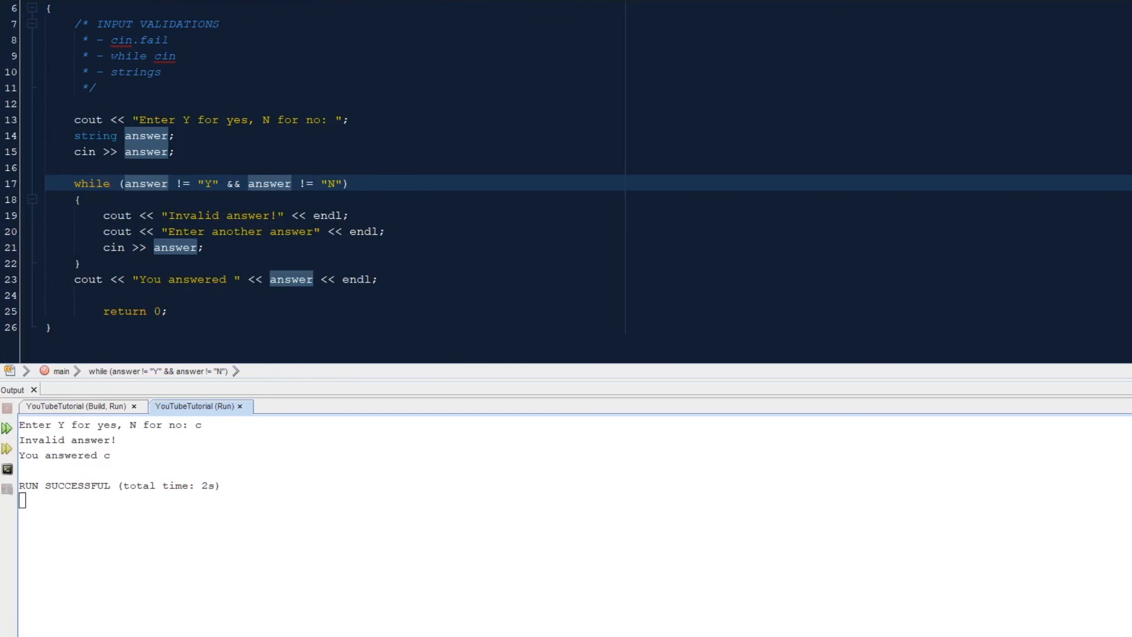
left_click(114, 184)
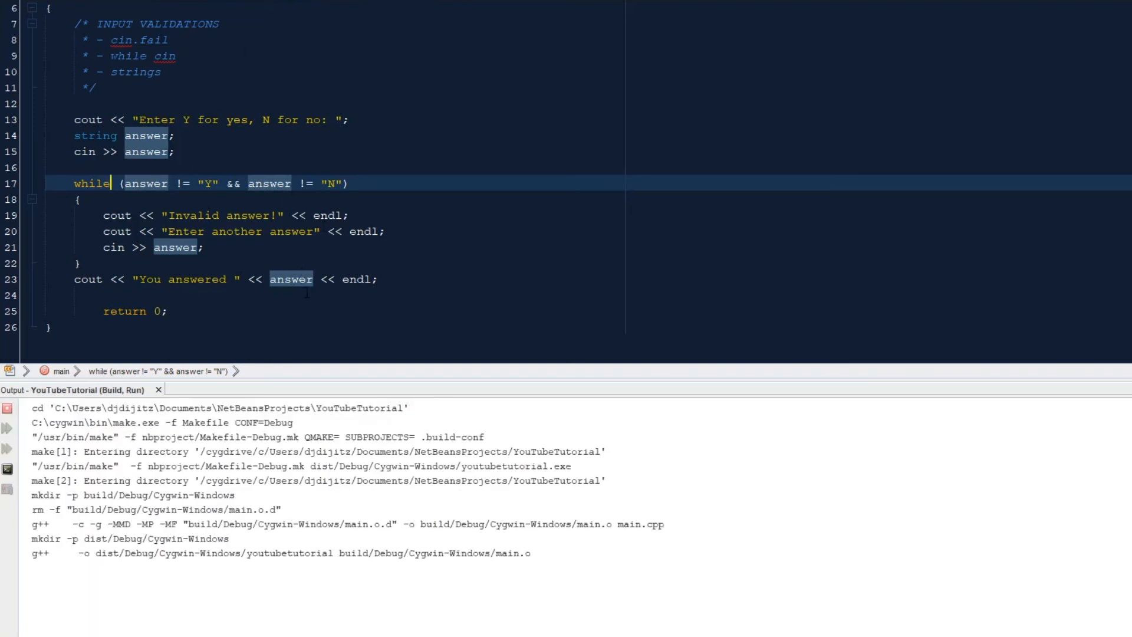
Run and enter c, i, n (each rejected), then N, which prints You answered N
left_click(7, 428)
type("c")
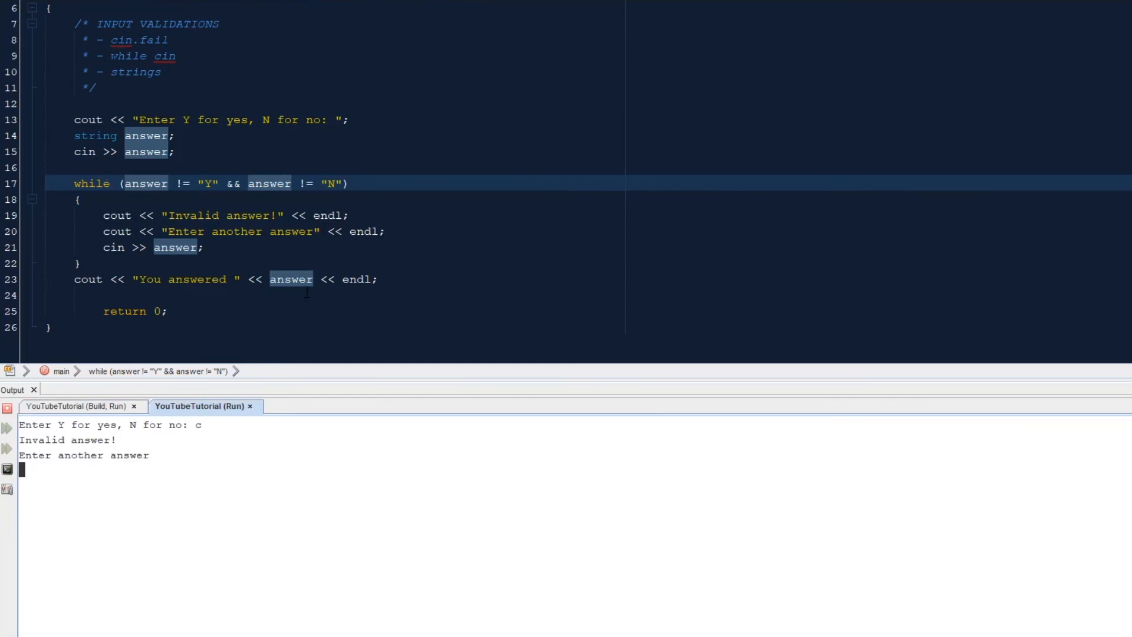
type("i")
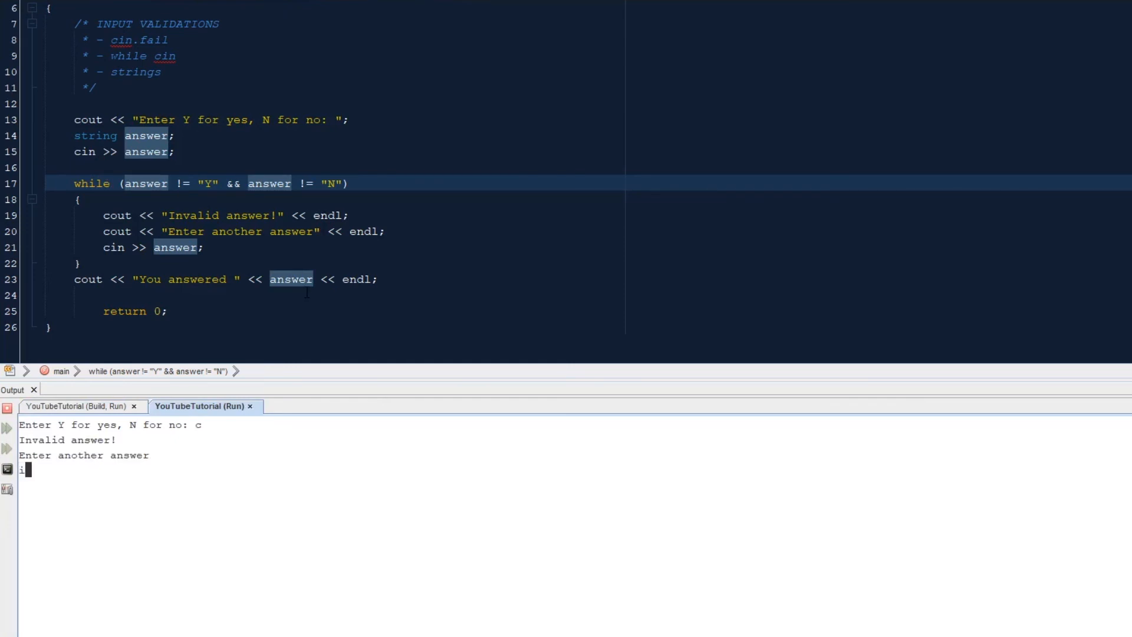
key("Return")
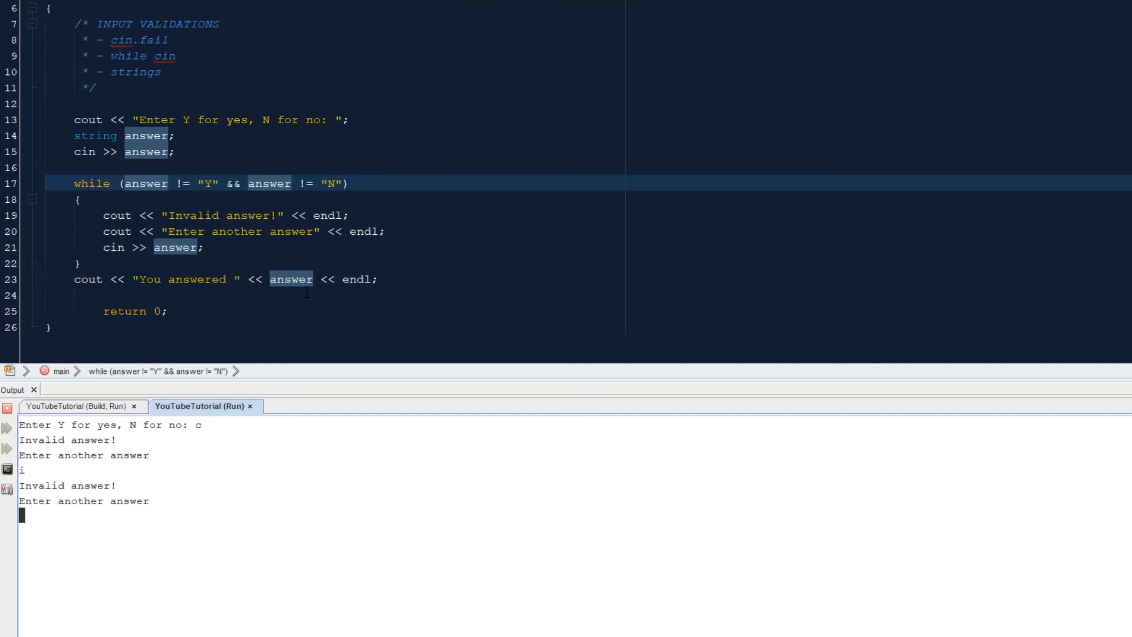
type("n")
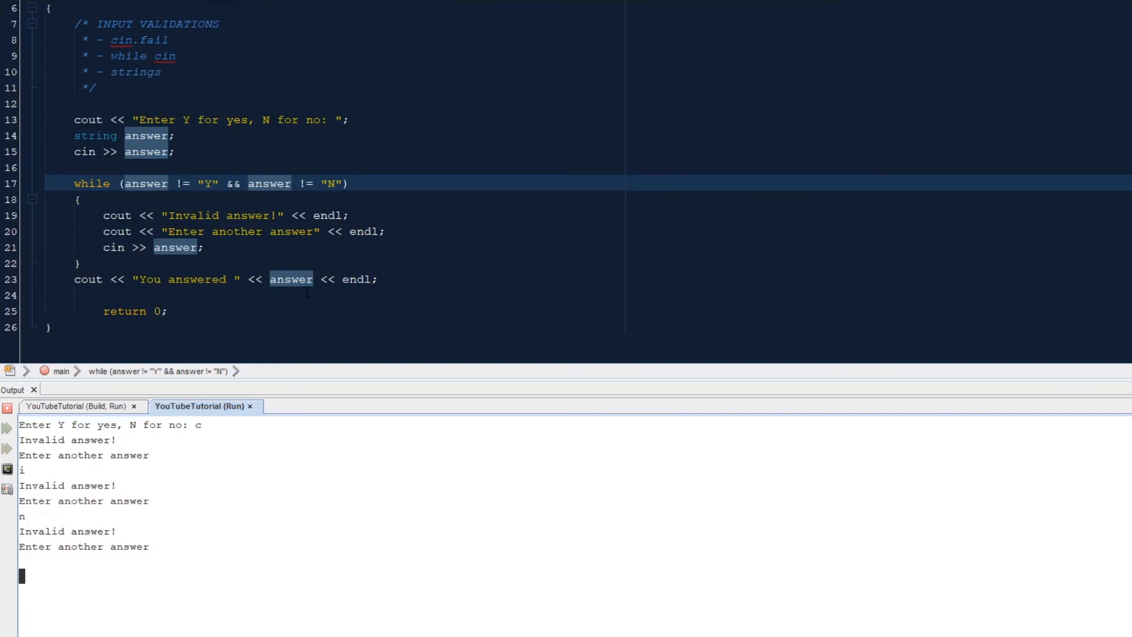
type("N")
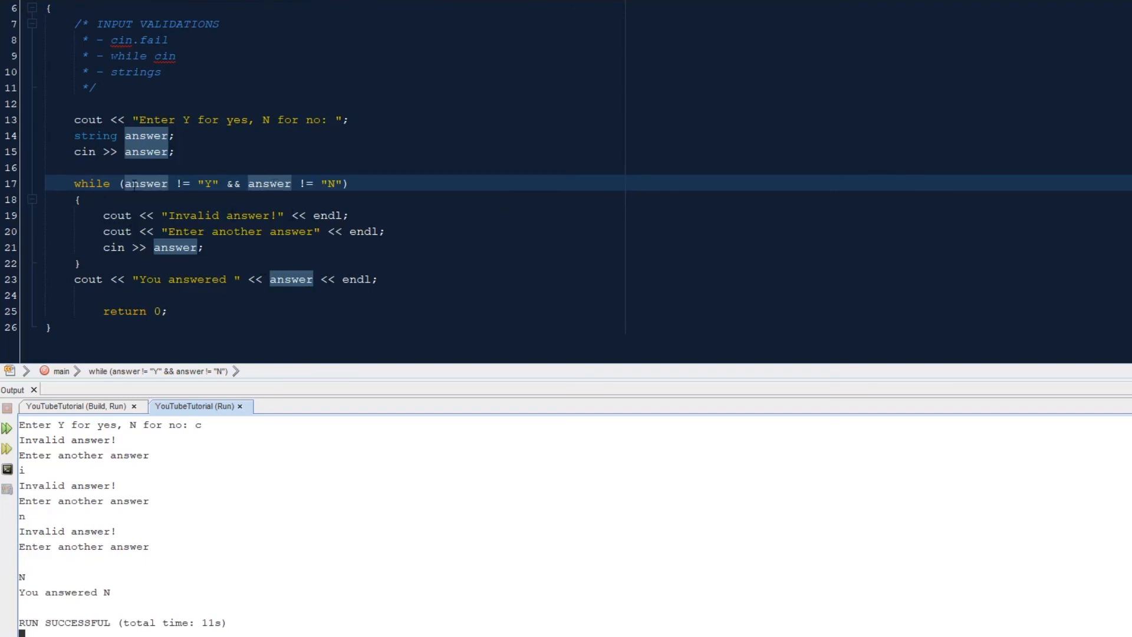
mouse_move(159, 540)
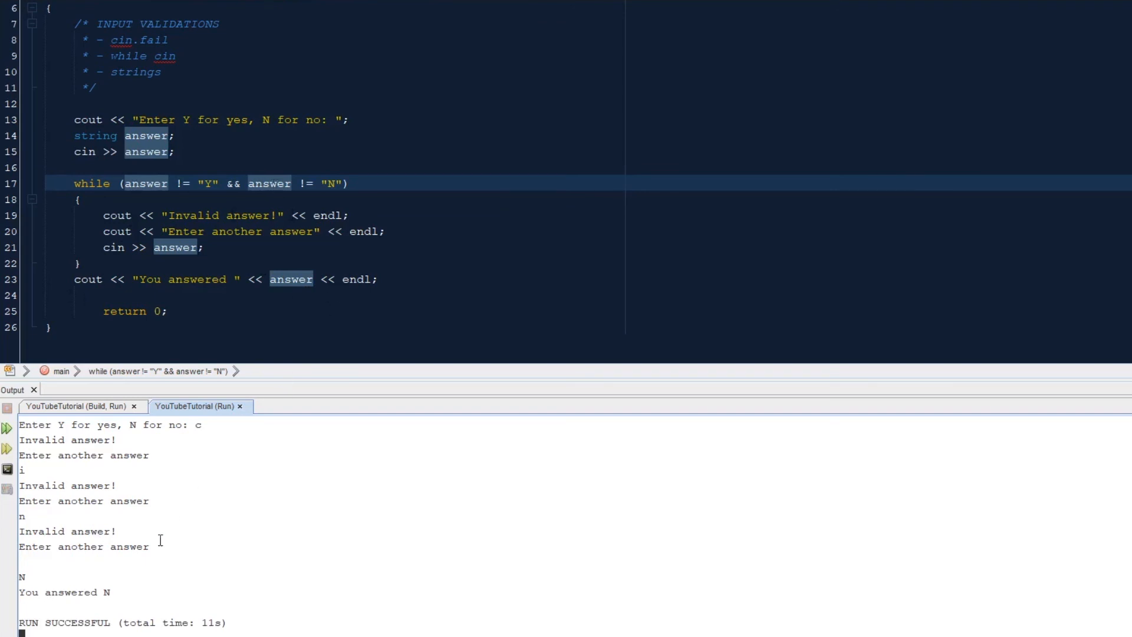
mouse_move(557, 515)
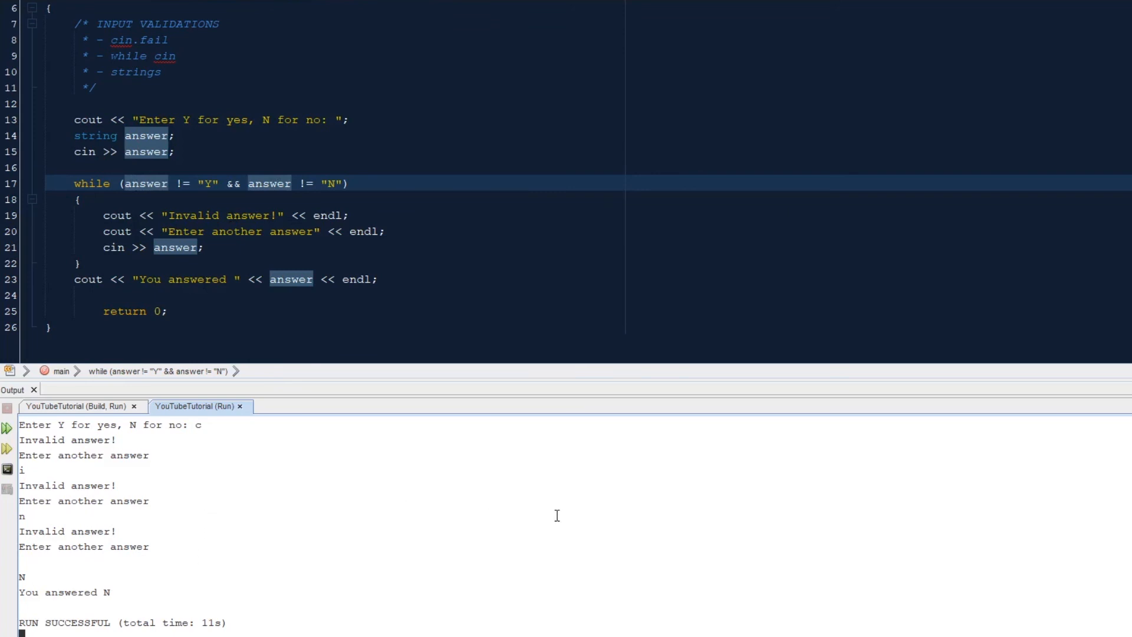
scroll("up", 3)
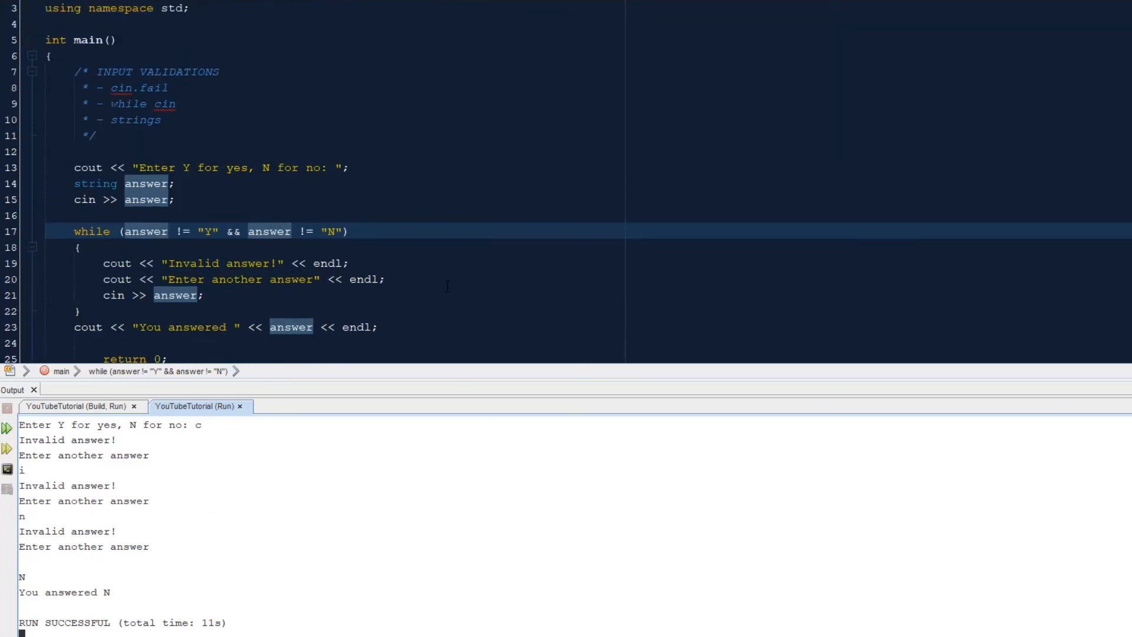
scroll("up", 3)
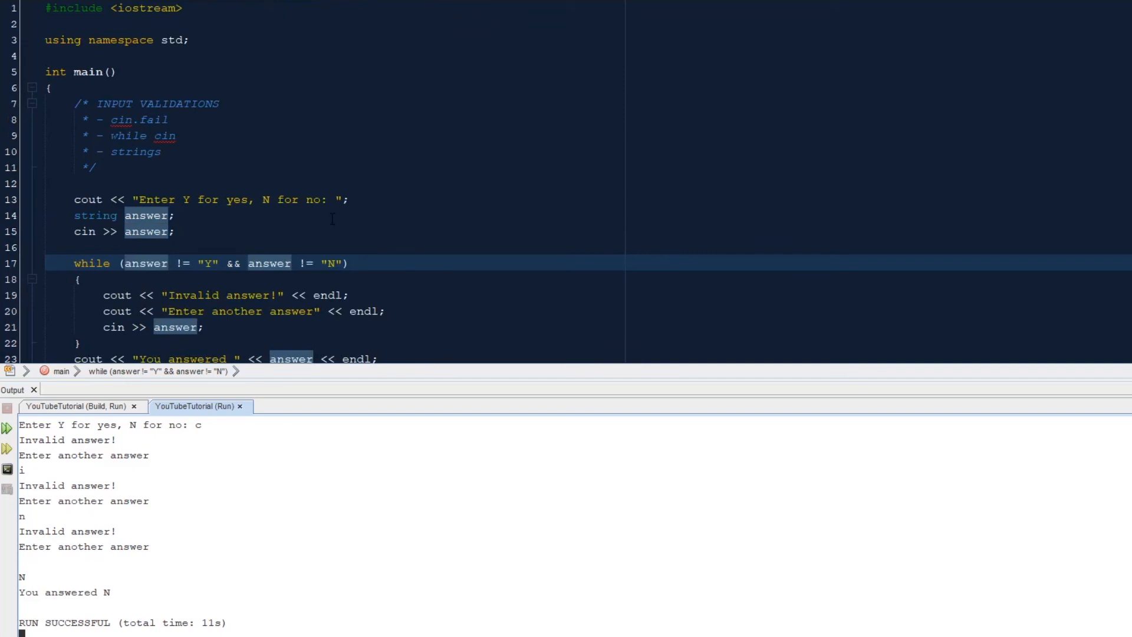
scroll("down", 3)
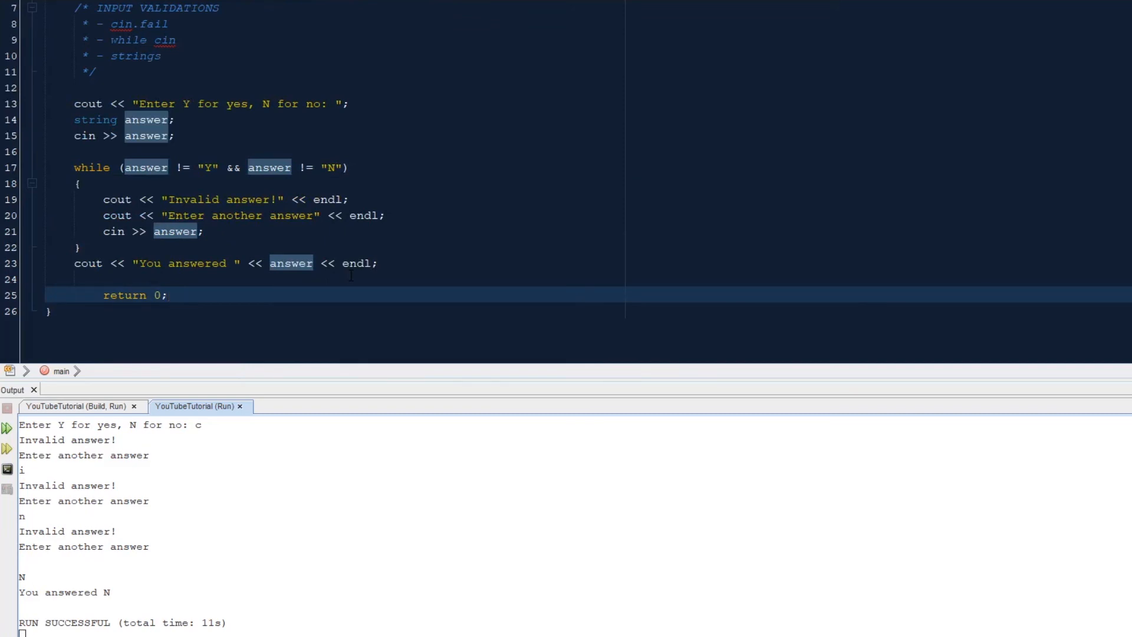
left_click(167, 295)
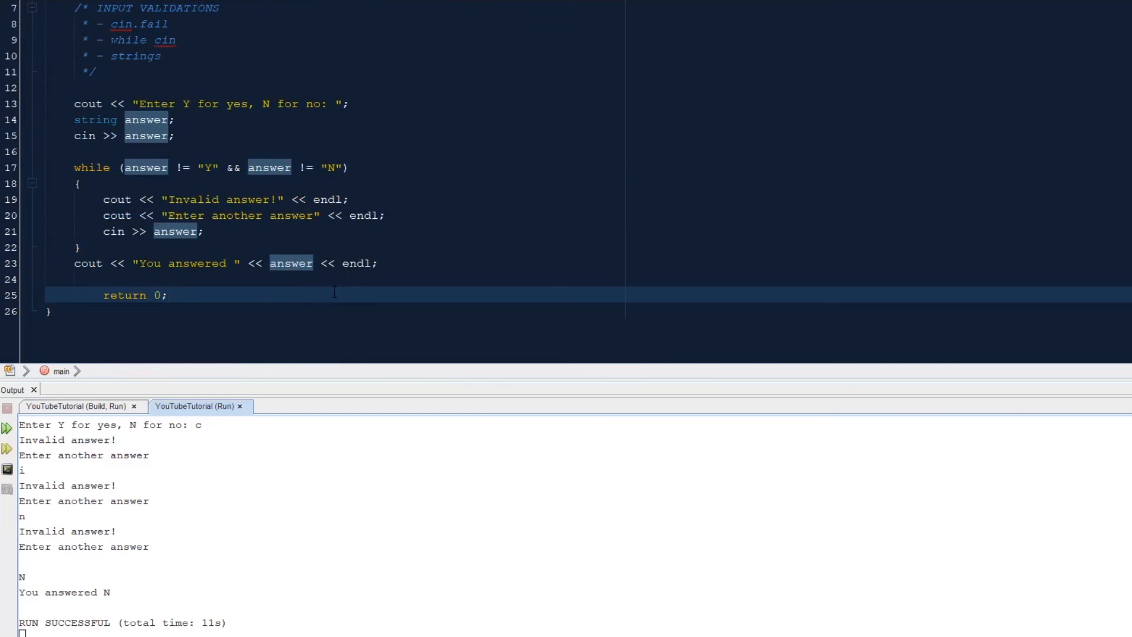
mouse_move(86, 572)
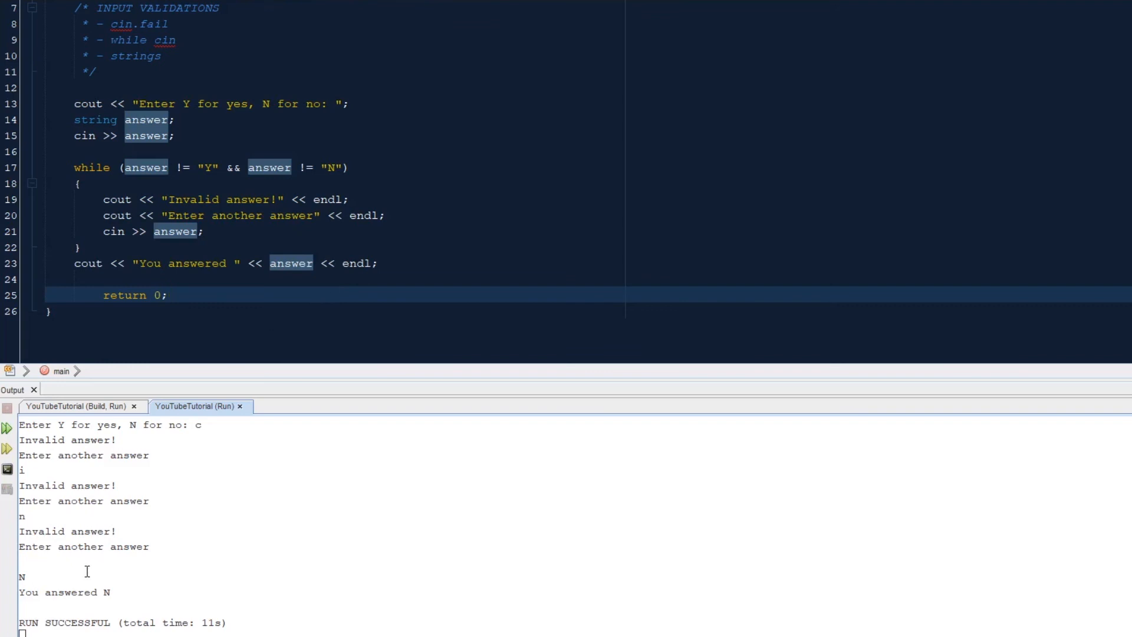